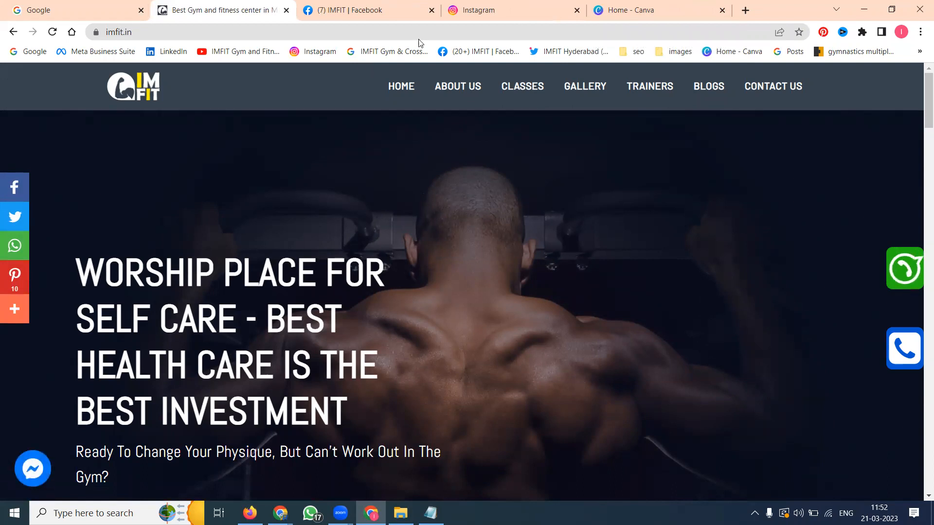
- Leave the gym website and view the IMFIT Gym & CrossFit home feed
left_click(488, 10)
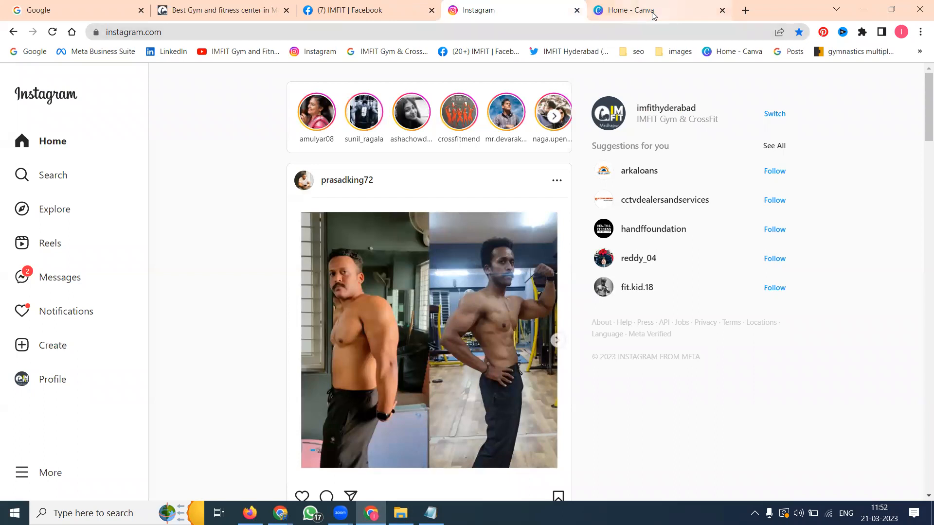
- Return to Canva Home and browse the social media design types down to Instagram Story
left_click(644, 10)
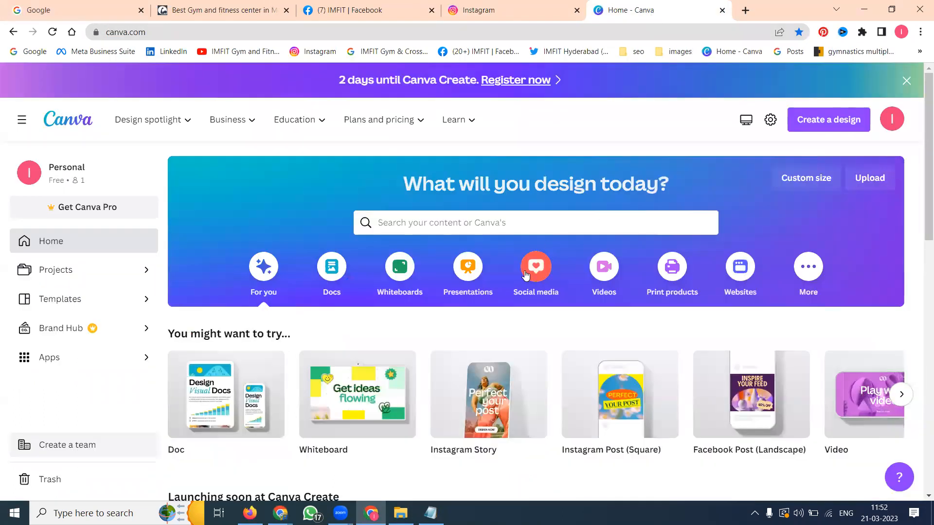
mouse_move(557, 286)
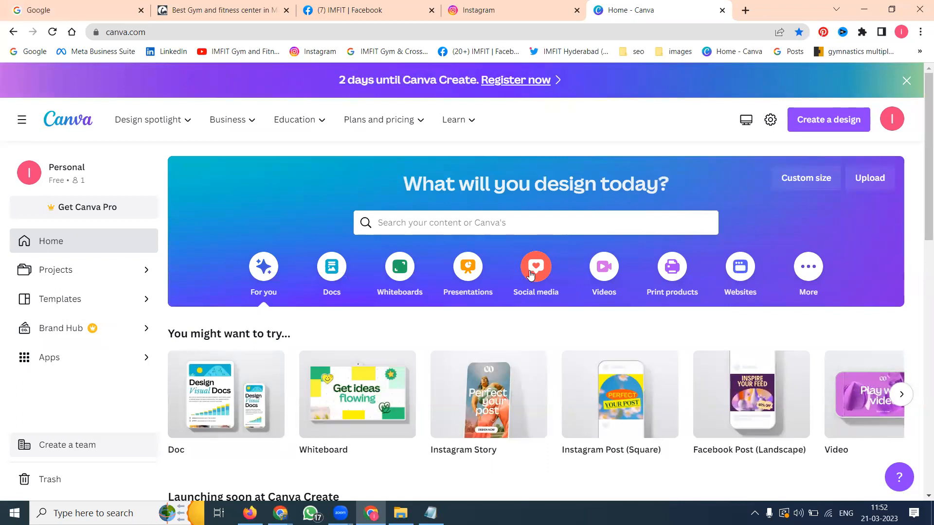
scroll("down", 3)
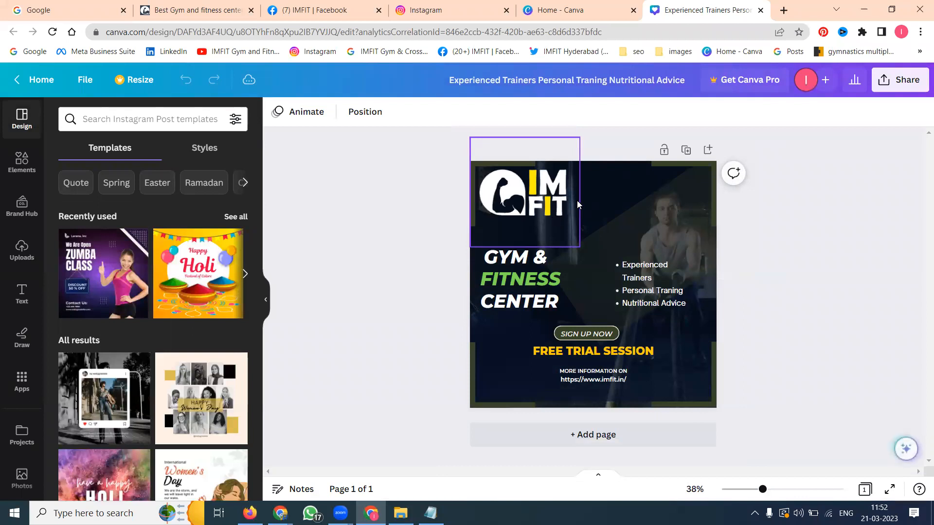
left_click(560, 9)
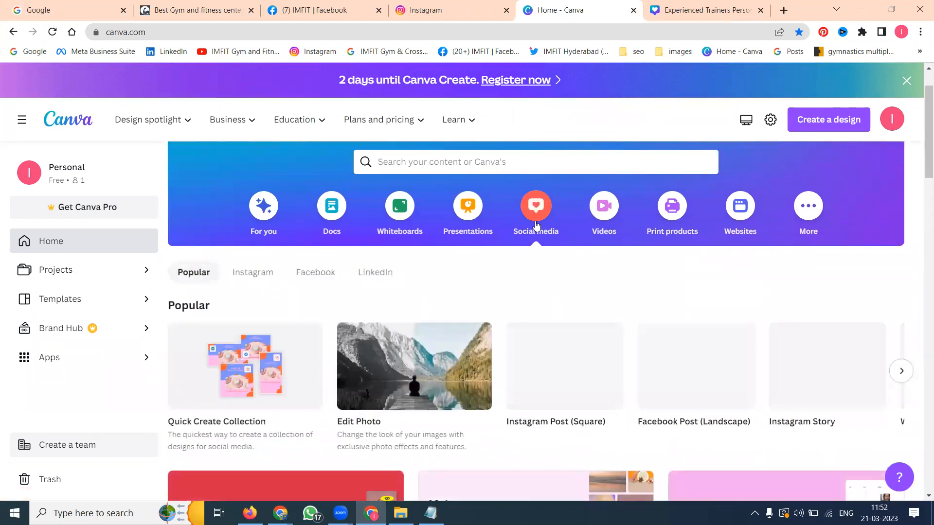
scroll("down", 3)
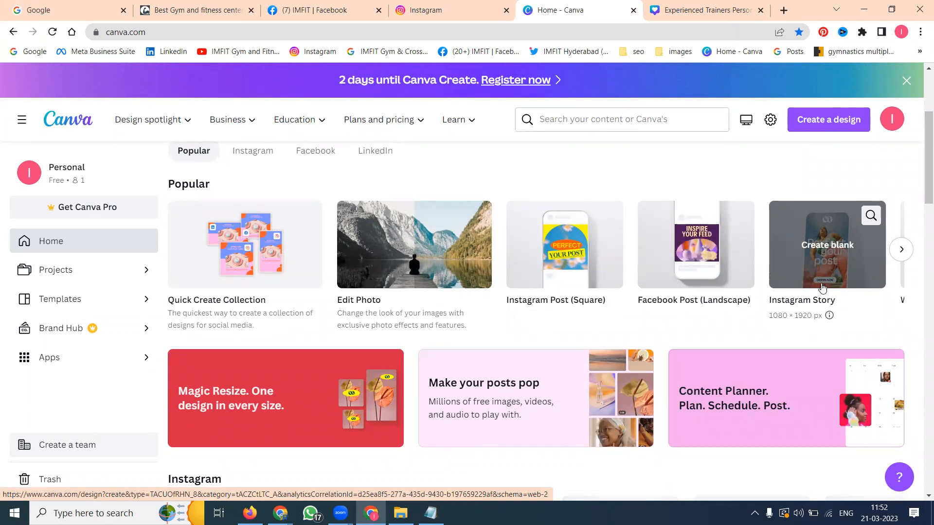
mouse_move(828, 315)
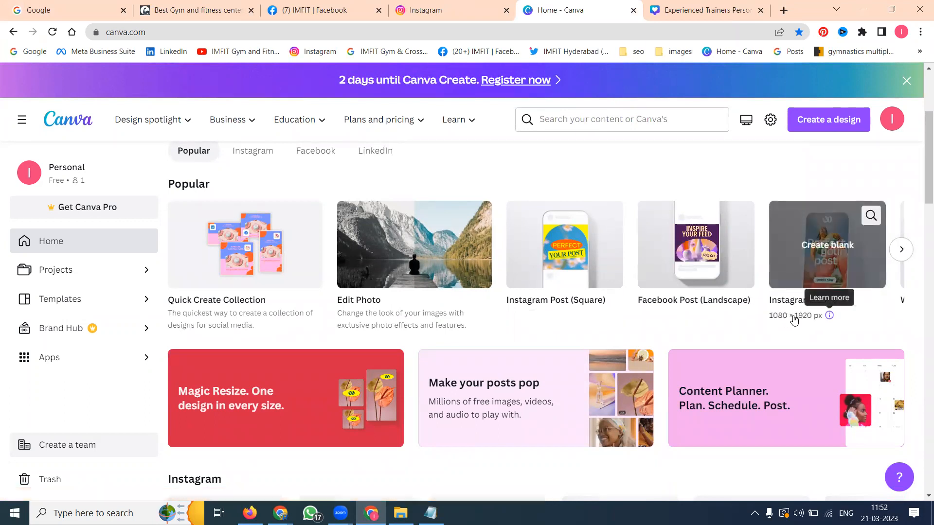
mouse_move(813, 329)
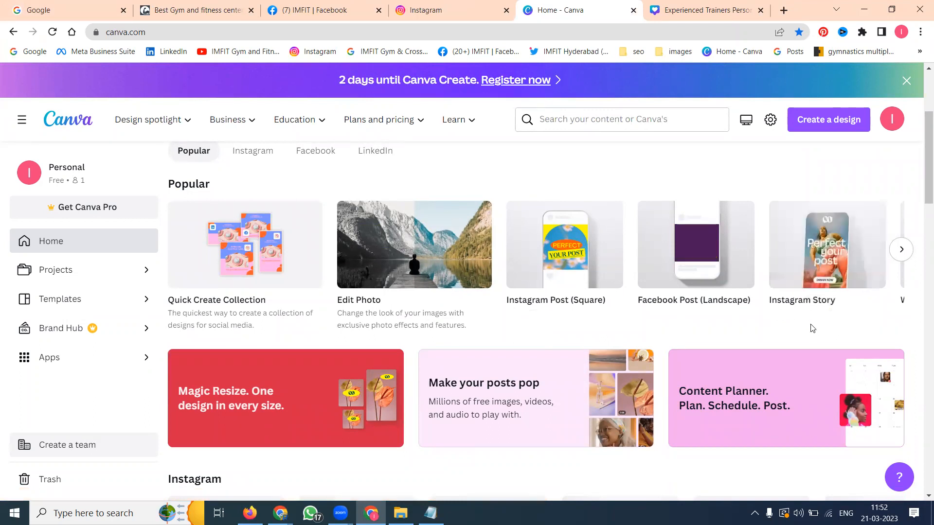
mouse_move(791, 275)
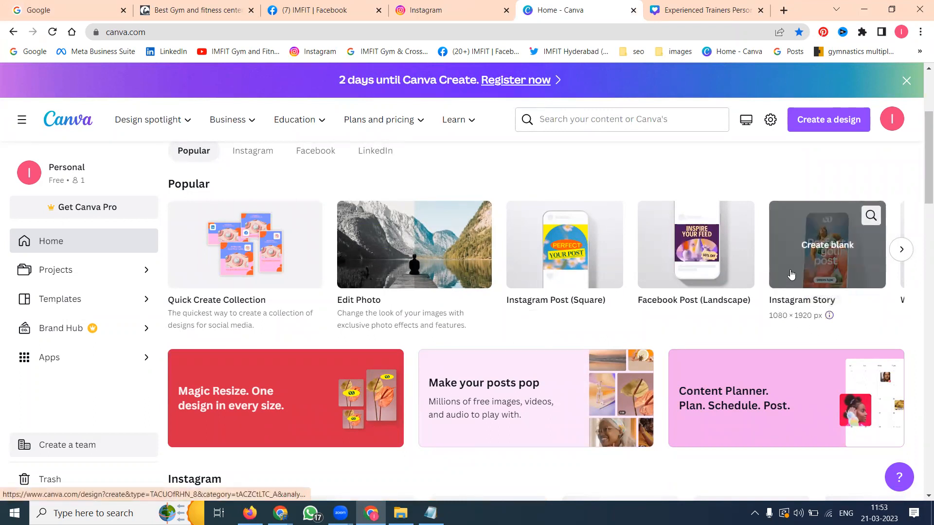
- Start a blank Instagram Story and add an uploaded dance class video to it
left_click(826, 245)
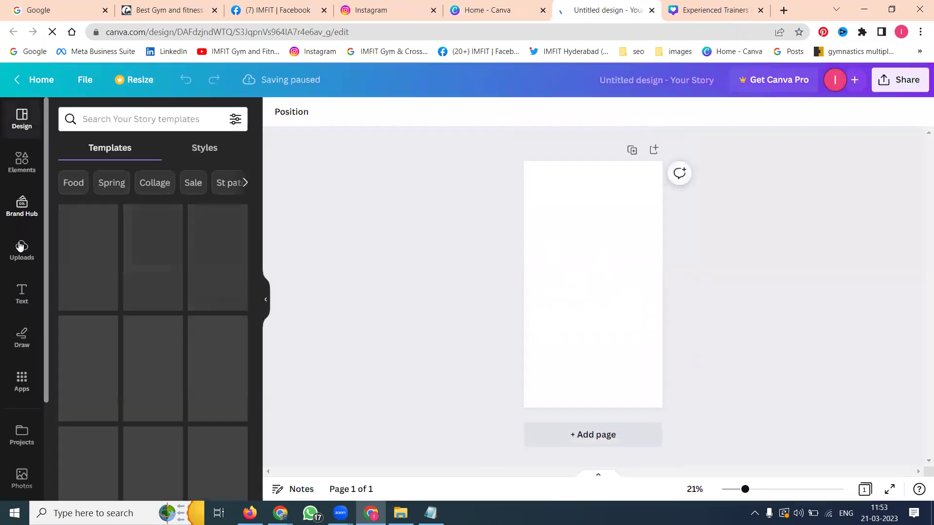
left_click(21, 250)
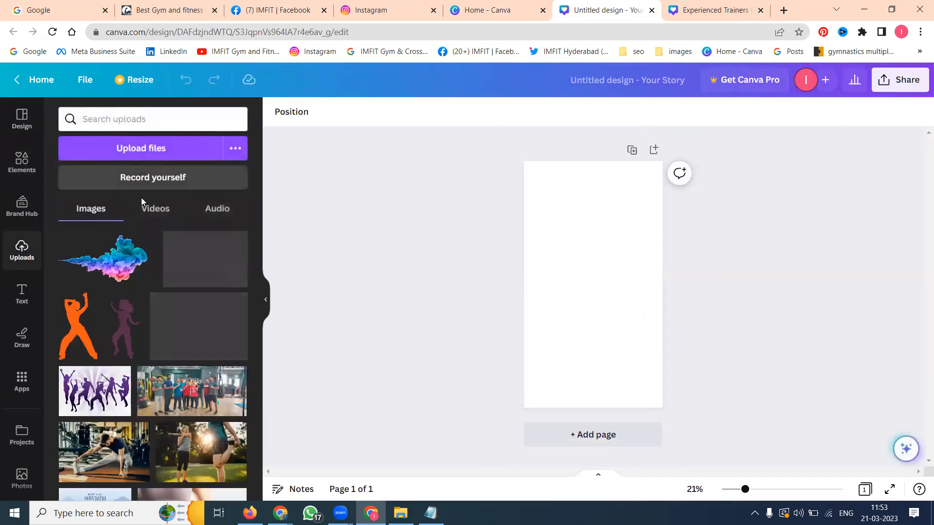
left_click(155, 208)
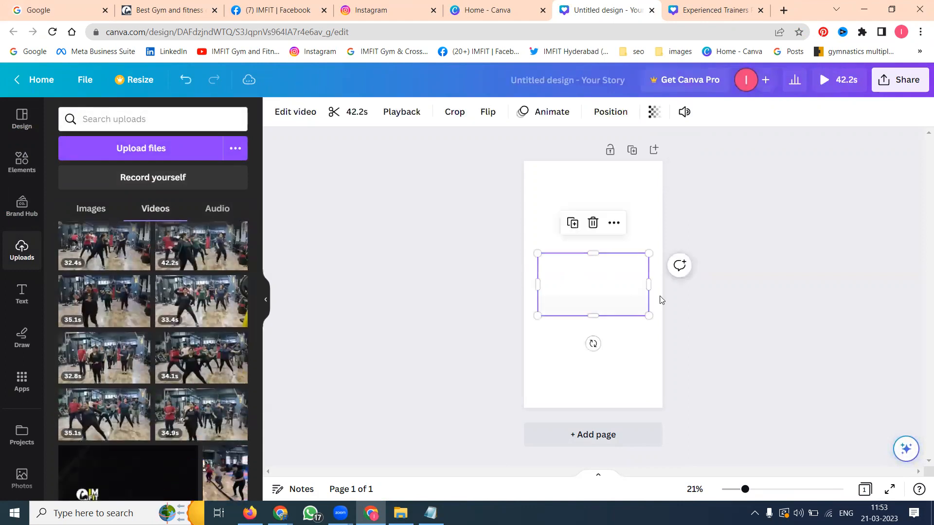
left_click(592, 284)
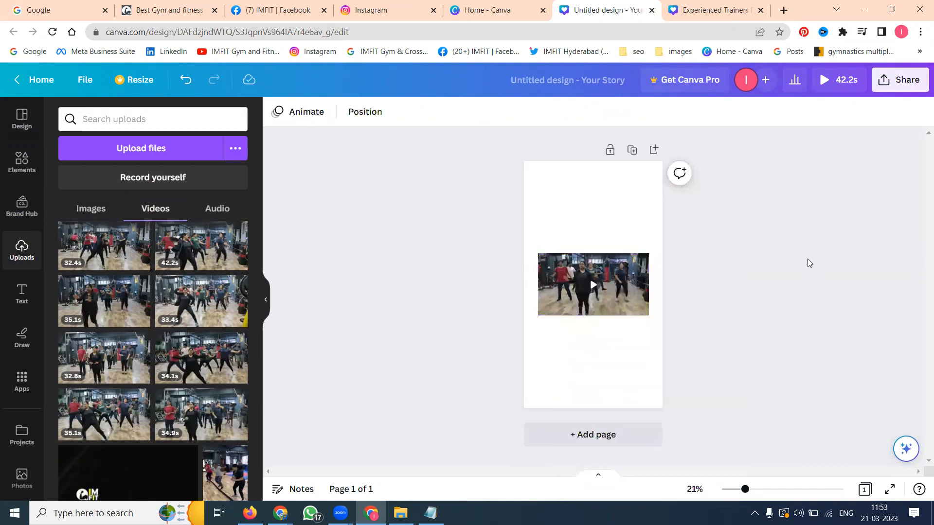
- Set the dance video as the page background so it fills the story
left_click(593, 284)
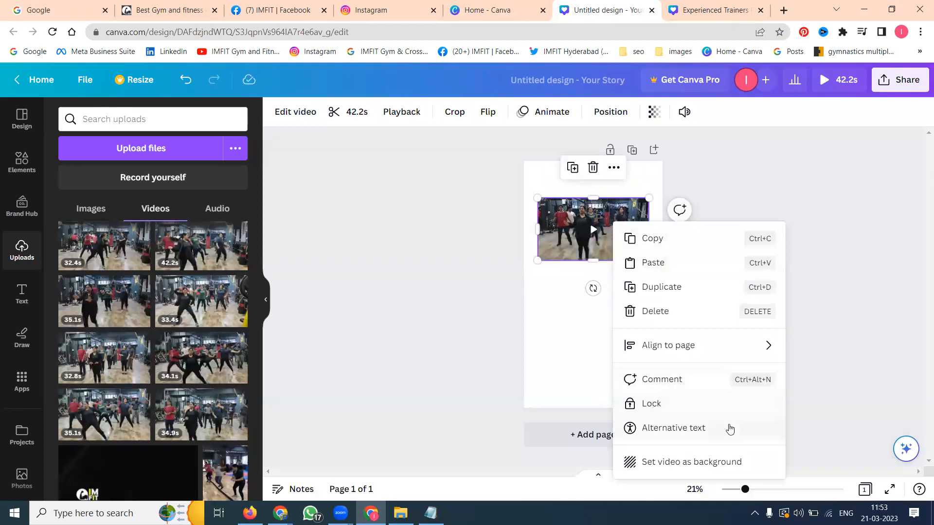
left_click(832, 264)
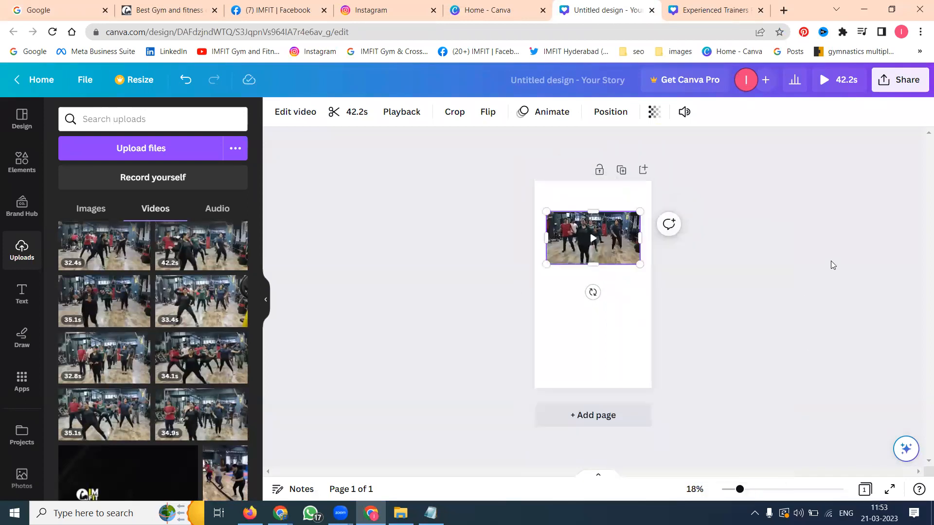
right_click(592, 237)
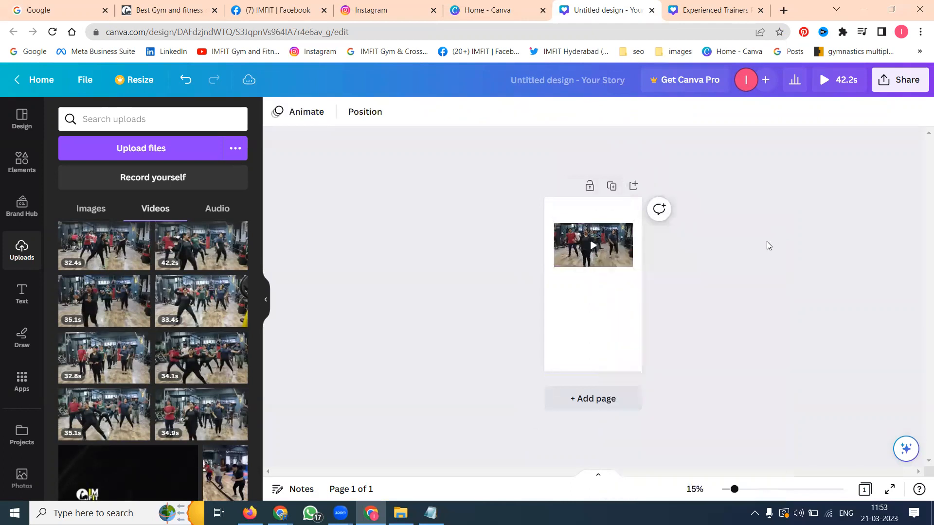
left_click(593, 245)
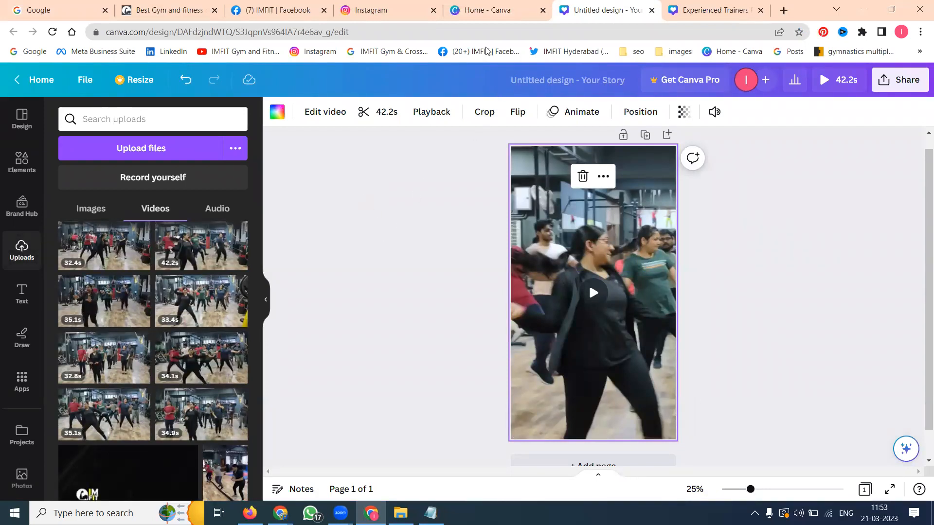
left_click(489, 10)
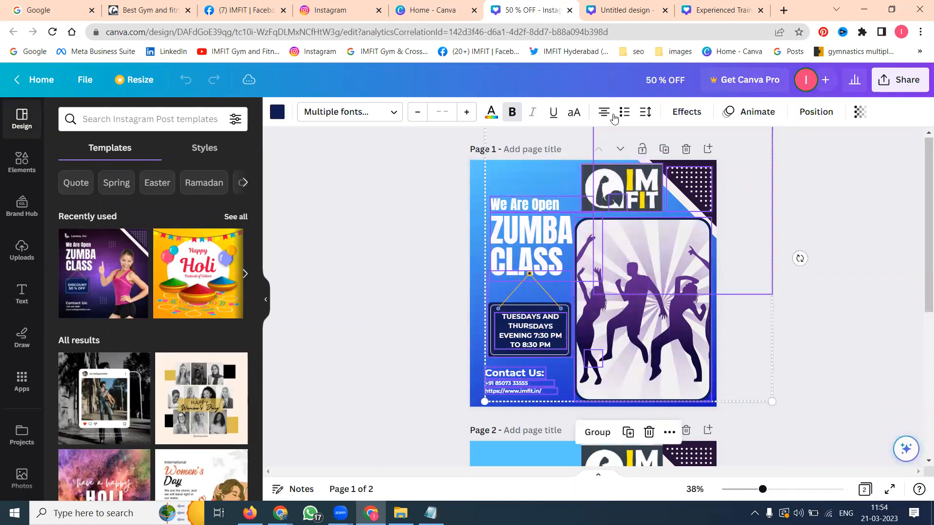
left_click(624, 9)
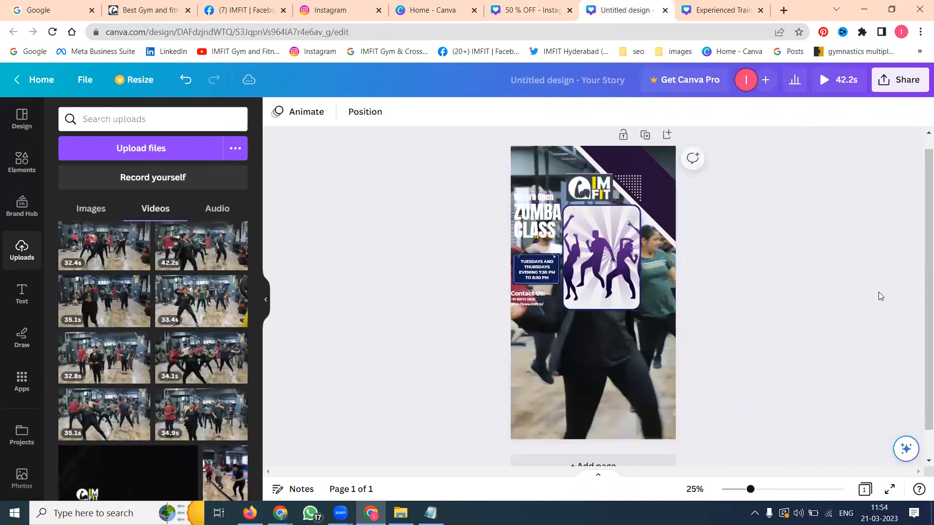
left_click(601, 257)
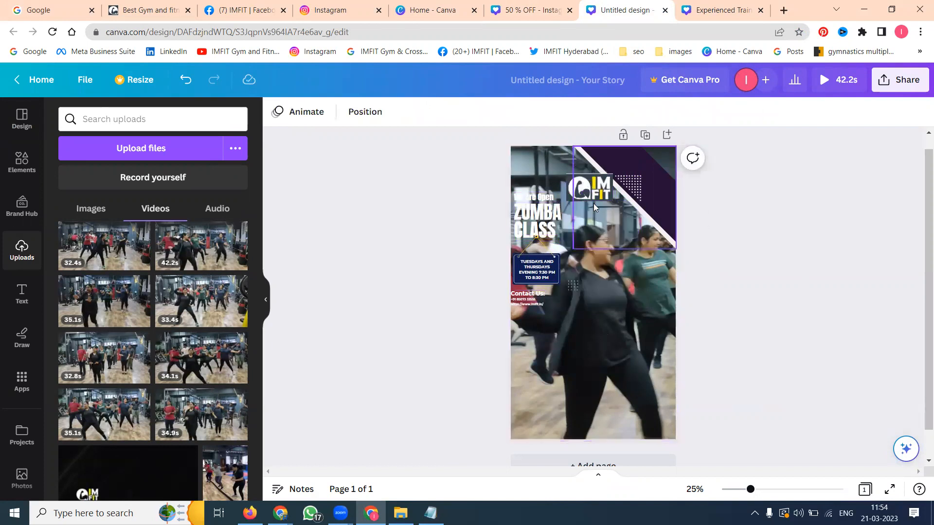
left_click(536, 221)
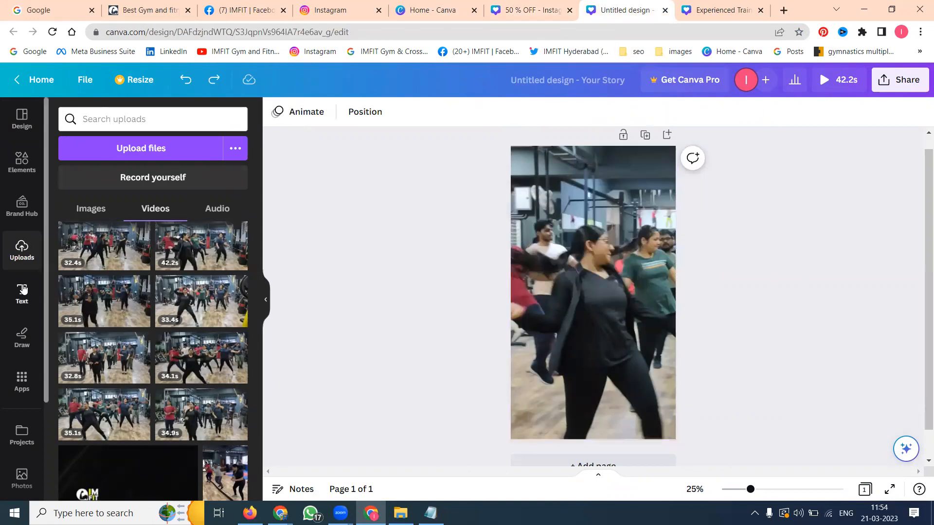
- Add a heading text box and start typing the Zumba title
left_click(21, 292)
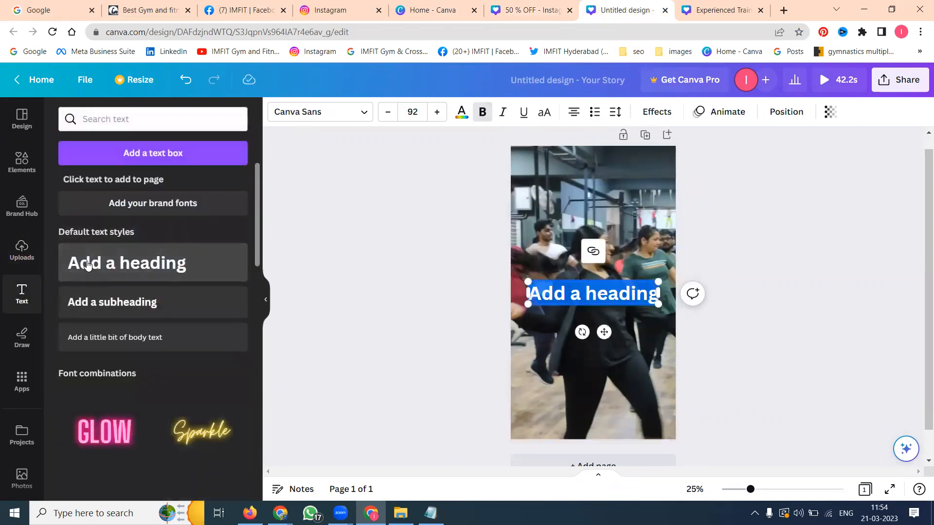
type("Zumba Class")
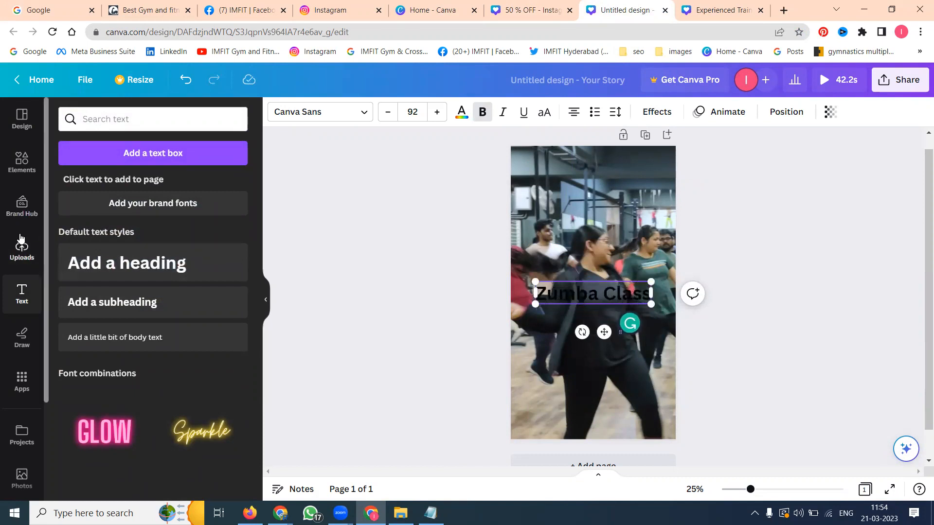
- Add the IMFIT logo from uploads and move it to the lower left of the video
left_click(21, 247)
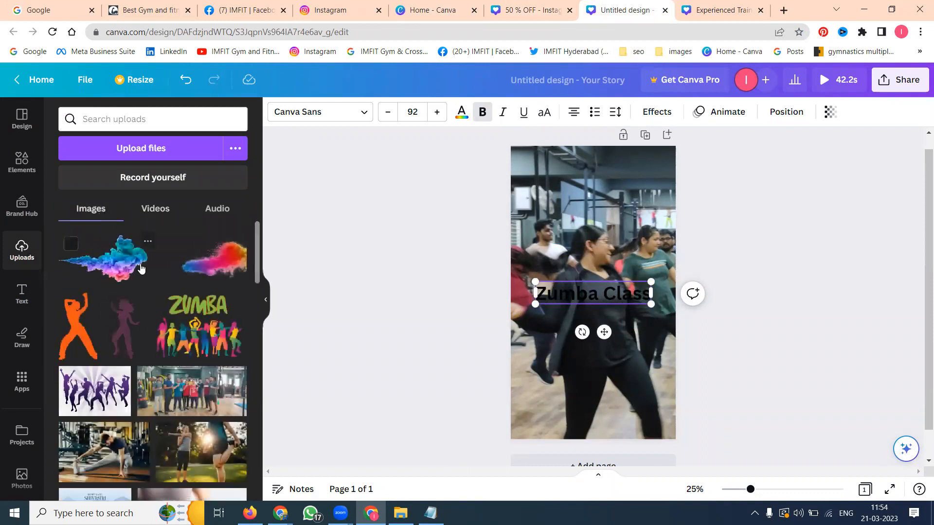
scroll("down", 3)
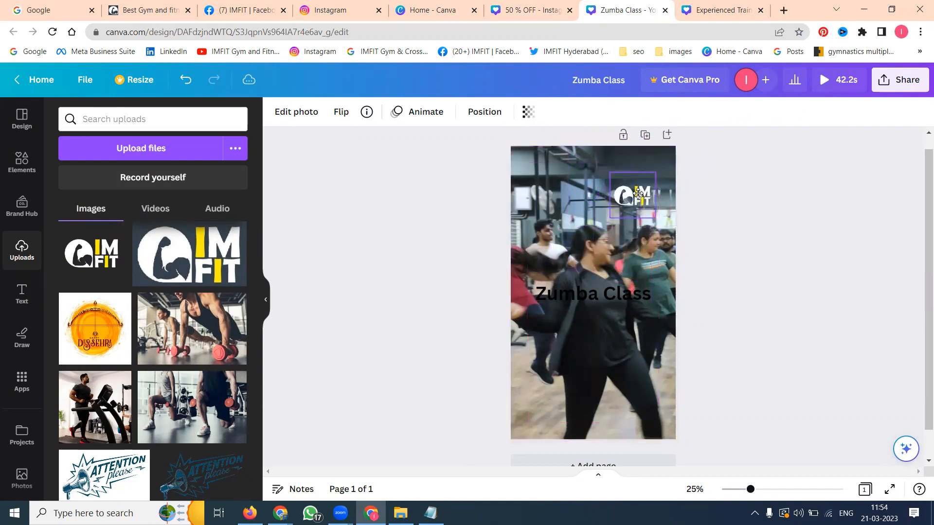
left_click(632, 194)
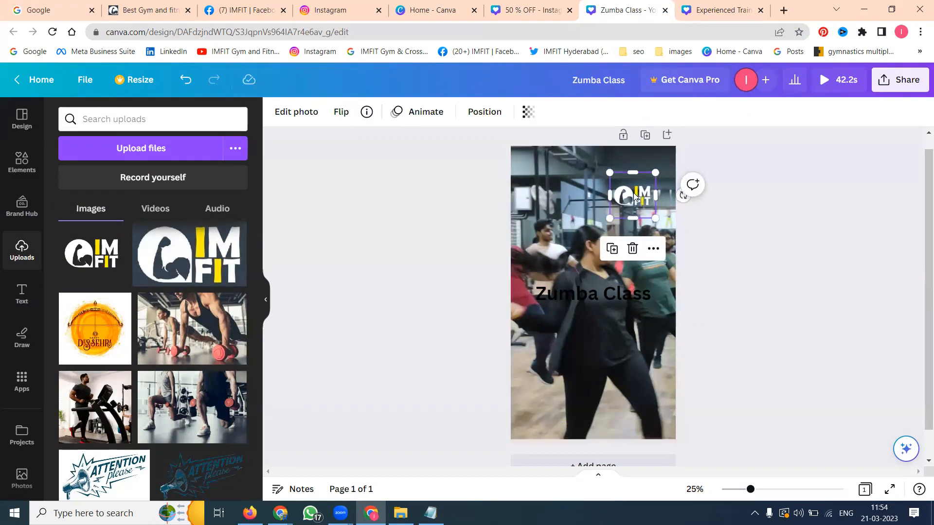
left_click_drag(634, 195, 539, 374)
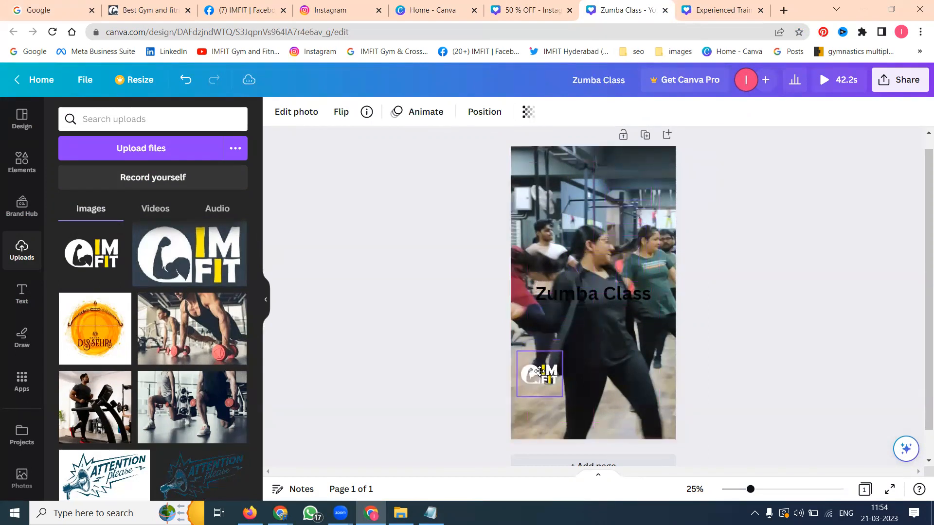
left_click(539, 374)
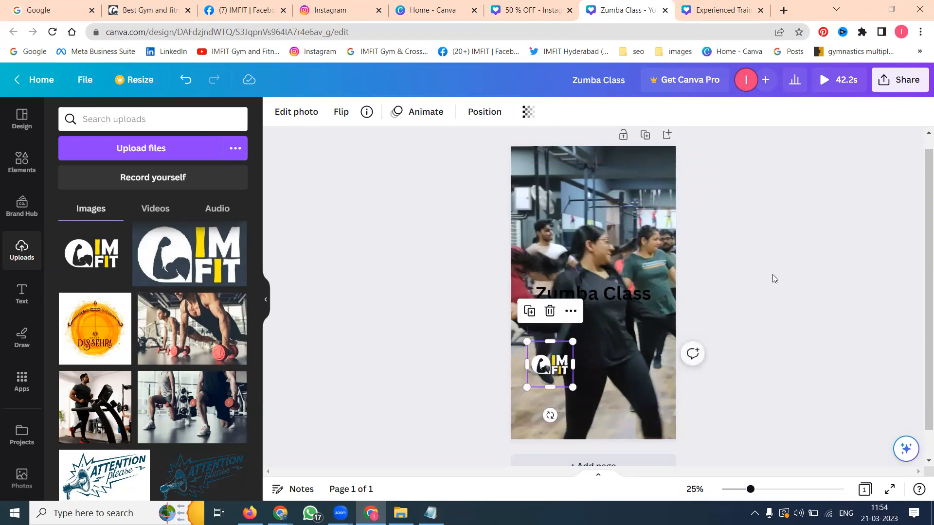
left_click(590, 291)
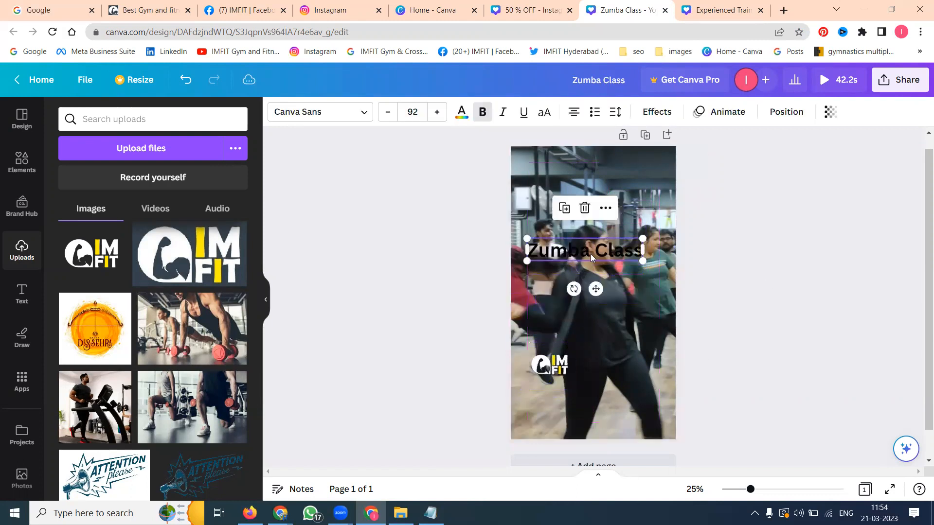
- Give the Zumba Class title a yellow background effect and a Pop text animation
left_click(657, 112)
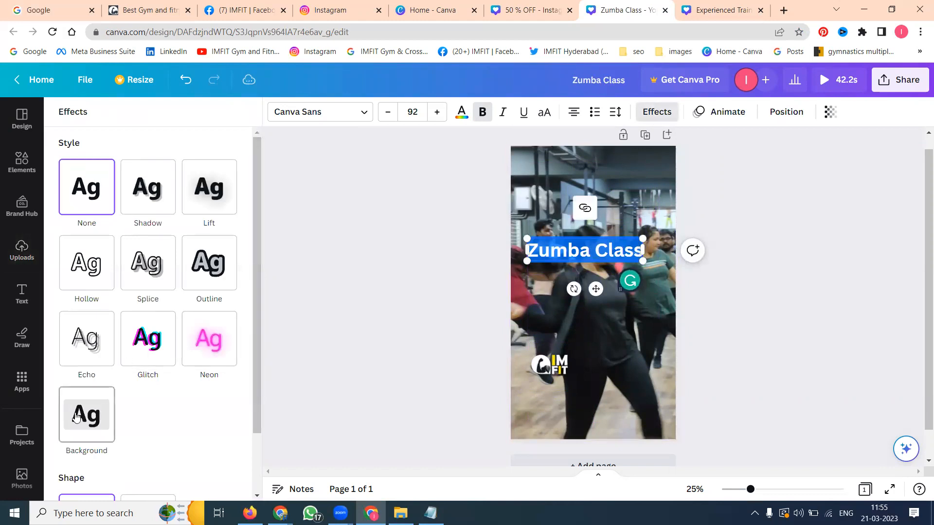
left_click(87, 415)
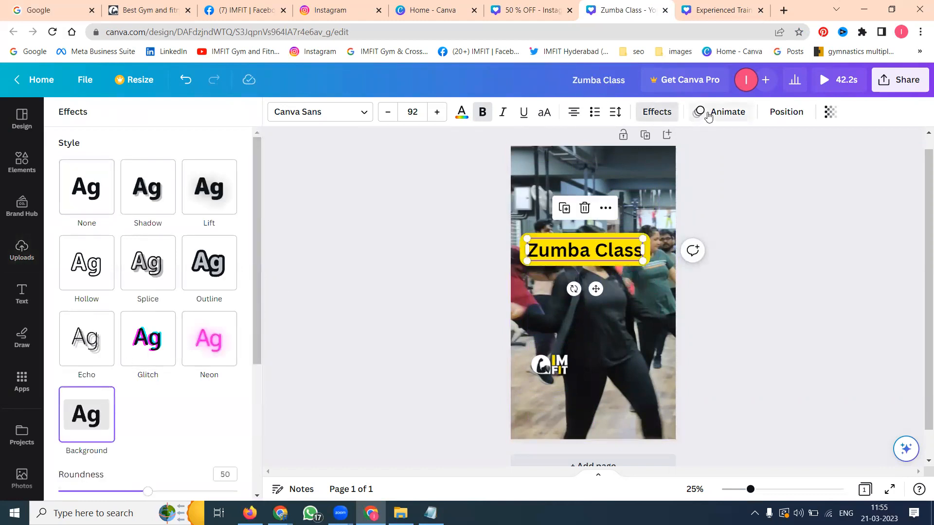
left_click(719, 112)
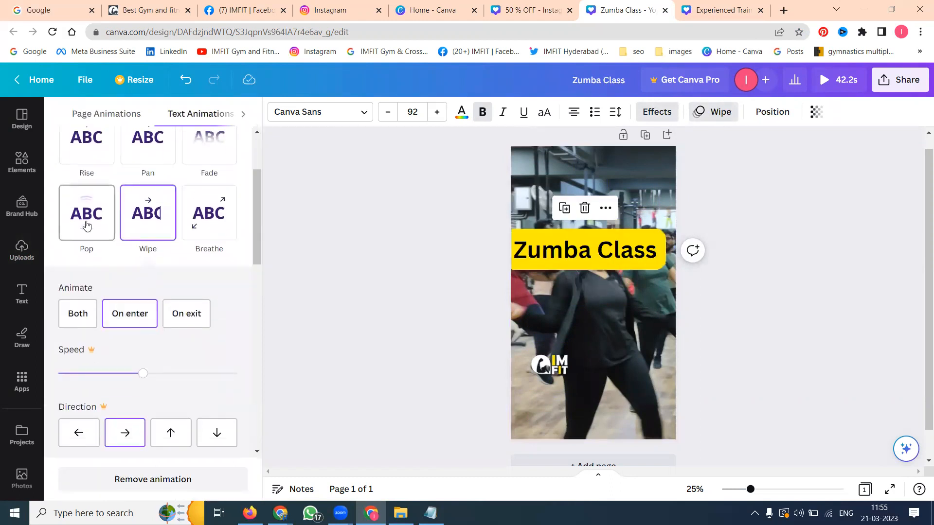
left_click(87, 212)
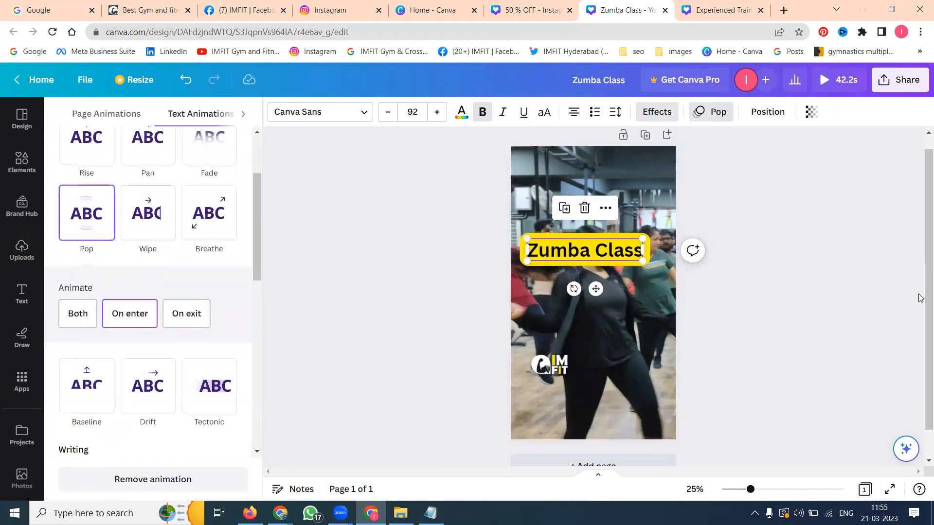
left_click(529, 10)
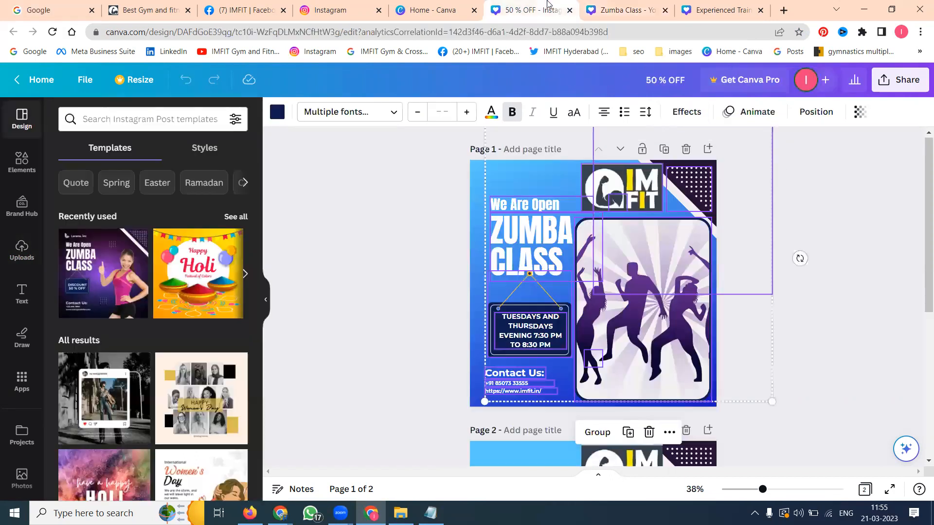
- Copy the Contact Us block from the 50% OFF poster into the story and animate it with Breathe
left_click(445, 350)
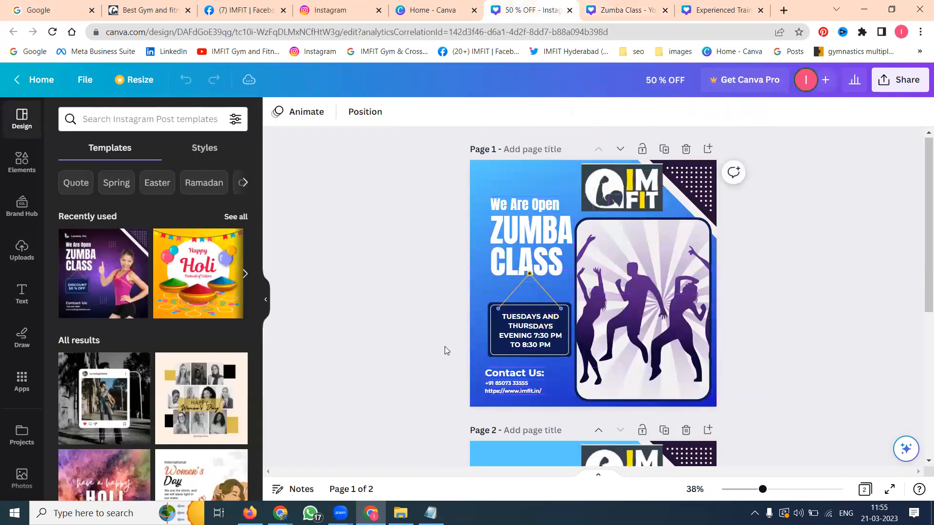
left_click(505, 383)
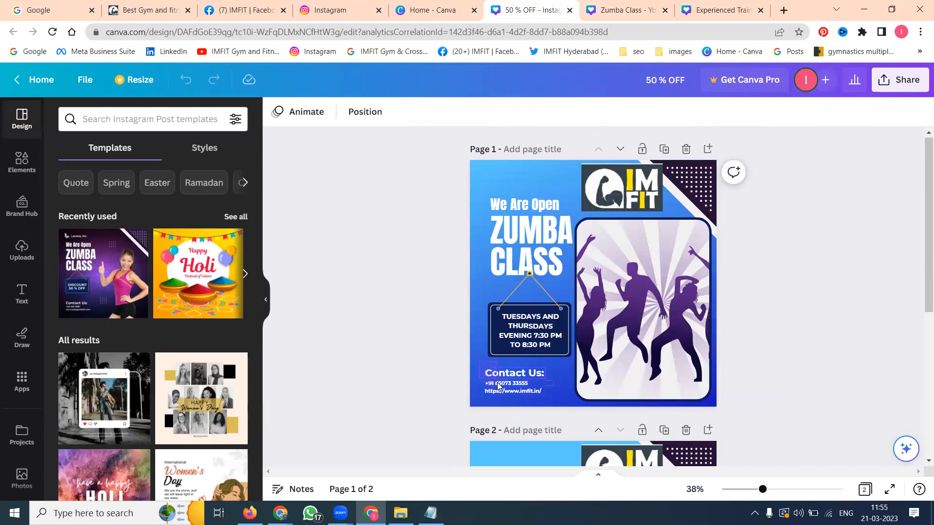
left_click(505, 383)
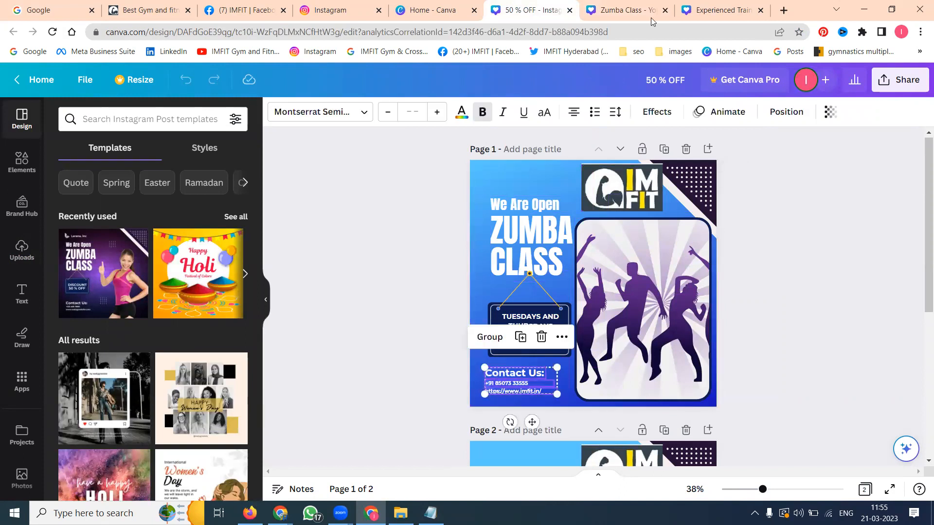
left_click(627, 9)
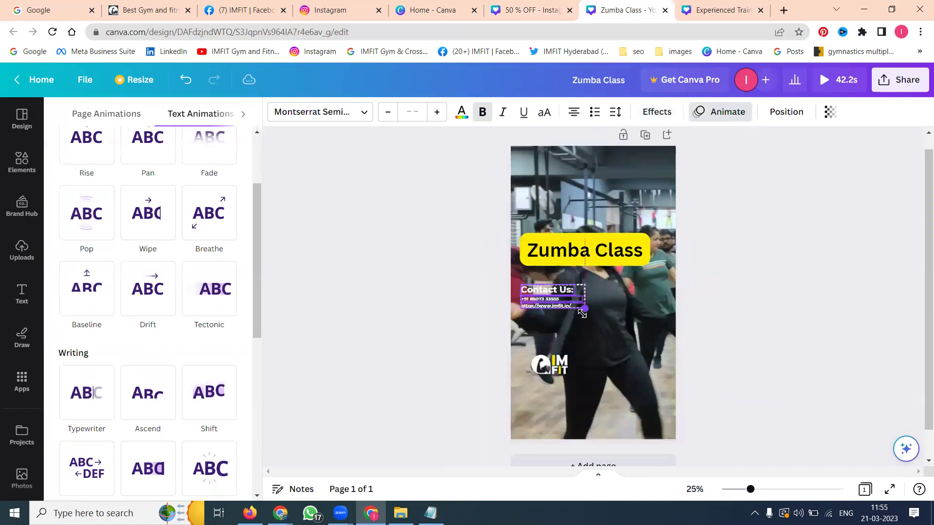
left_click(547, 298)
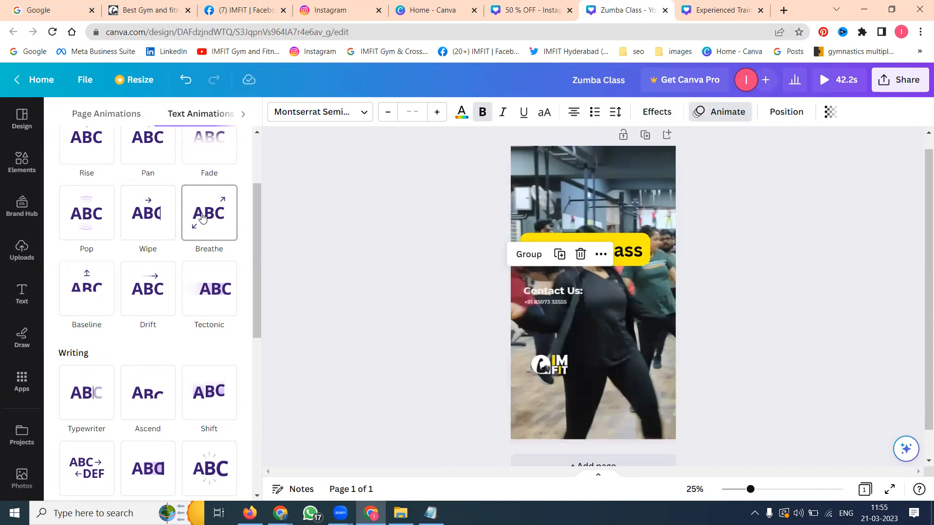
left_click(209, 213)
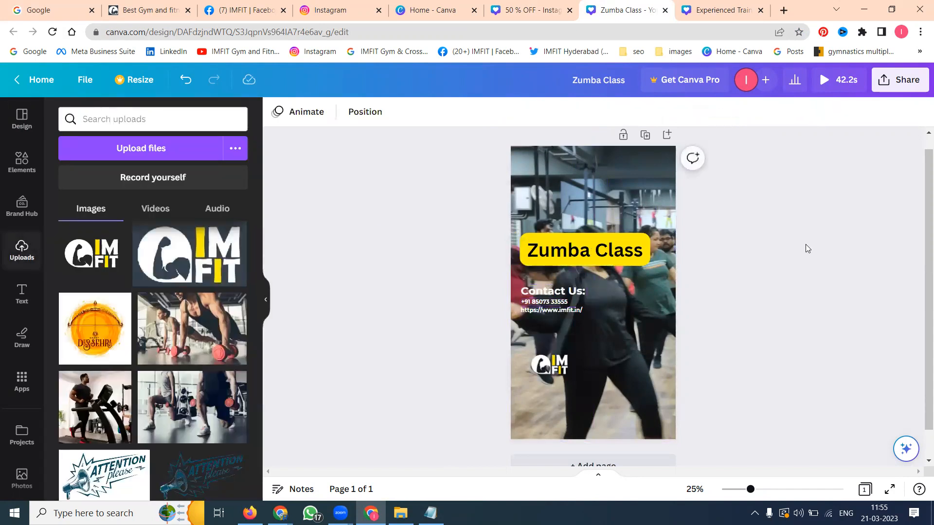
- Reposition the Zumba Class title down above the pasted contact details
left_click(584, 250)
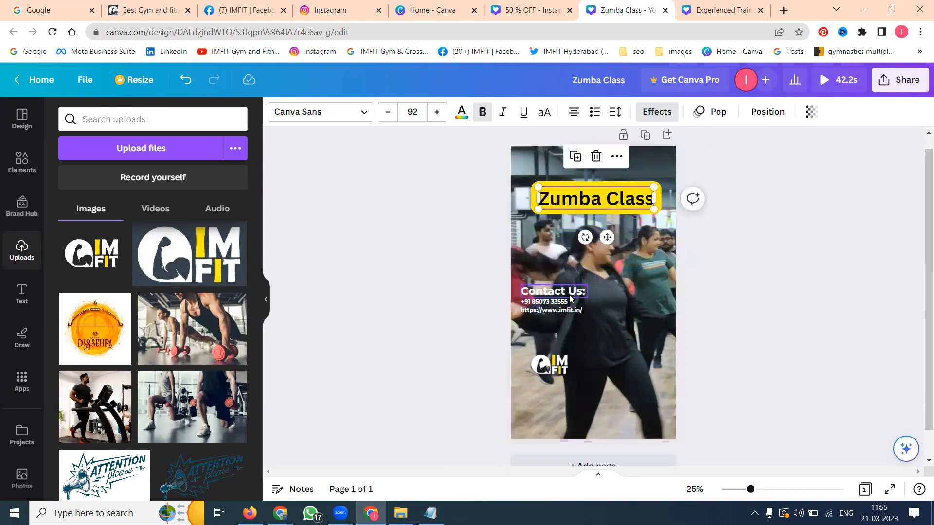
left_click(552, 297)
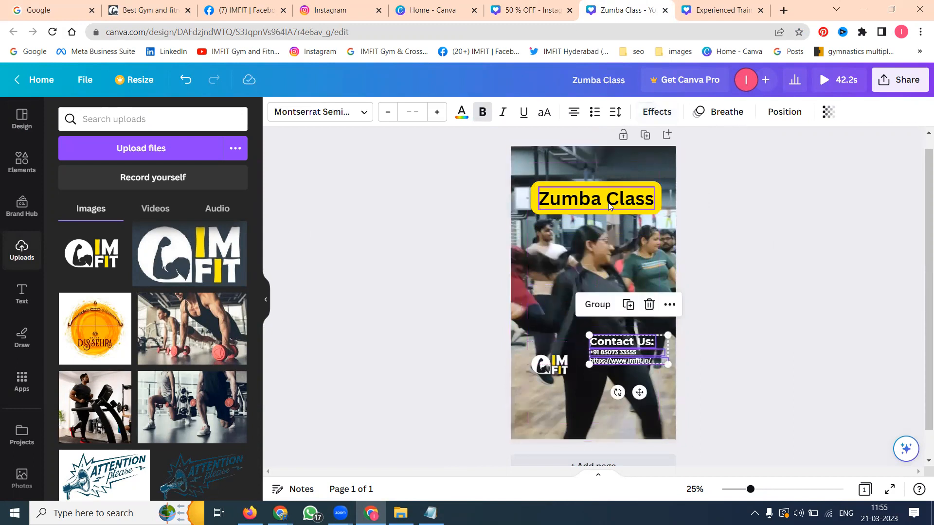
left_click_drag(594, 198, 583, 314)
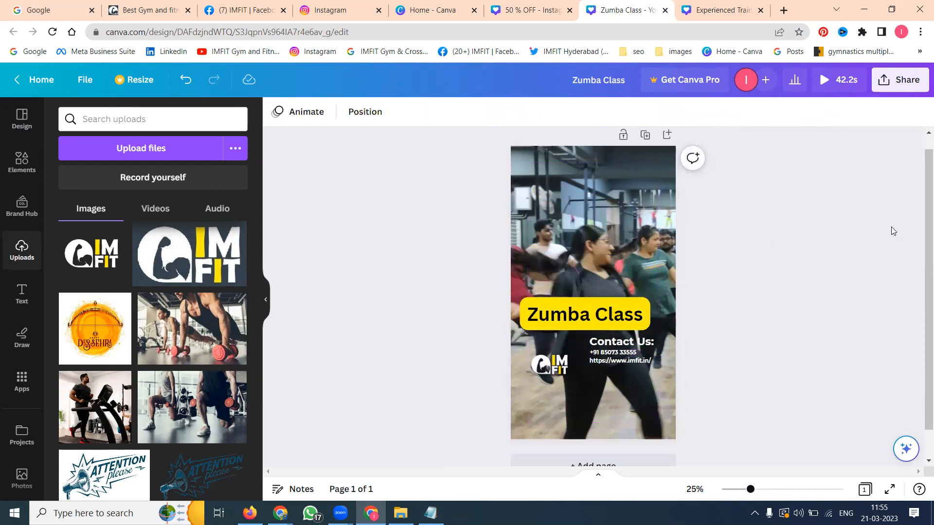
mouse_move(830, 88)
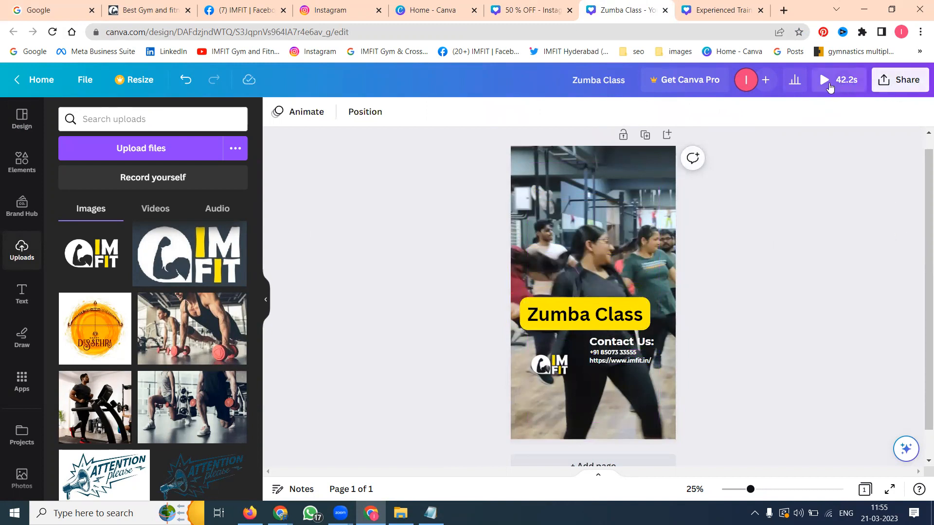
- Turn the background video's volume down to 0
scroll("down", 3)
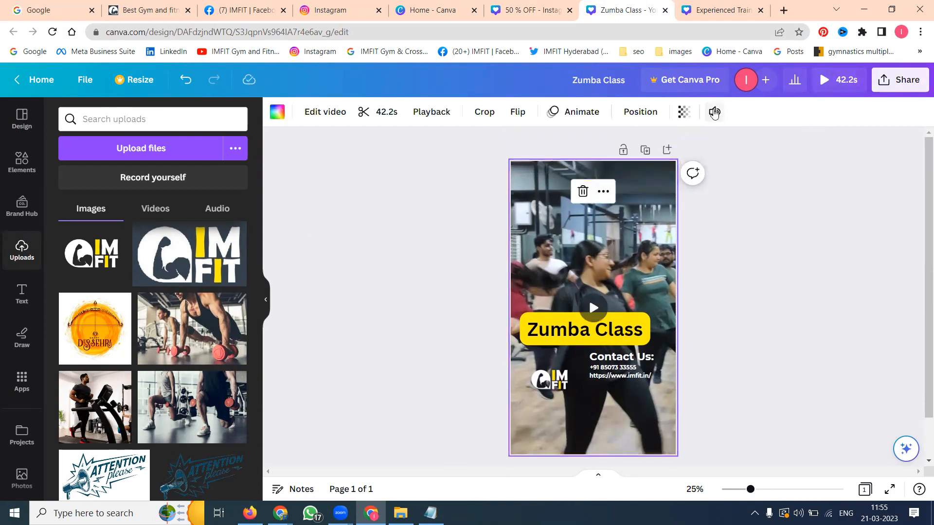
left_click(714, 111)
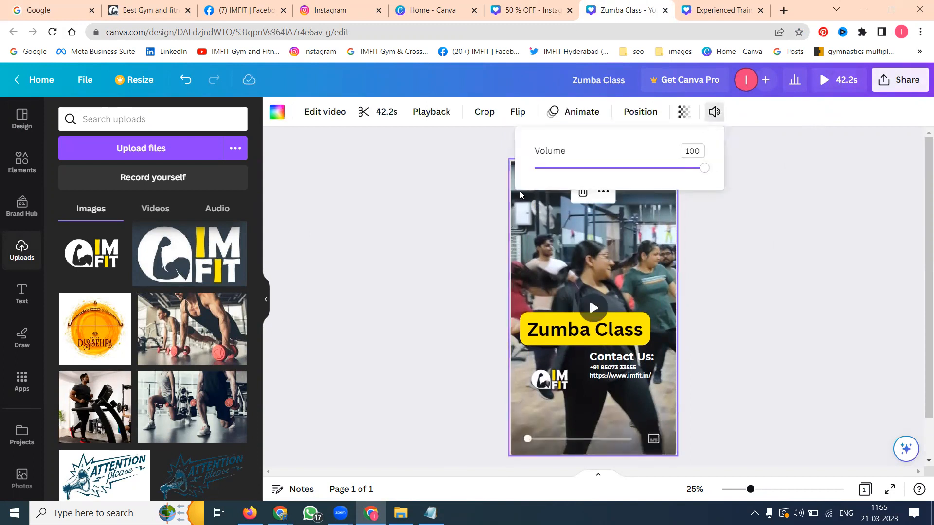
left_click_drag(705, 168, 538, 168)
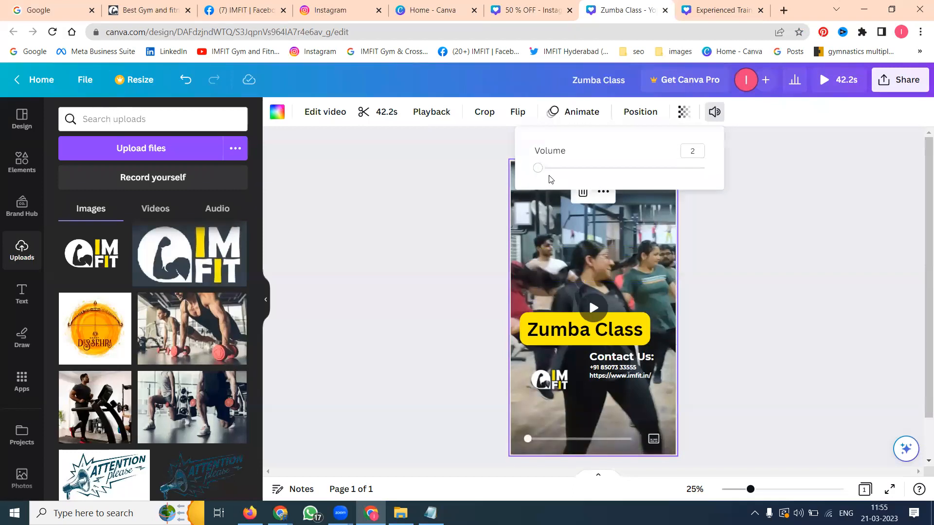
left_click(714, 112)
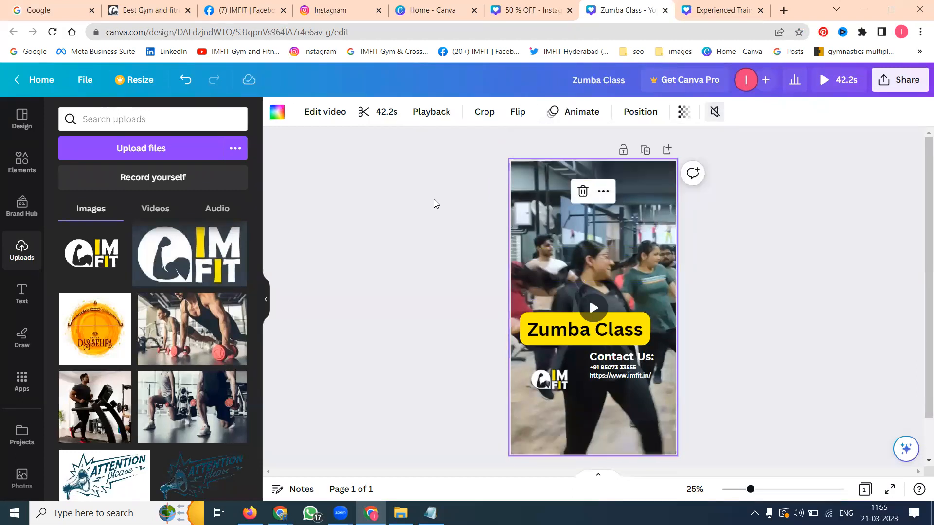
- Play the video preview to check it and reselect the title text
left_click(593, 307)
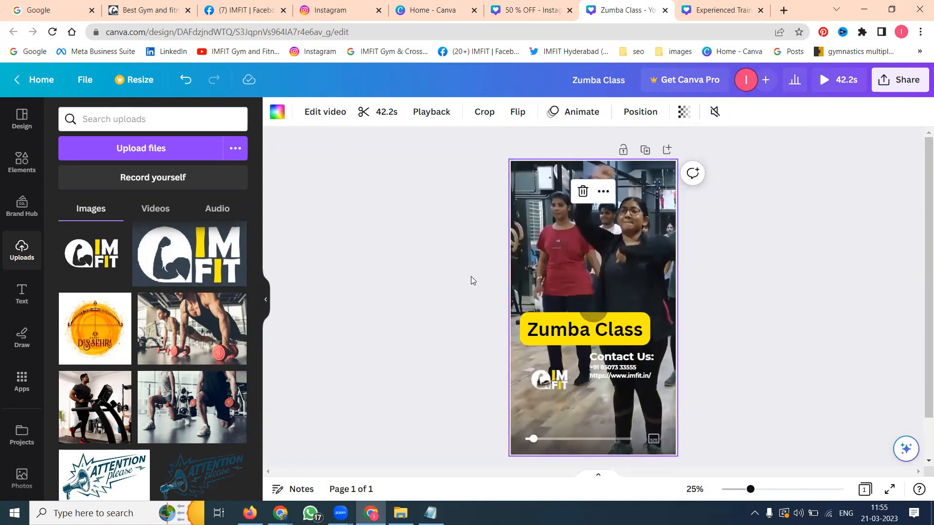
left_click(585, 329)
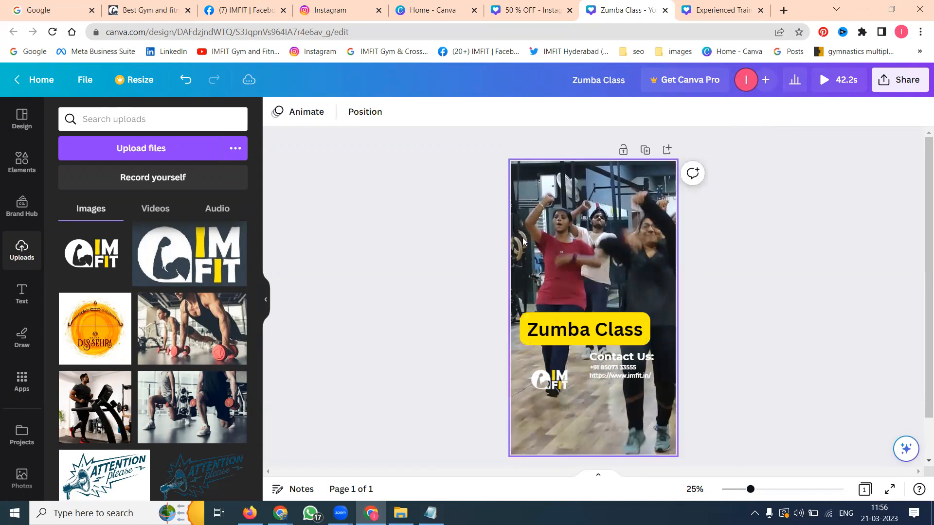
left_click(591, 304)
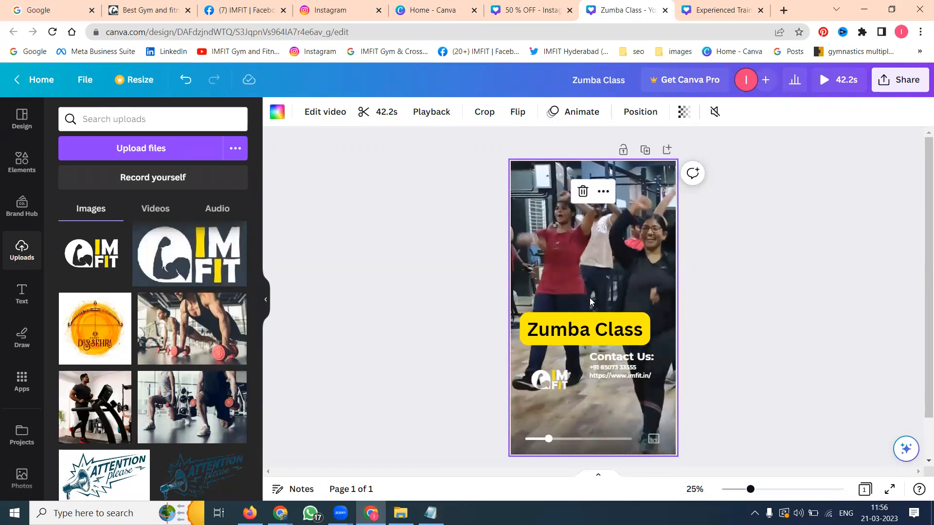
left_click(585, 328)
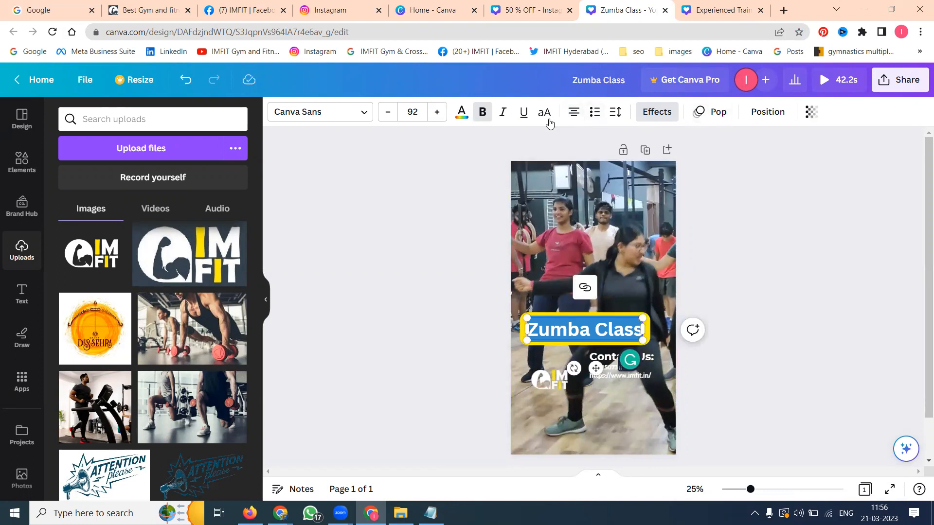
- Make the title all capitals and select the contact details block
left_click(737, 215)
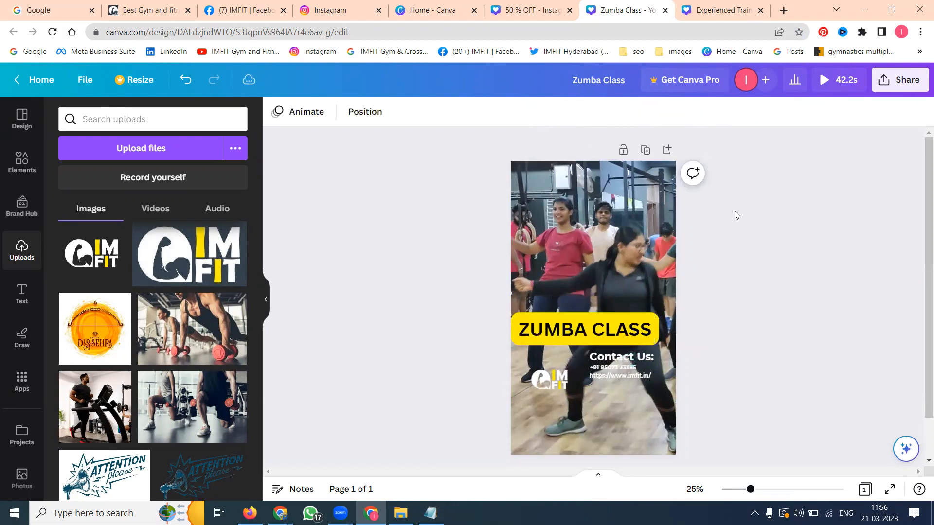
double_click(621, 375)
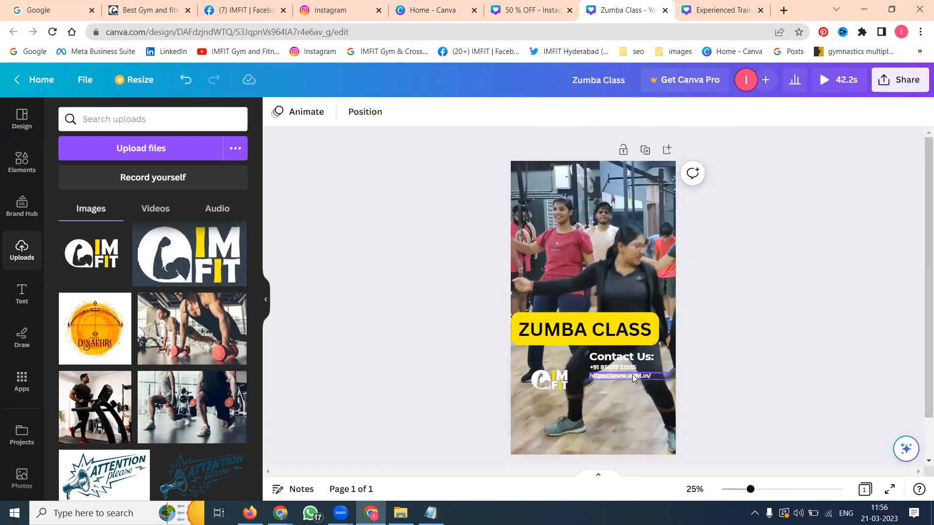
left_click(631, 375)
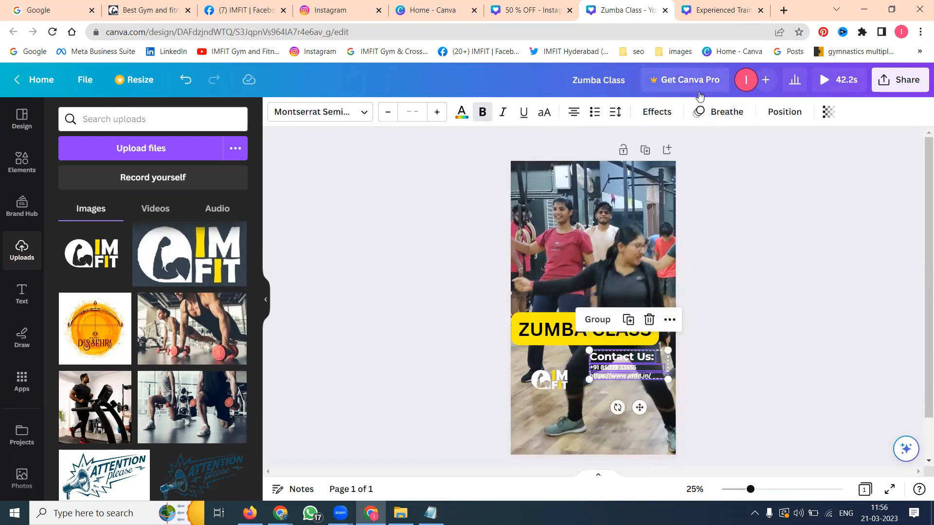
- Give the contact details a blue background highlight via text effects
left_click(657, 111)
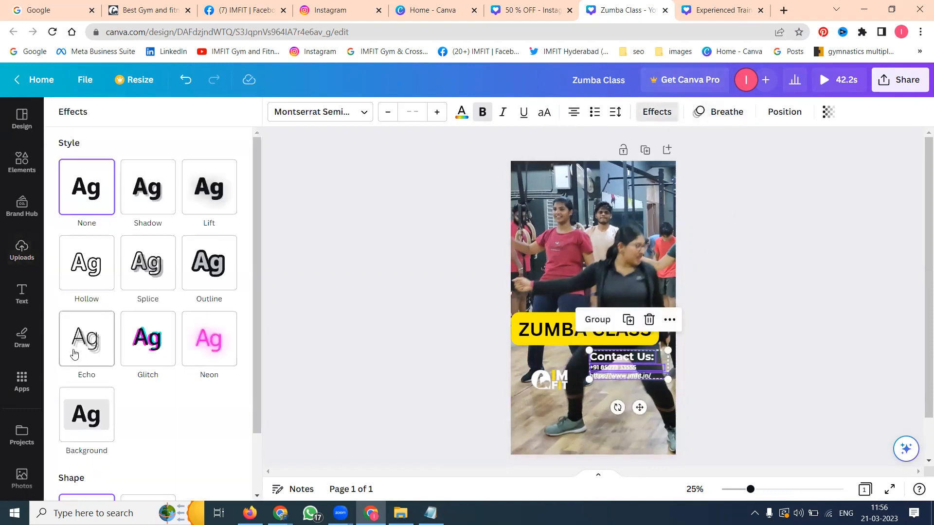
left_click(85, 414)
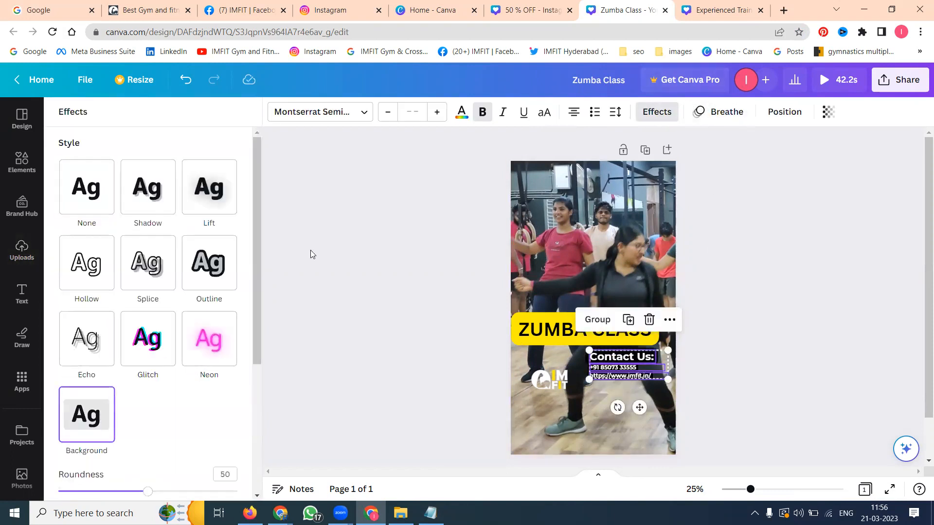
scroll("down", 3)
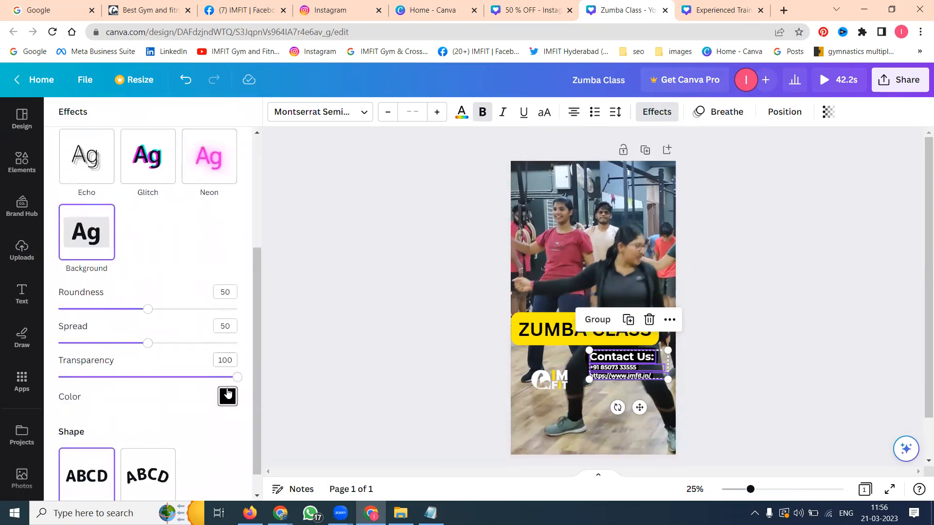
left_click(227, 397)
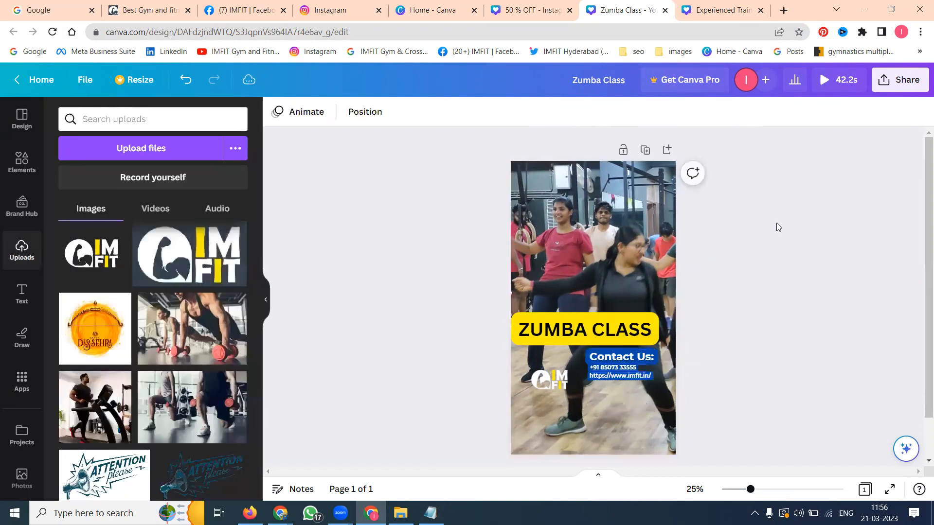
mouse_move(702, 313)
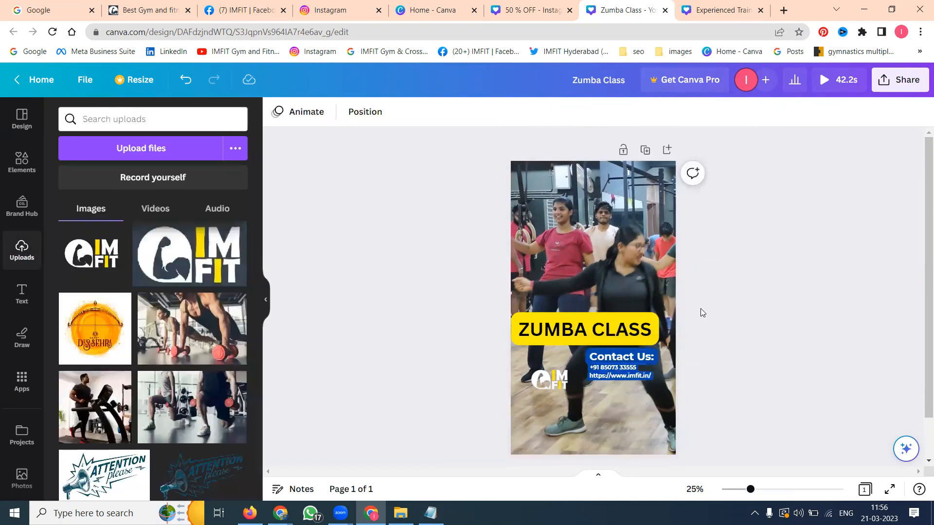
- Make the Contact Us heading one font size smaller
left_click(620, 356)
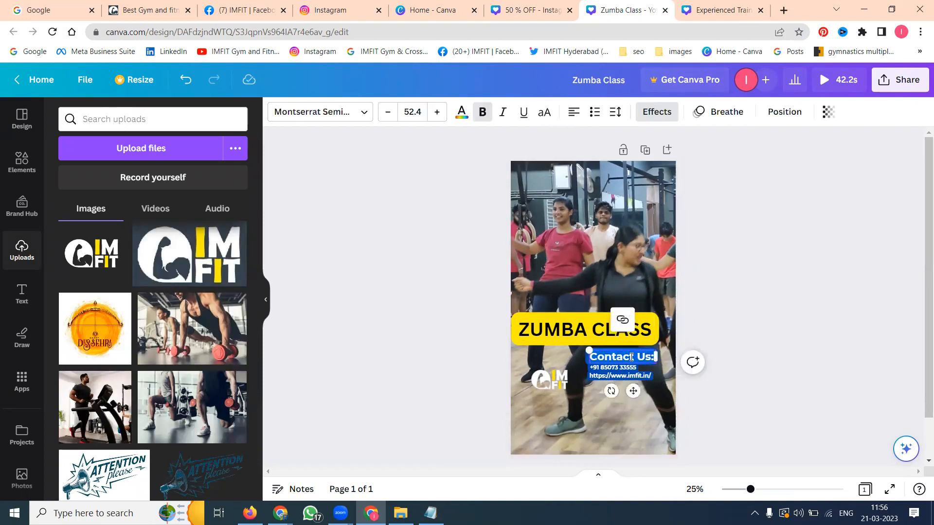
left_click(387, 112)
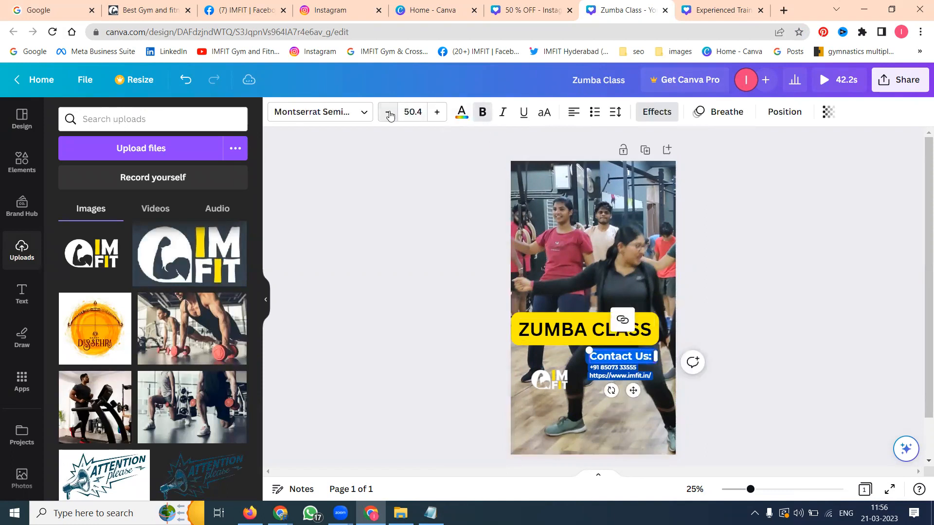
left_click(812, 270)
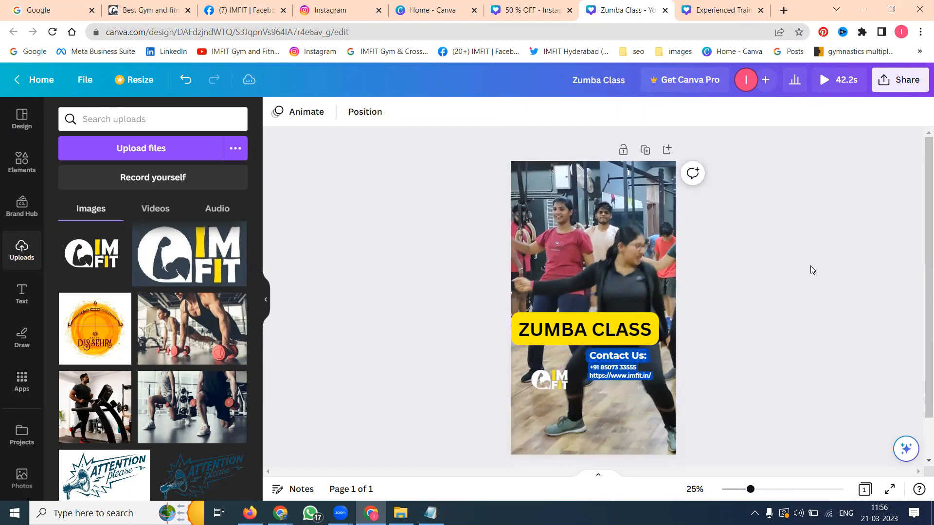
- Enlarge the phone number line so it stands apart from the website line
left_click(617, 356)
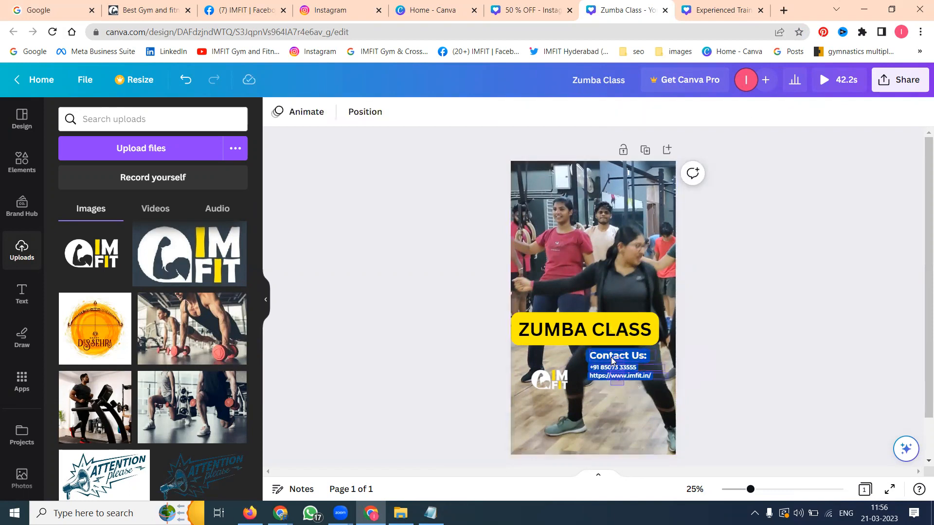
left_click(615, 368)
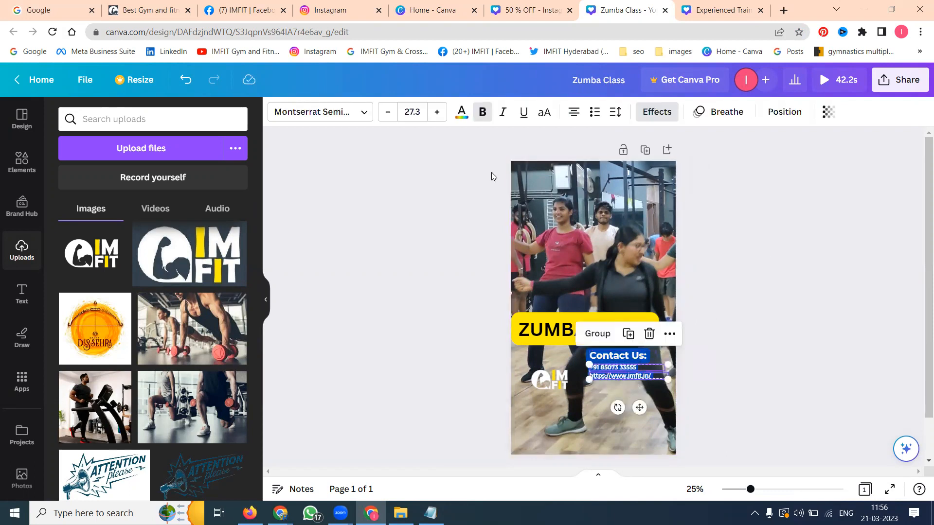
left_click(437, 112)
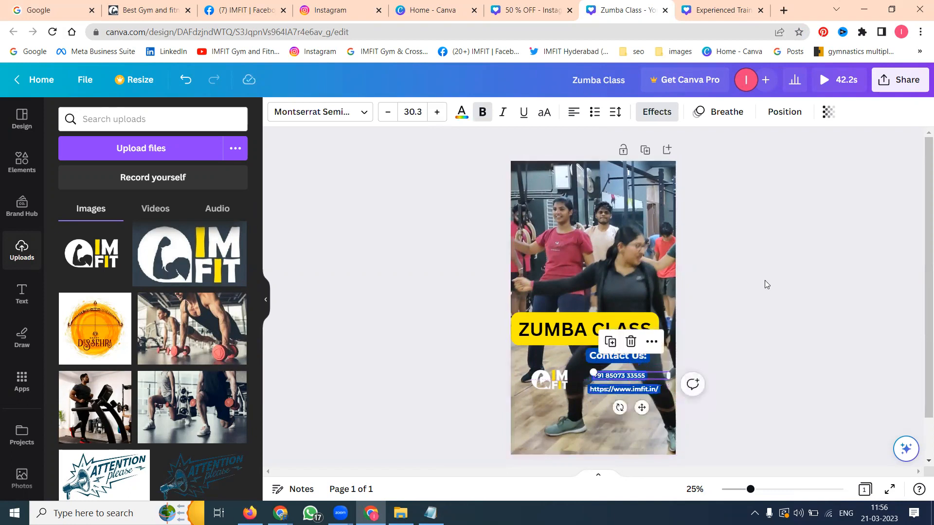
left_click(766, 284)
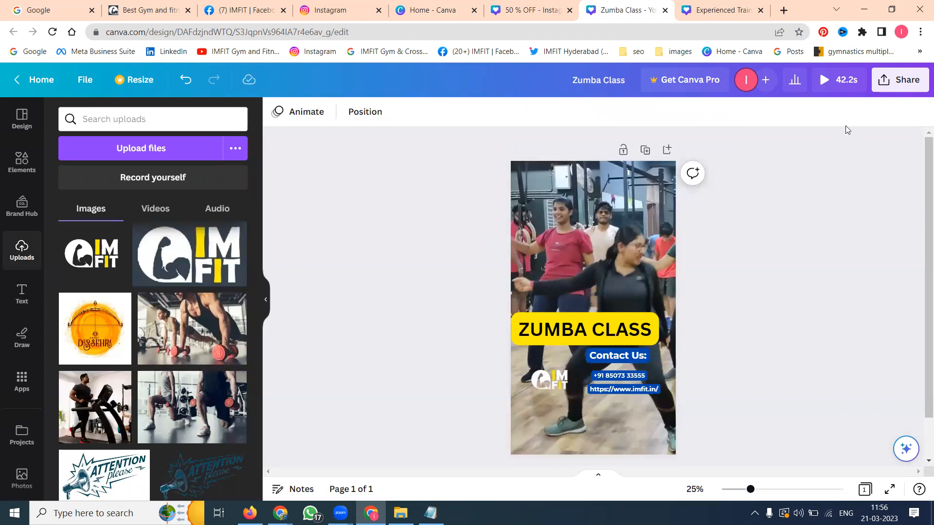
left_click(899, 79)
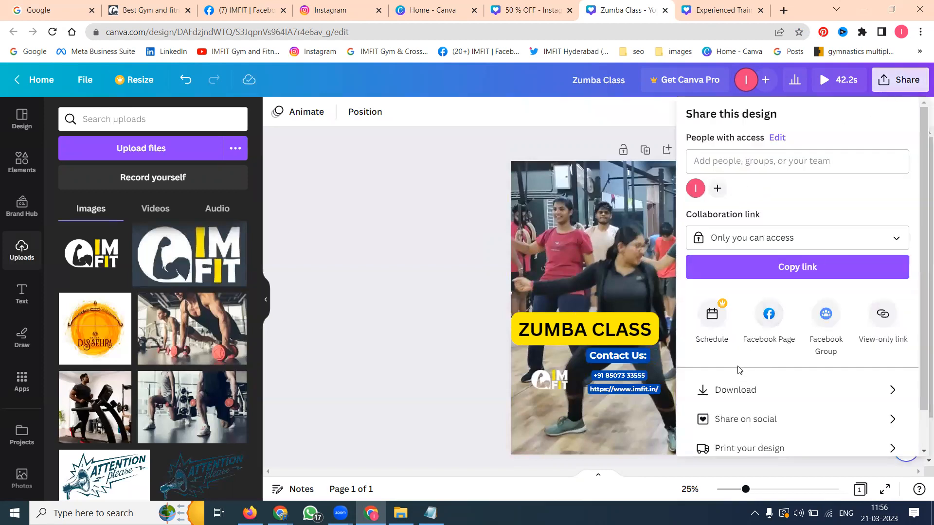
left_click(735, 390)
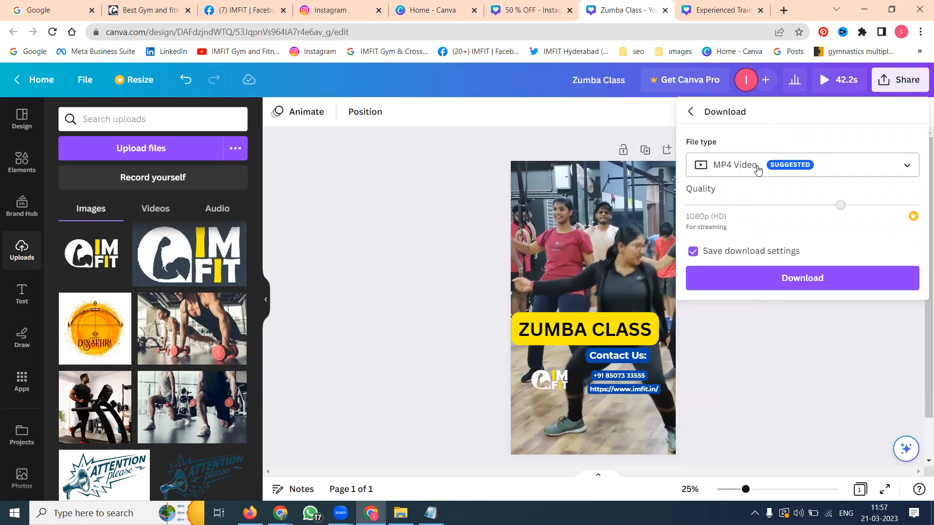
left_click(585, 329)
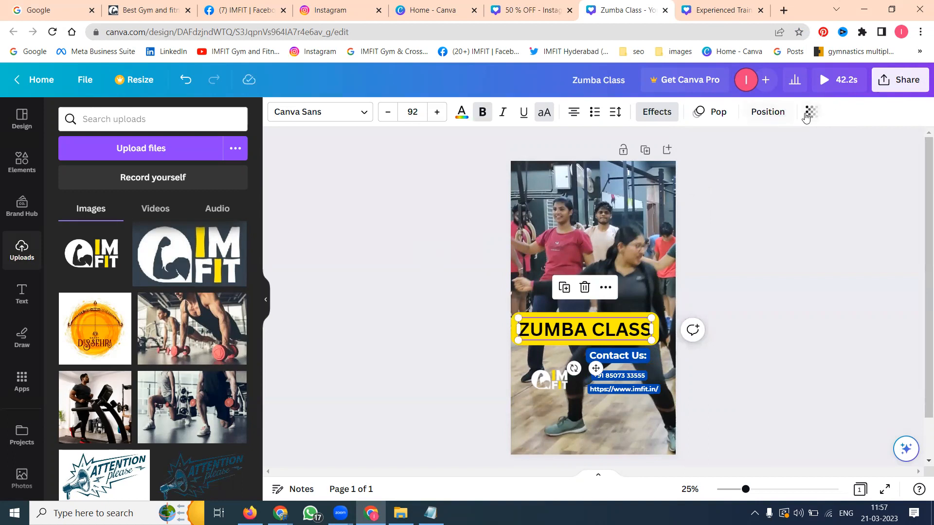
mouse_move(570, 134)
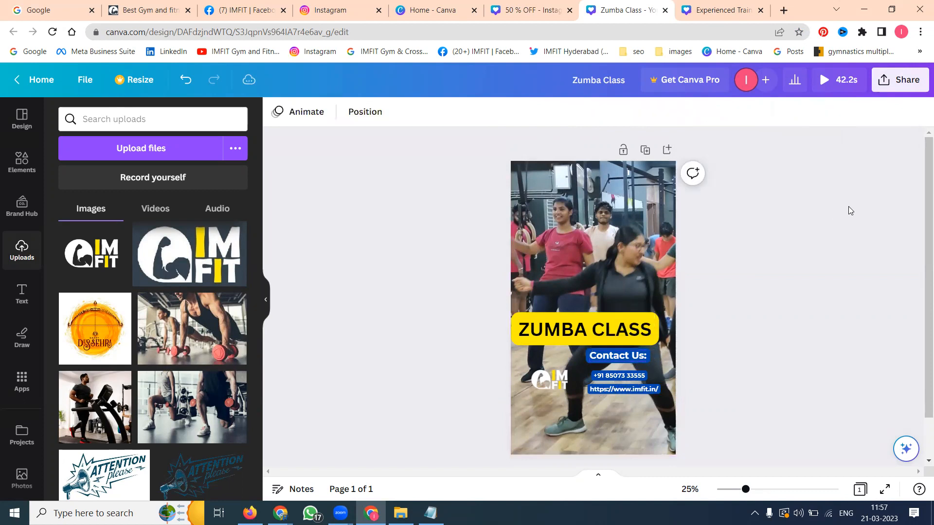
- Reduce the ZUMBA CLASS title from size 92 to 72, narrowing its yellow banner
scroll("down", 3)
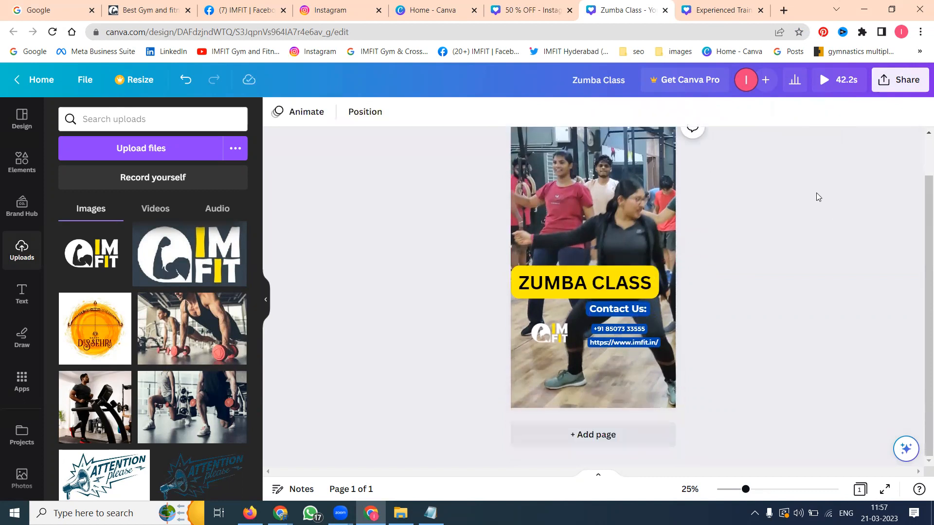
mouse_move(724, 209)
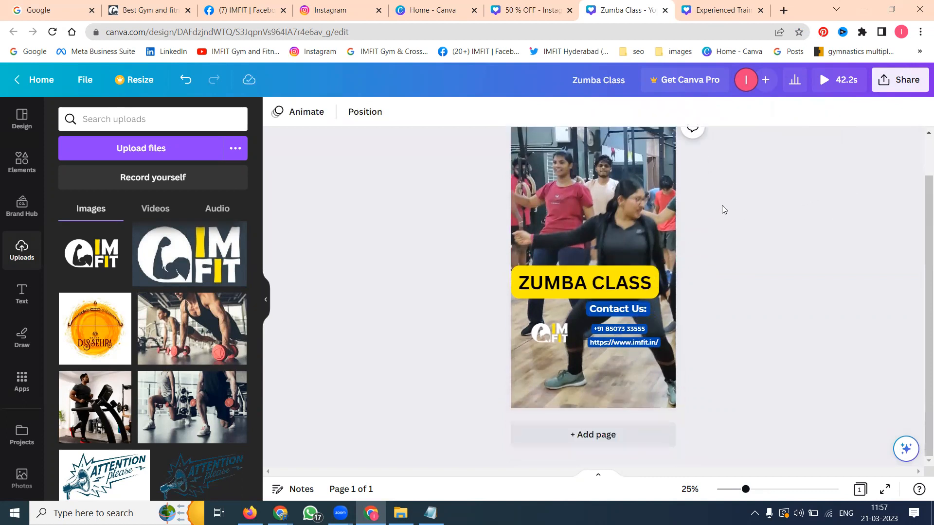
left_click(584, 282)
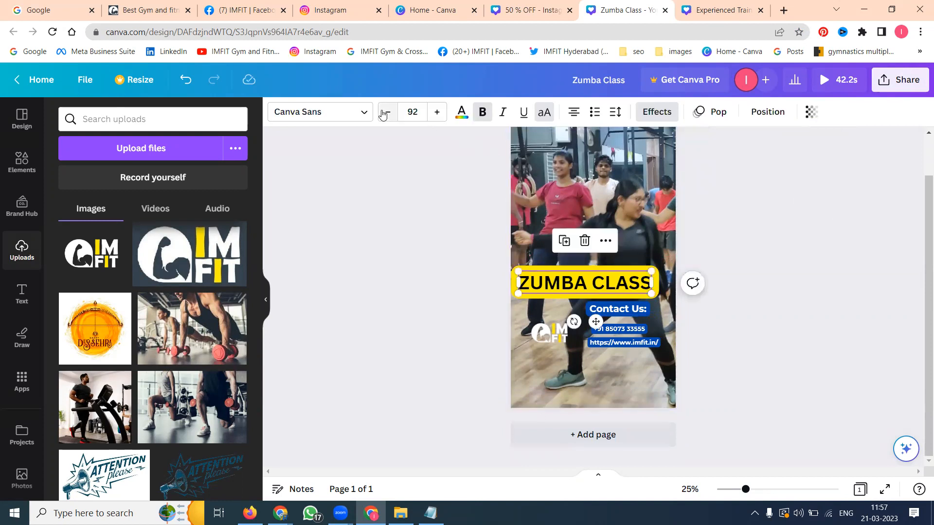
left_click(387, 112)
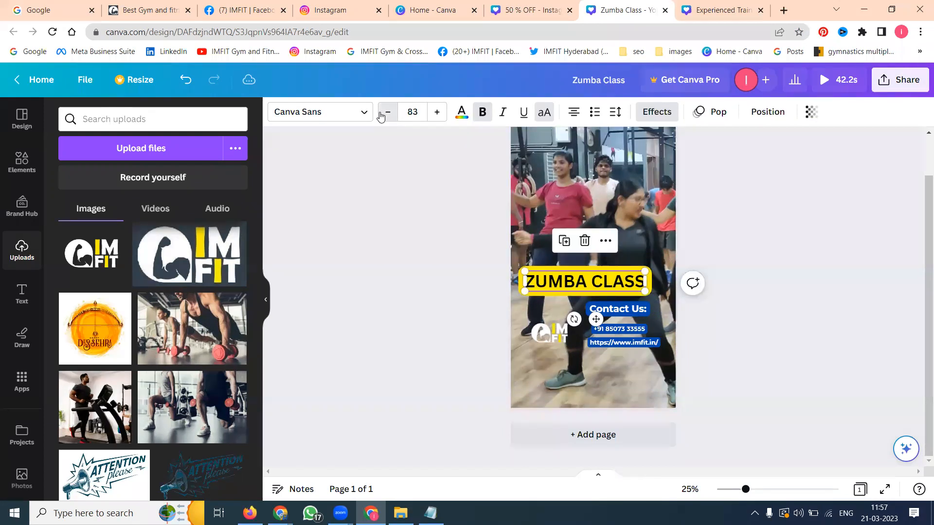
left_click(388, 111)
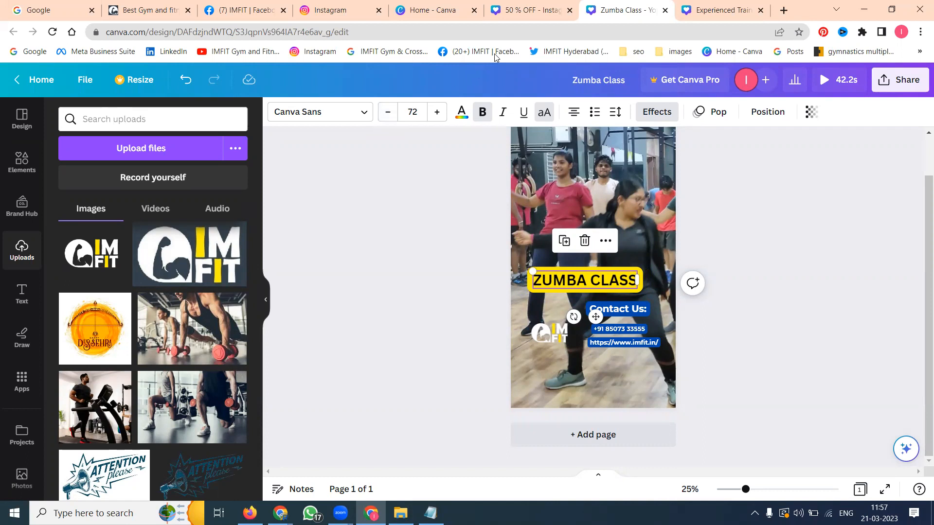
left_click(550, 332)
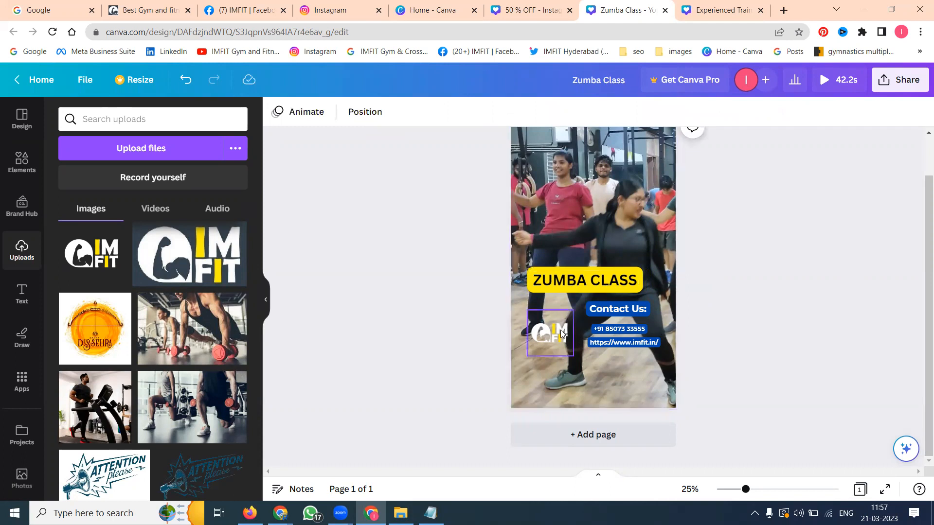
- Shrink the IMFIT logo beside the contact details and clear the selection
left_click(549, 333)
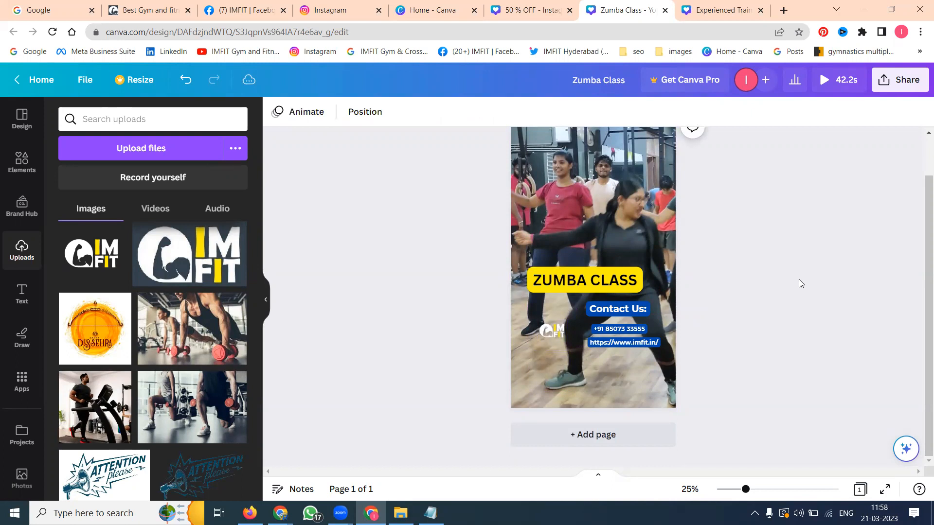
left_click(564, 332)
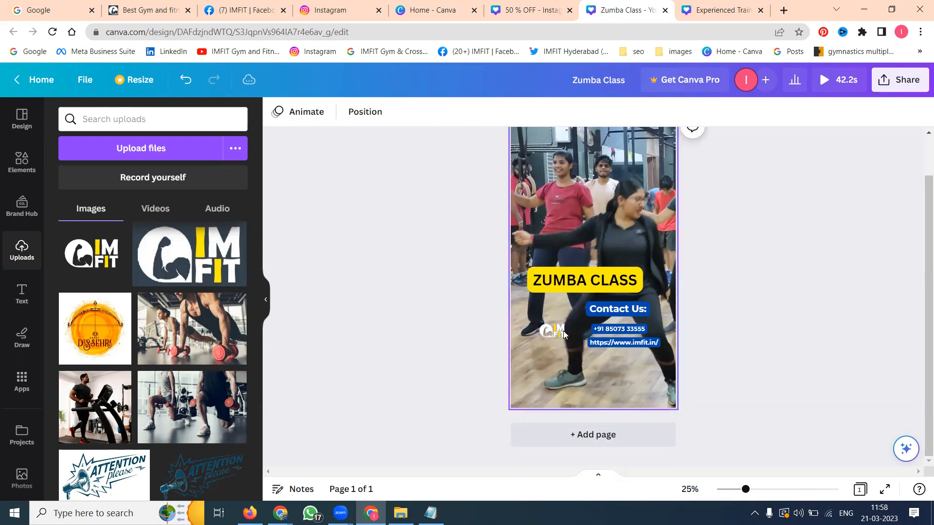
left_click(551, 331)
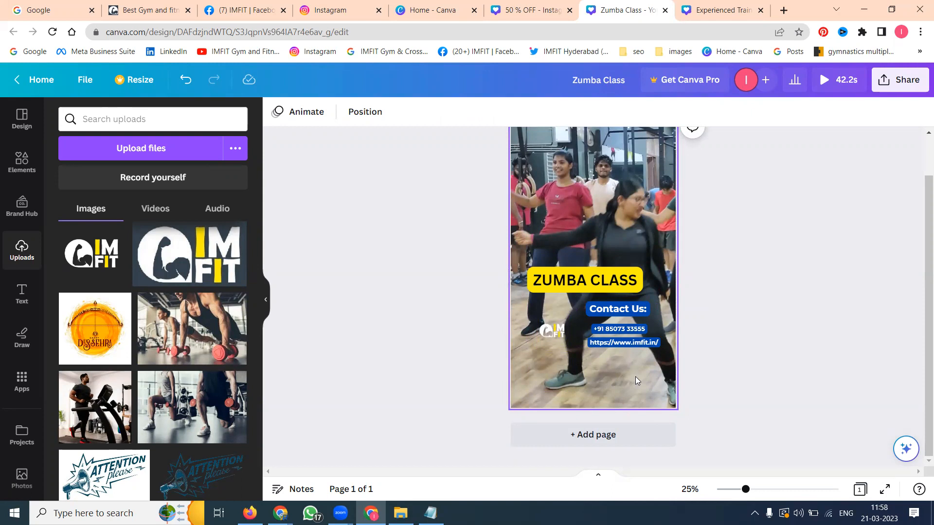
left_click(767, 300)
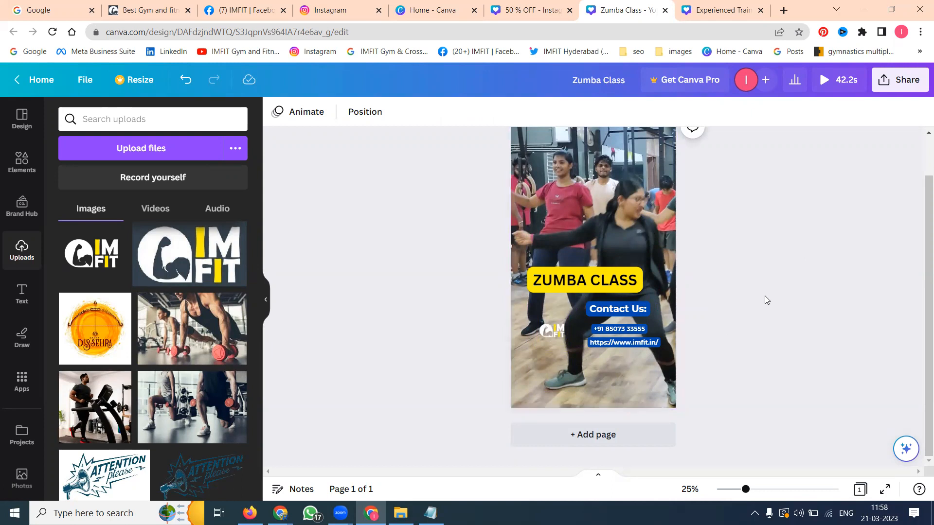
- Download the Zumba Class story via Share as an MP4 video
left_click(900, 80)
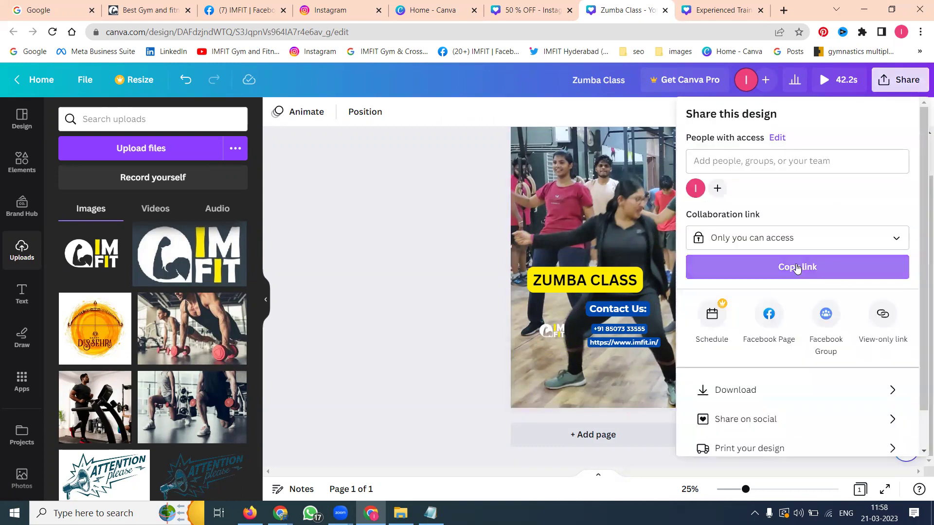
left_click(735, 390)
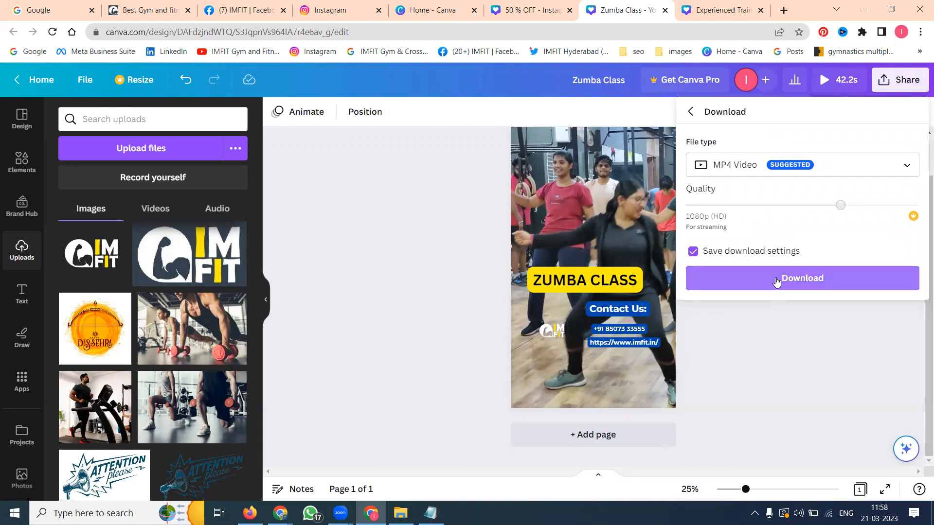
left_click(802, 278)
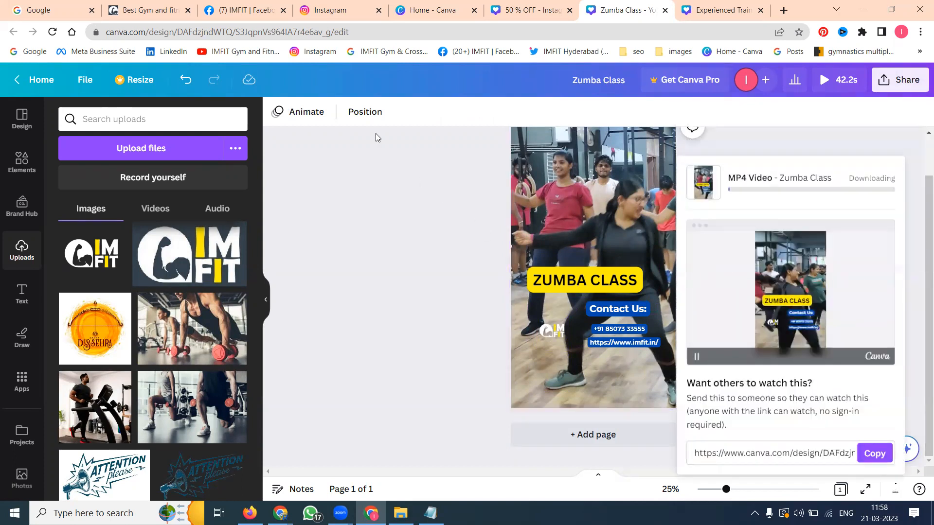
- On the IMFIT Facebook page, expand the Zumba post's full caption
left_click(240, 9)
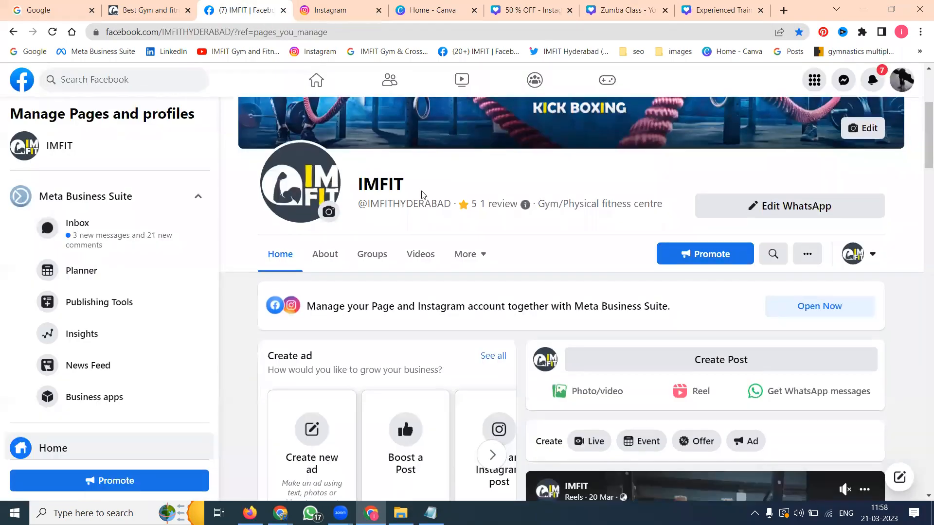
scroll("down", 3)
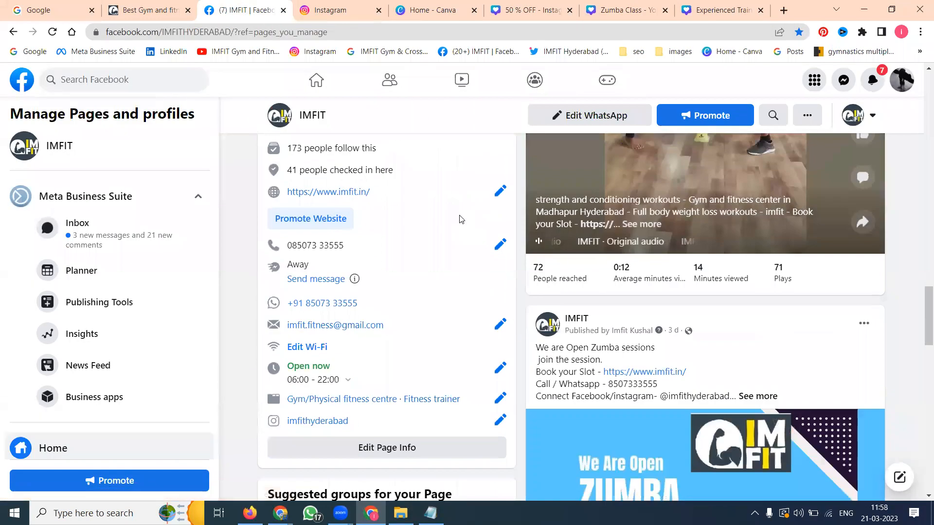
scroll("down", 3)
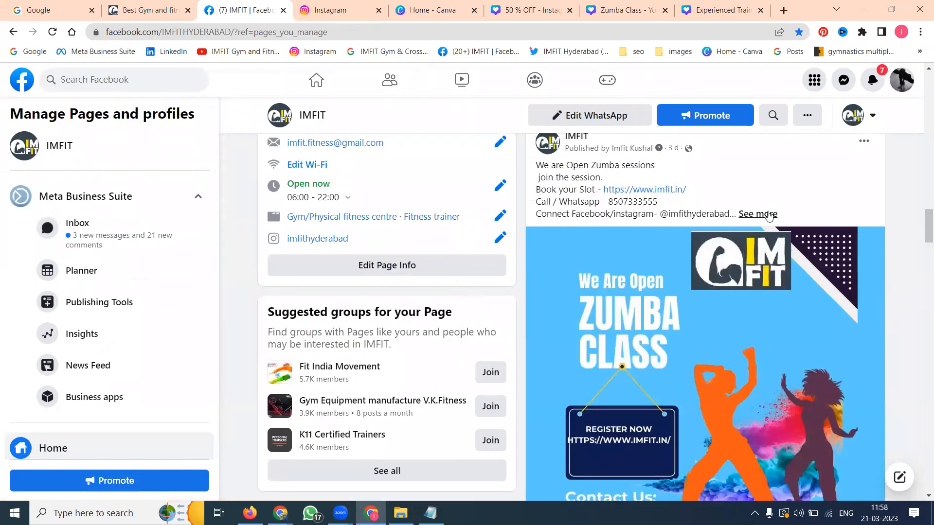
left_click(757, 214)
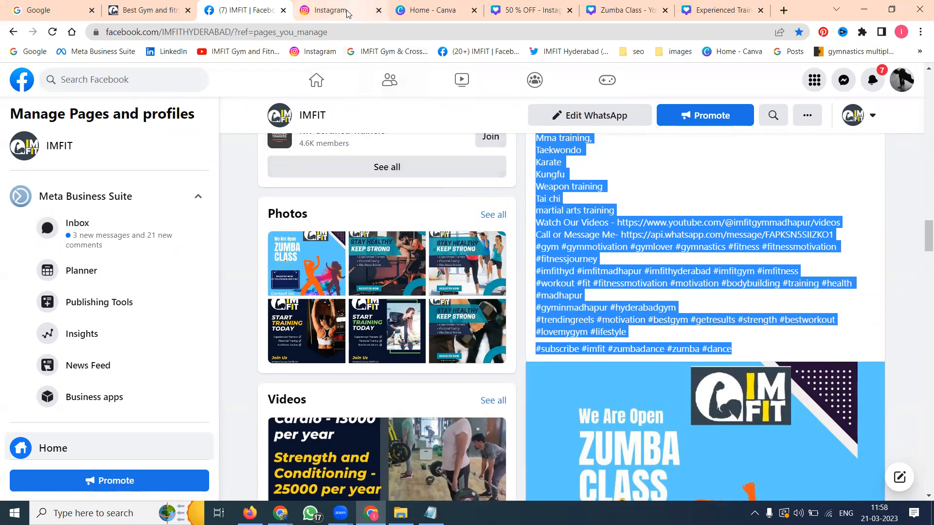
- Check Instagram, then return to the Gym & Fitness Center design in Canva
left_click(622, 10)
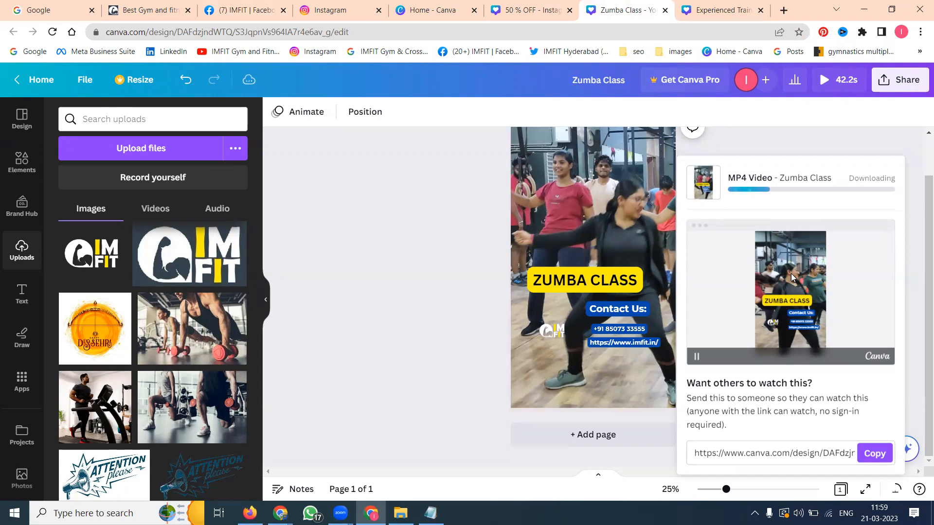
left_click(430, 9)
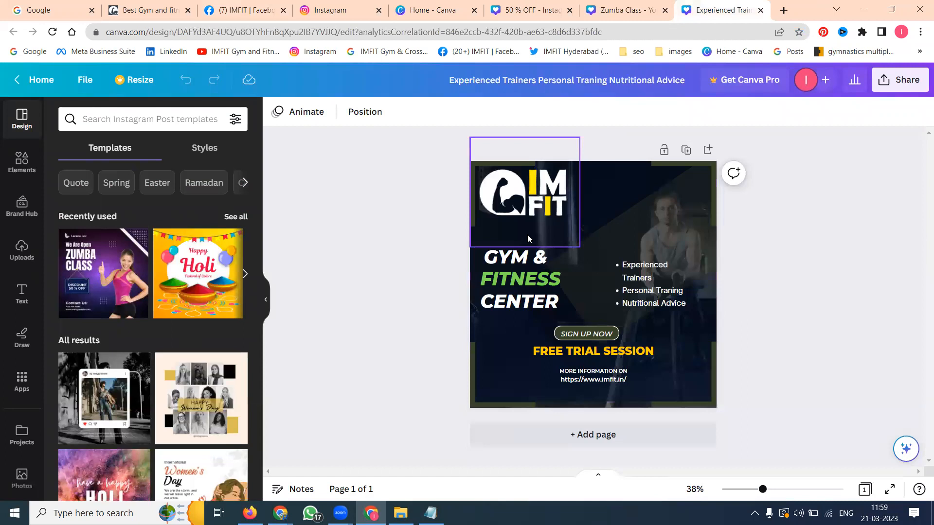
left_click(514, 257)
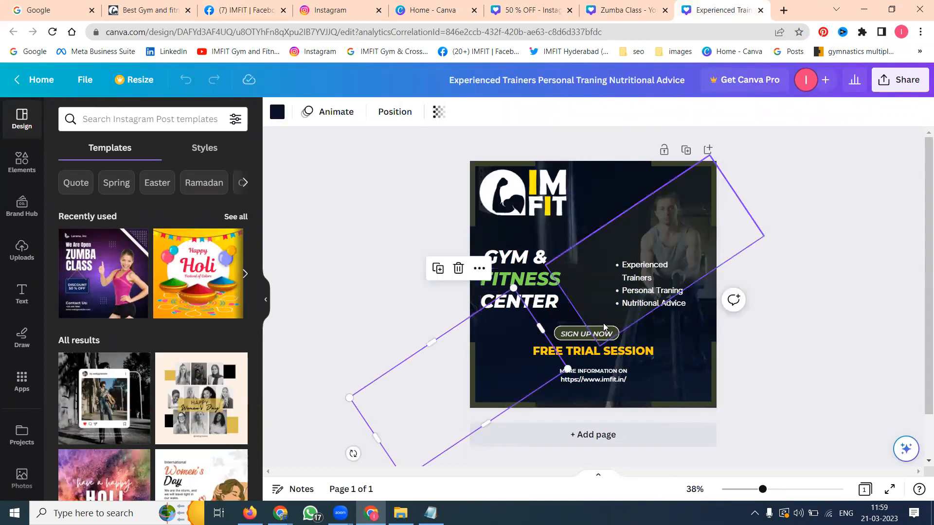
mouse_move(601, 259)
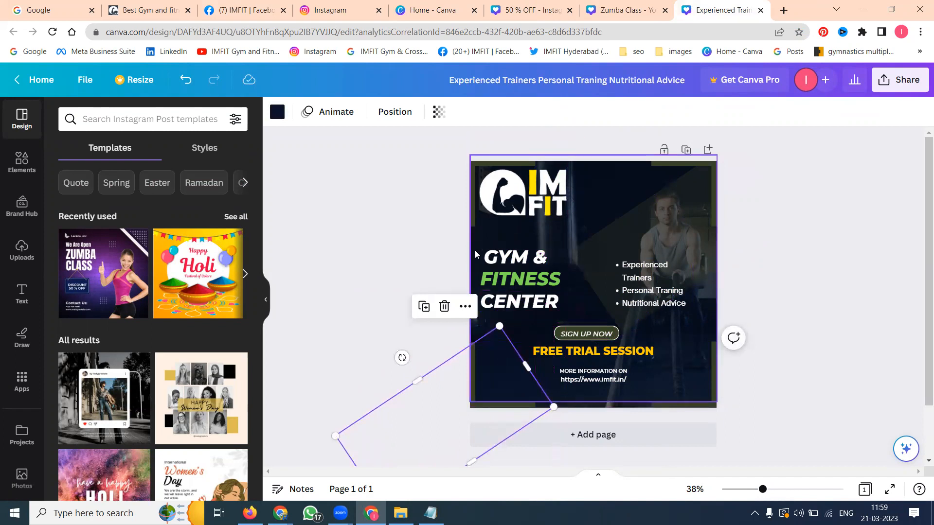
left_click(519, 302)
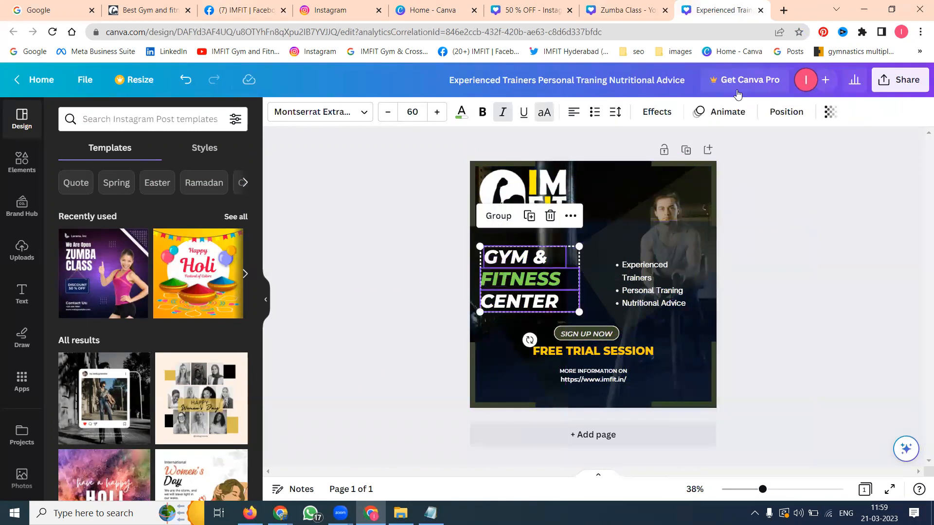
- Give the GYM & FITNESS CENTER heading the Pan text animation
left_click(719, 111)
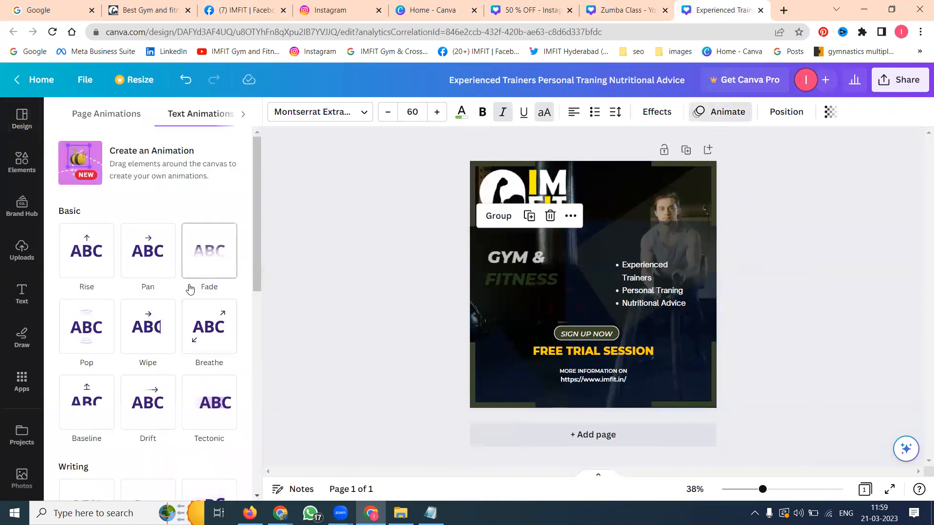
left_click(148, 251)
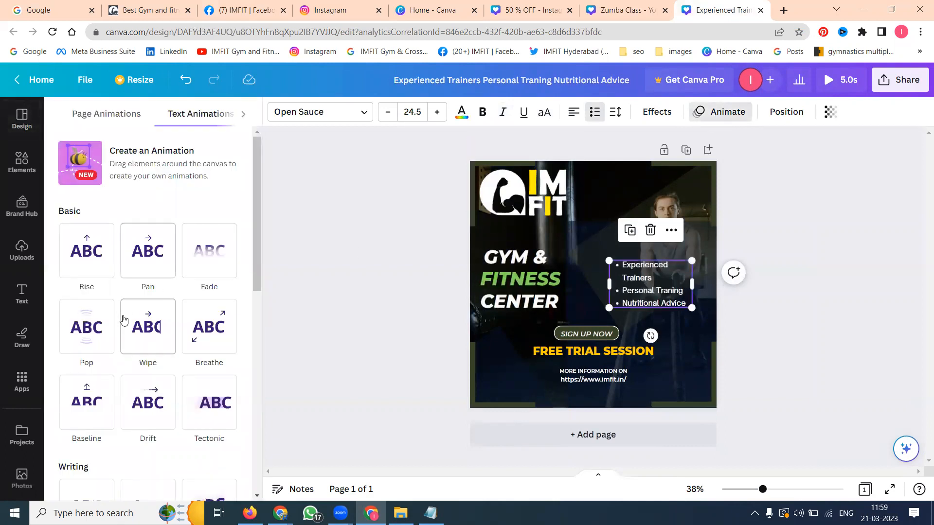
left_click(22, 121)
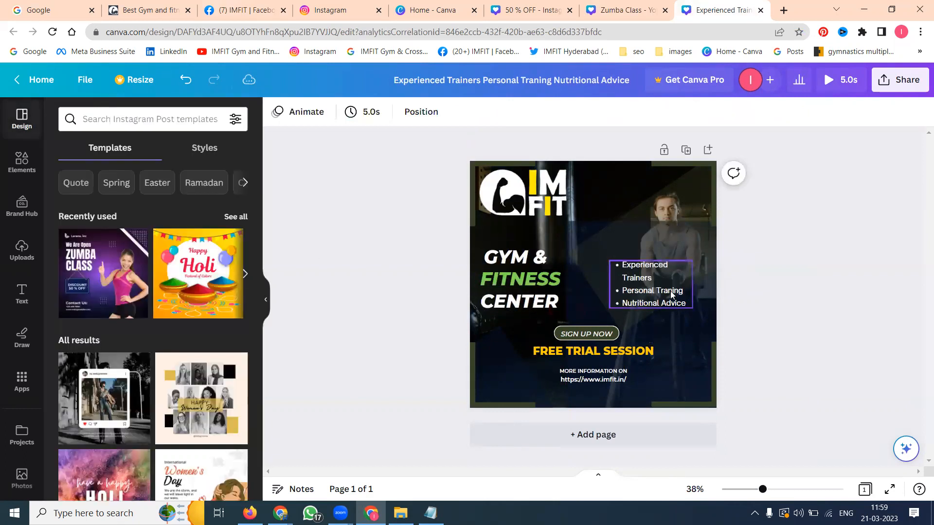
- Give the services bullet list the Baseline text animation
double_click(636, 278)
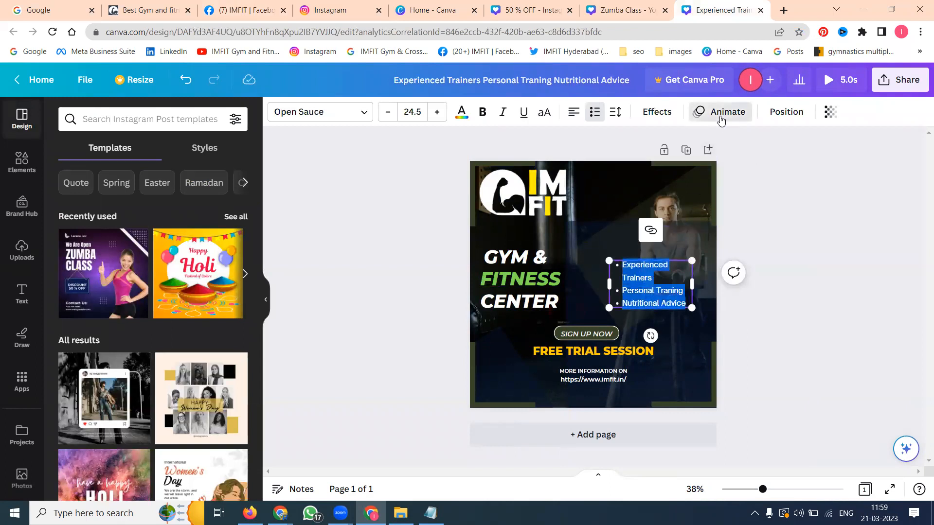
left_click(726, 112)
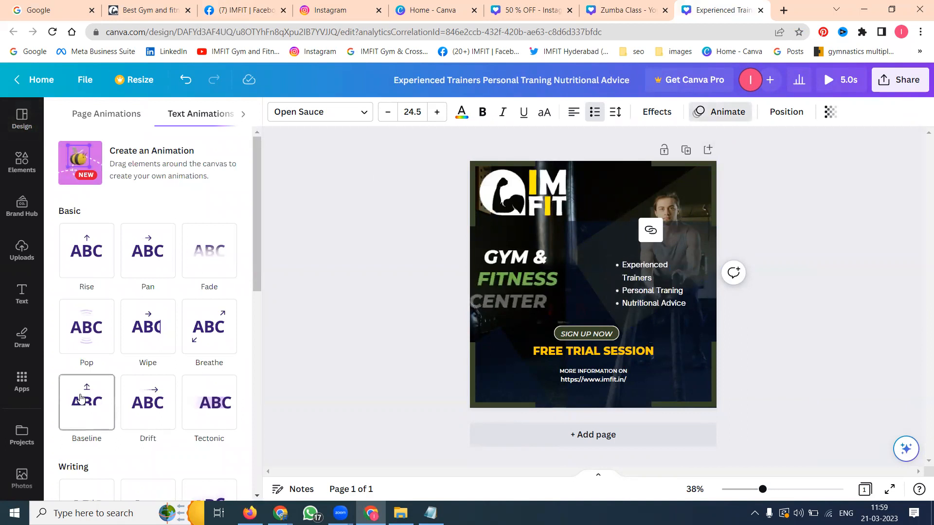
left_click(86, 402)
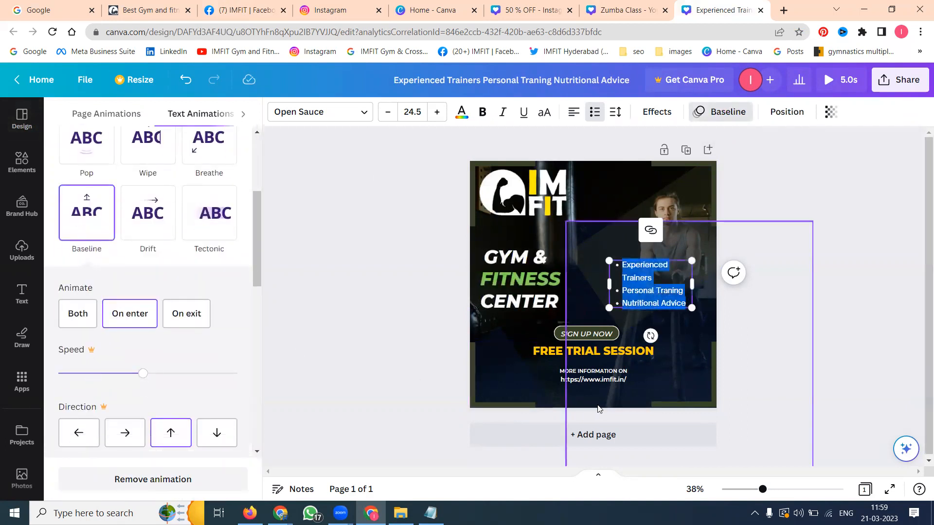
- Review the website text and background, then clear the selection on the poster
left_click(594, 379)
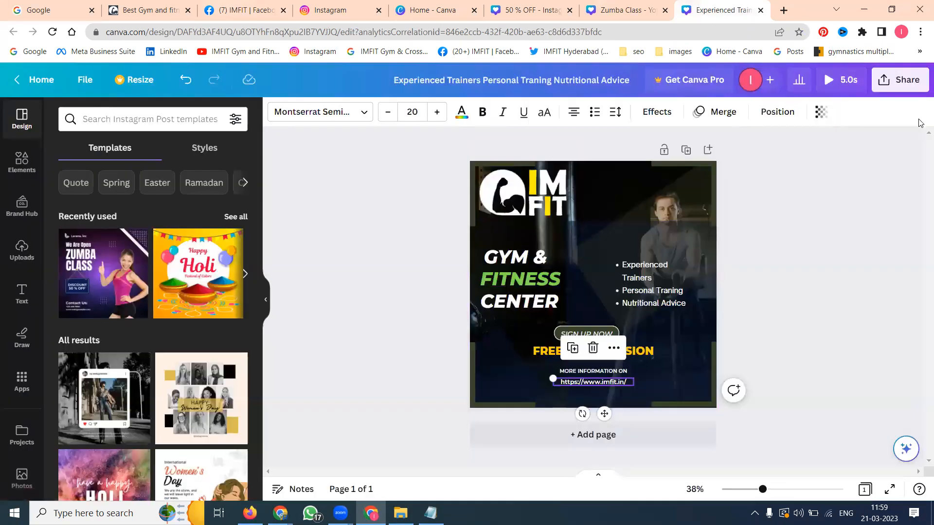
left_click(828, 80)
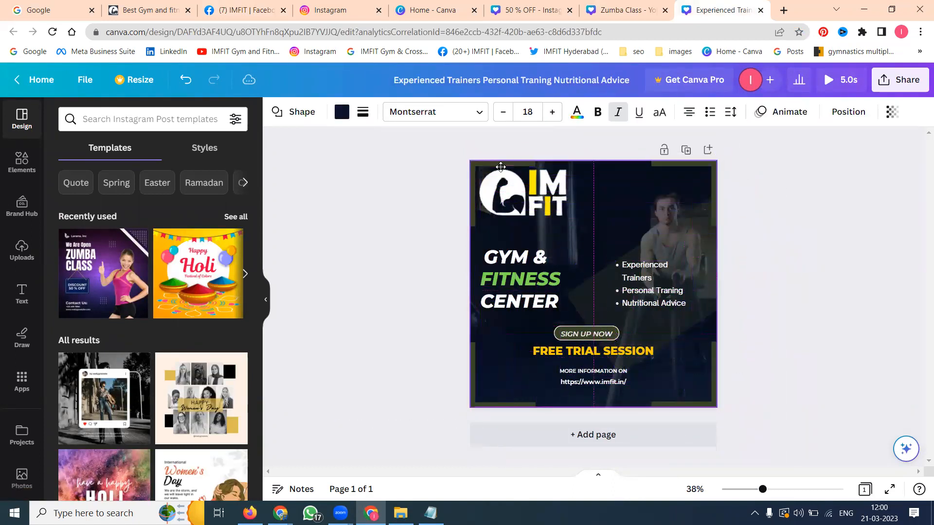
left_click(881, 245)
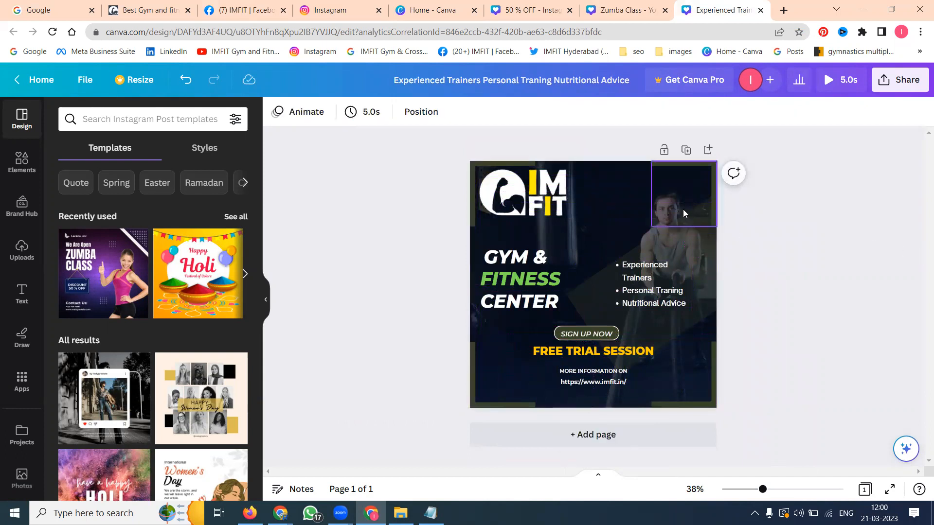
left_click(519, 278)
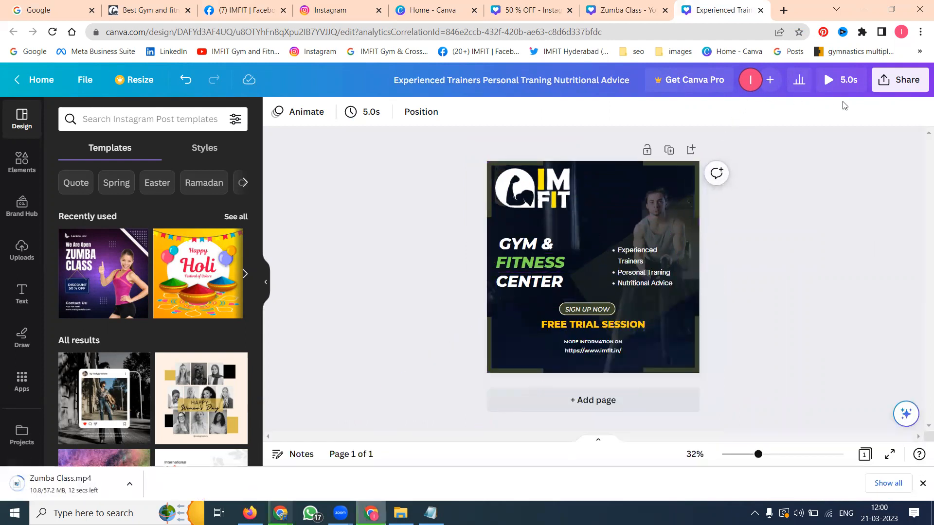
- Download the Gym & Fitness Center poster as an MP4 video
left_click(899, 79)
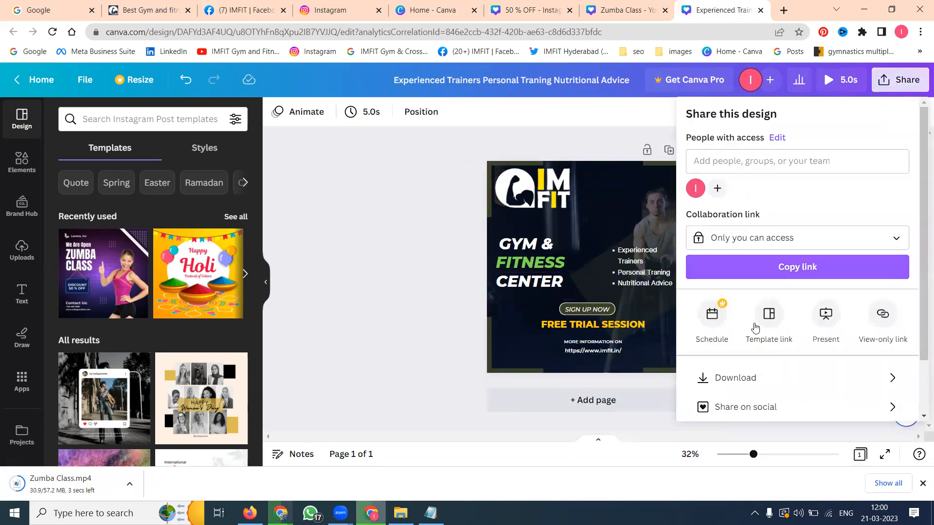
left_click(735, 377)
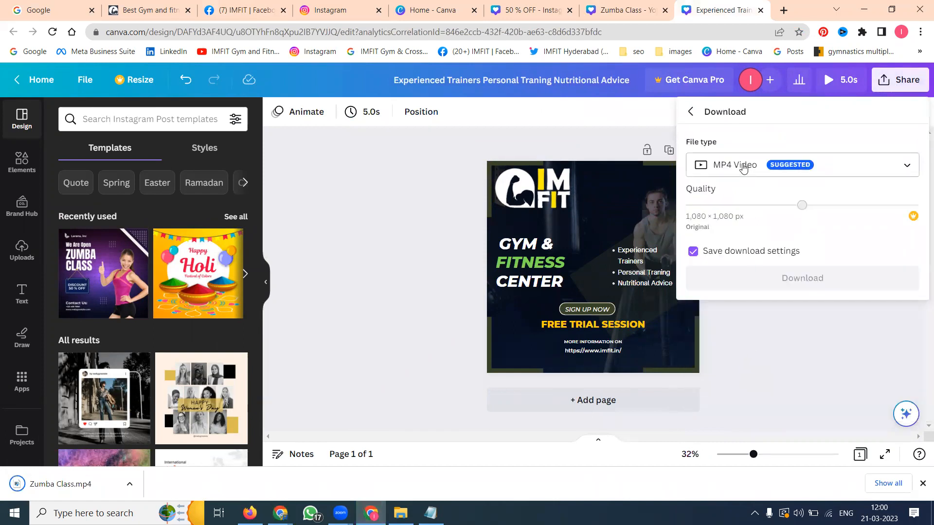
left_click(802, 278)
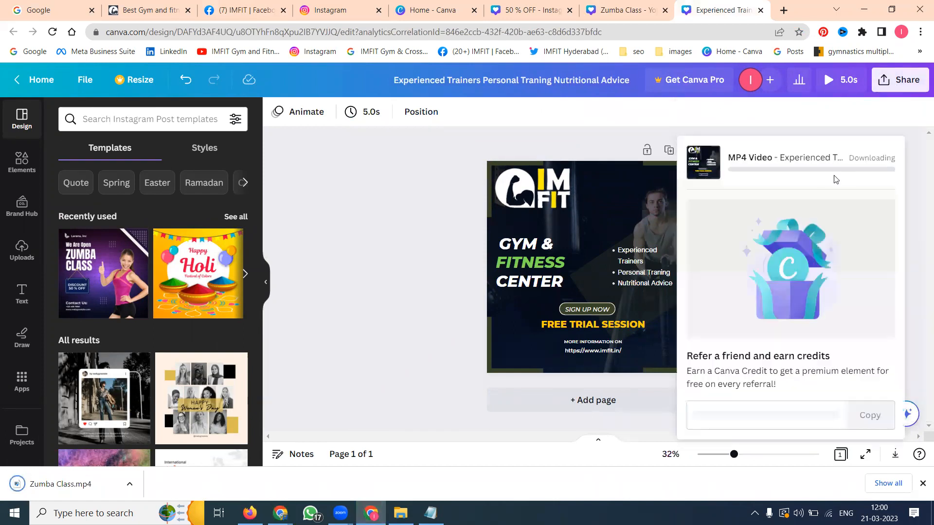
- Download the poster again as a JPG image and select the FITNESS heading
left_click(900, 80)
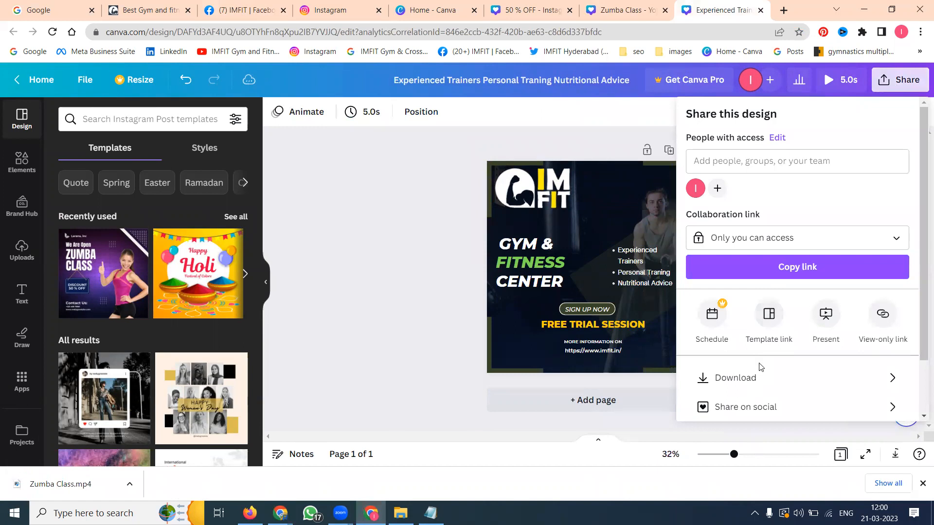
left_click(735, 377)
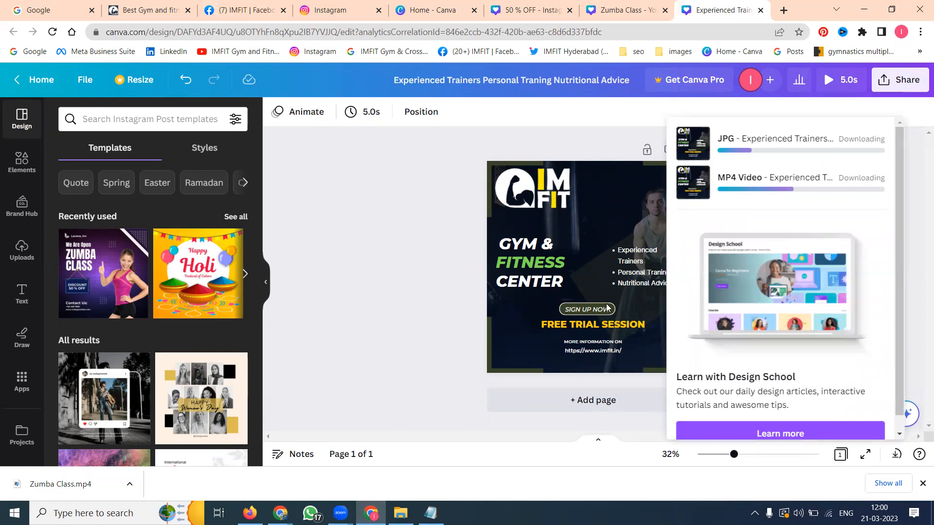
left_click(529, 262)
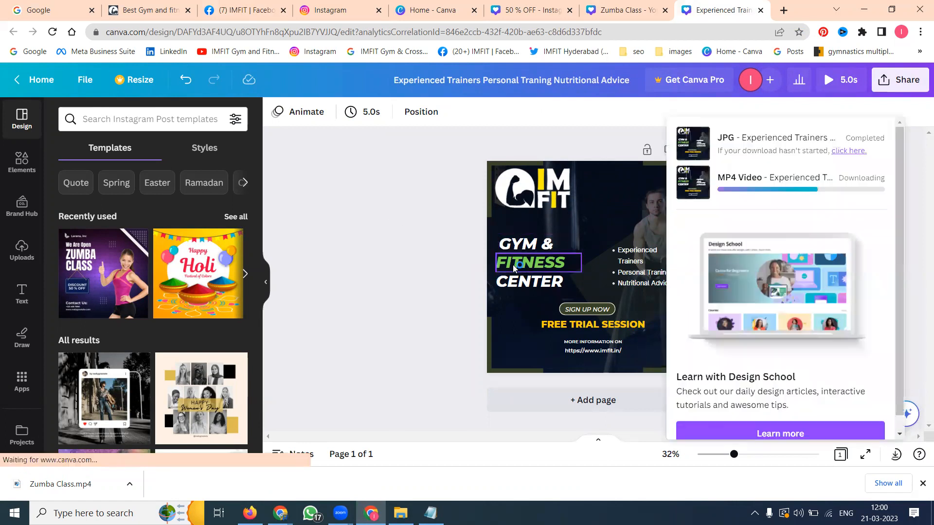
left_click(530, 262)
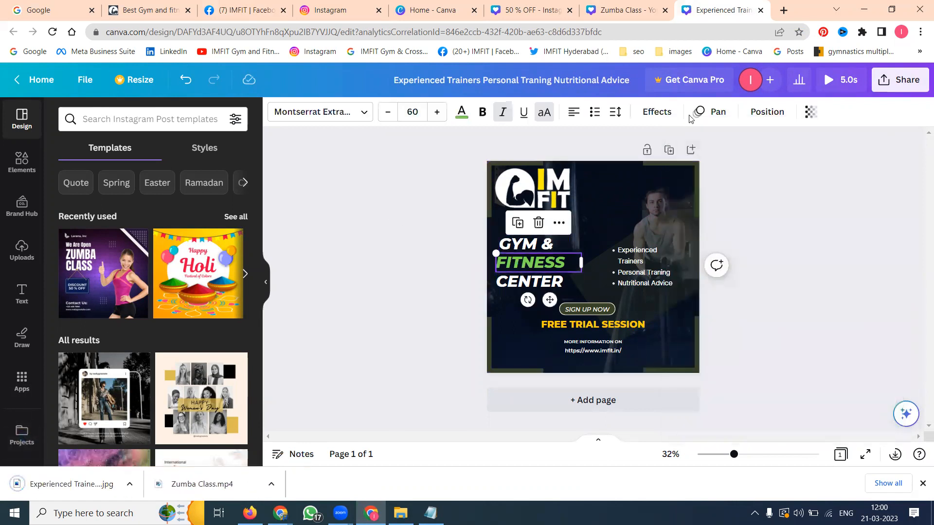
left_click(642, 264)
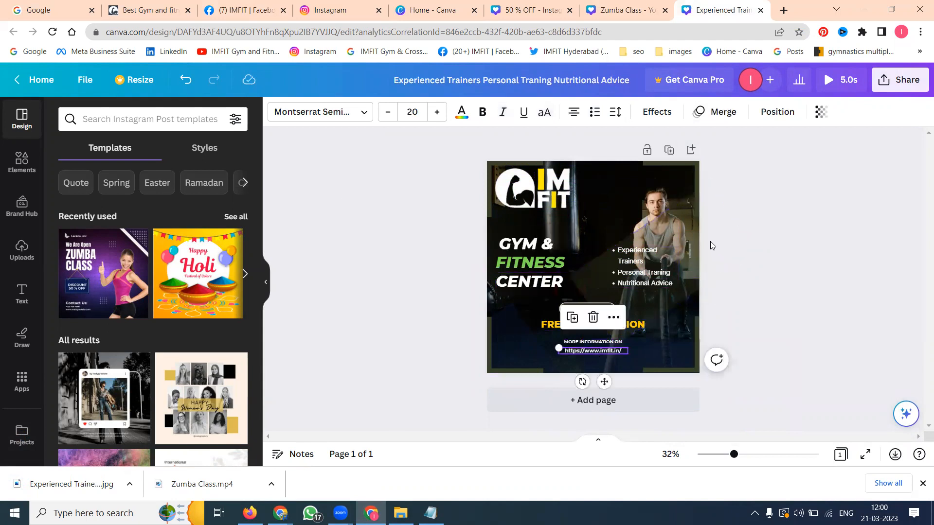
left_click(634, 218)
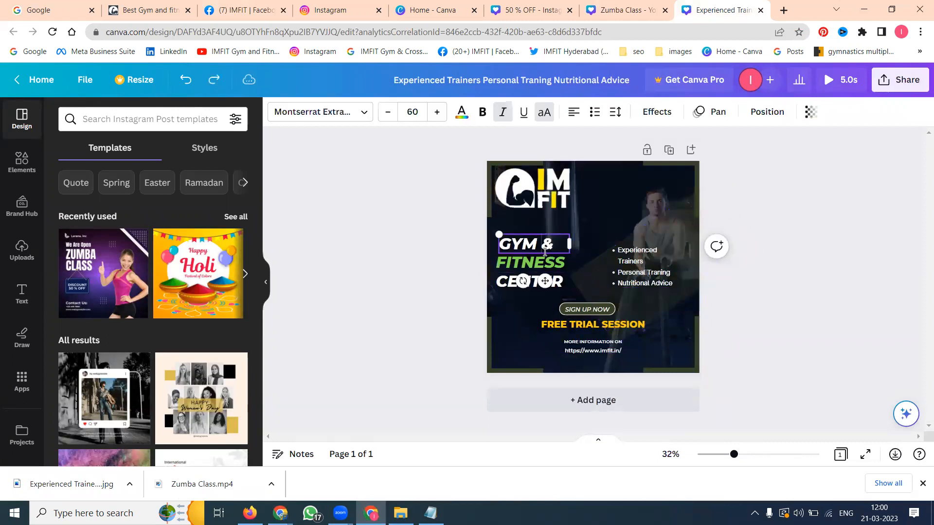
mouse_move(811, 111)
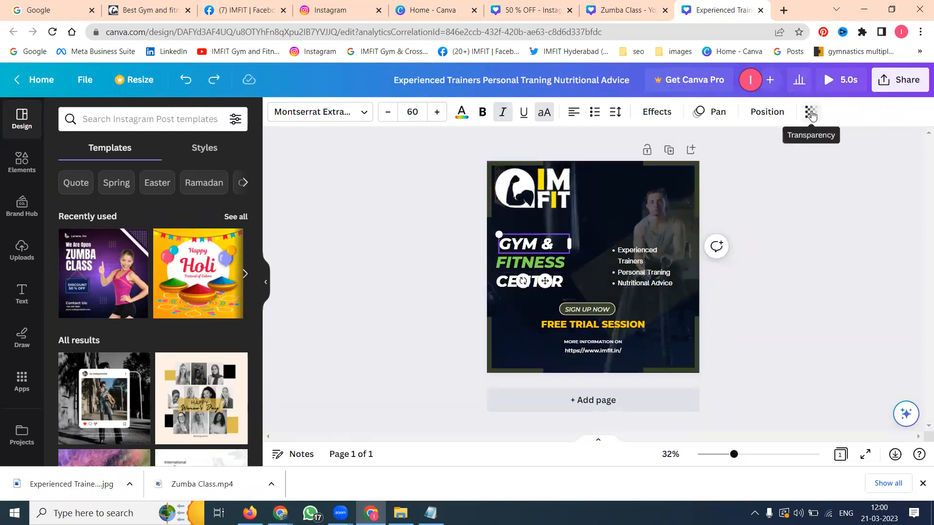
left_click(811, 112)
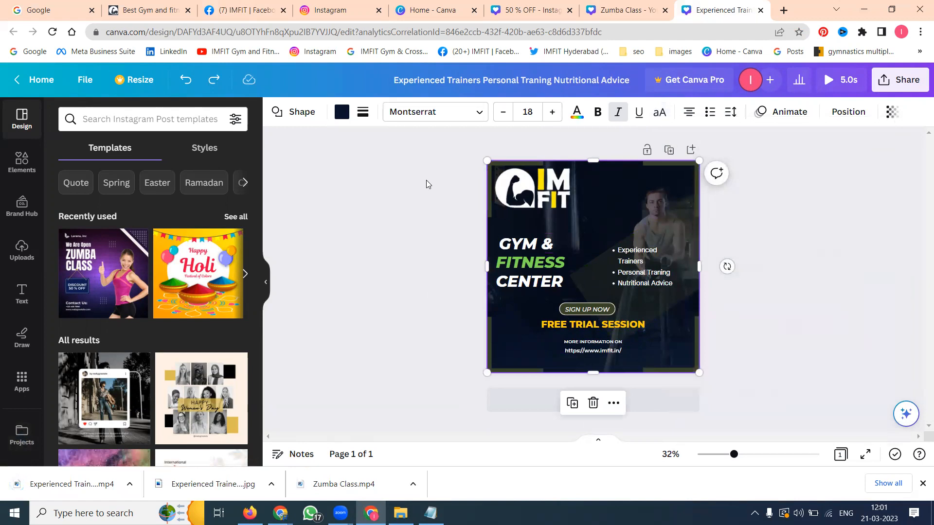
key("ctrl+a")
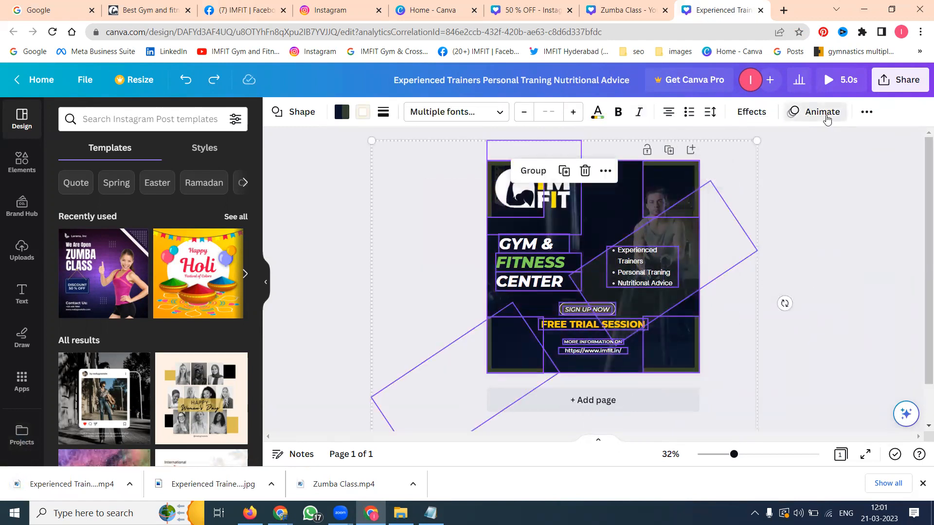
- Apply a Pop entrance animation to all grouped poster elements and close the Animate panel
left_click(822, 112)
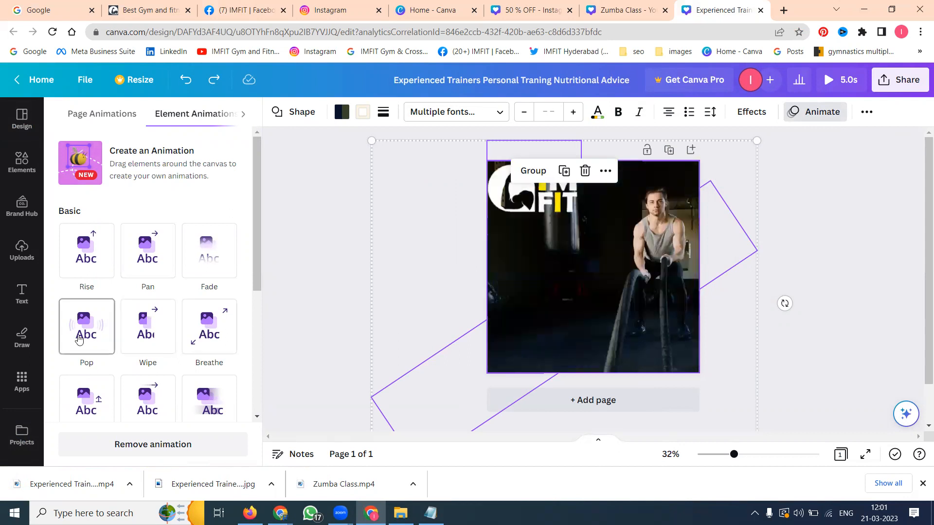
left_click(87, 326)
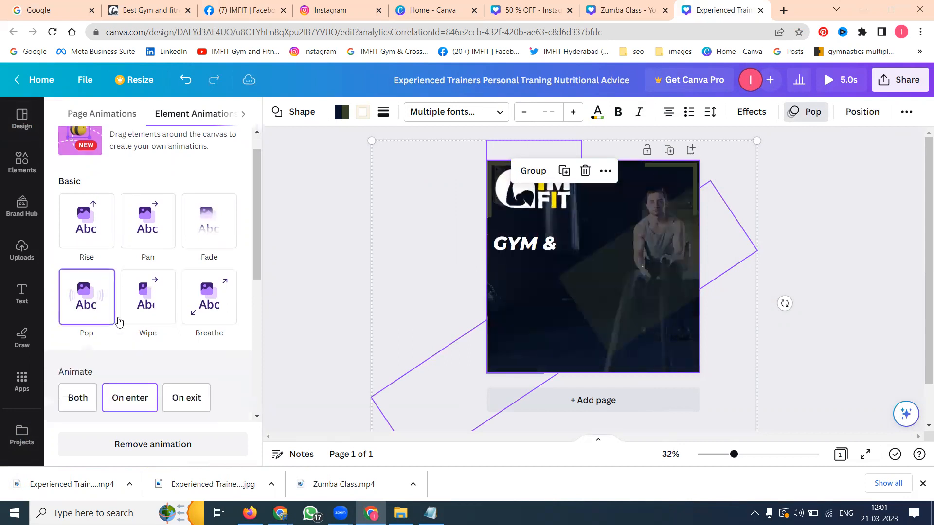
left_click(21, 121)
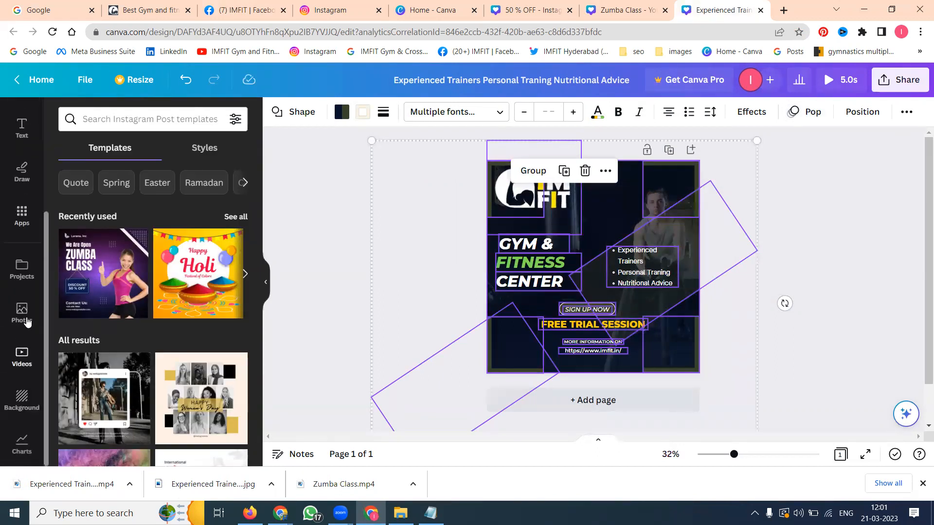
- Browse Canva's stock photo results for the recent 'workouts' search
left_click(21, 313)
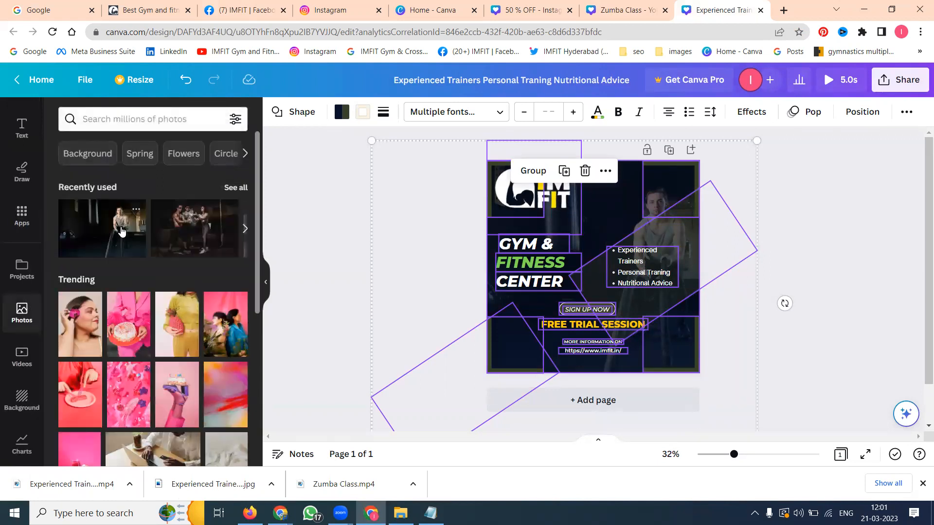
left_click(146, 119)
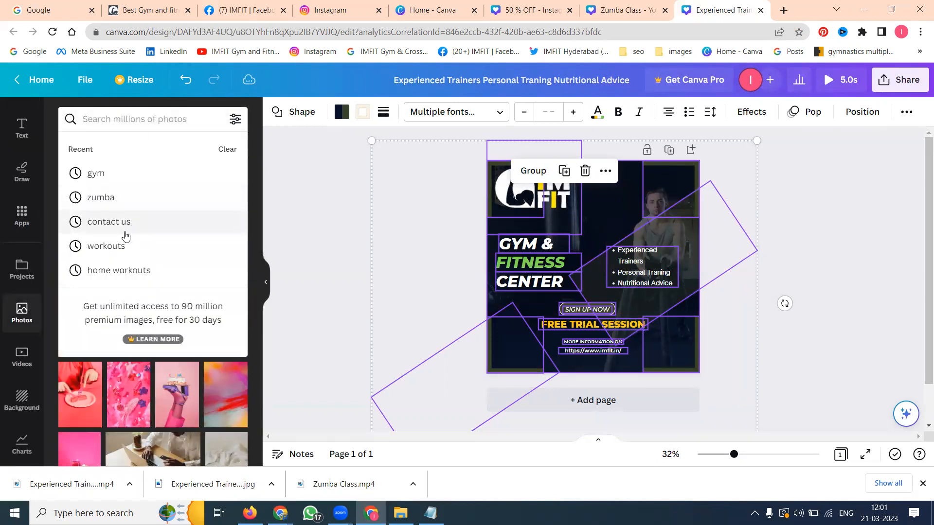
left_click(105, 246)
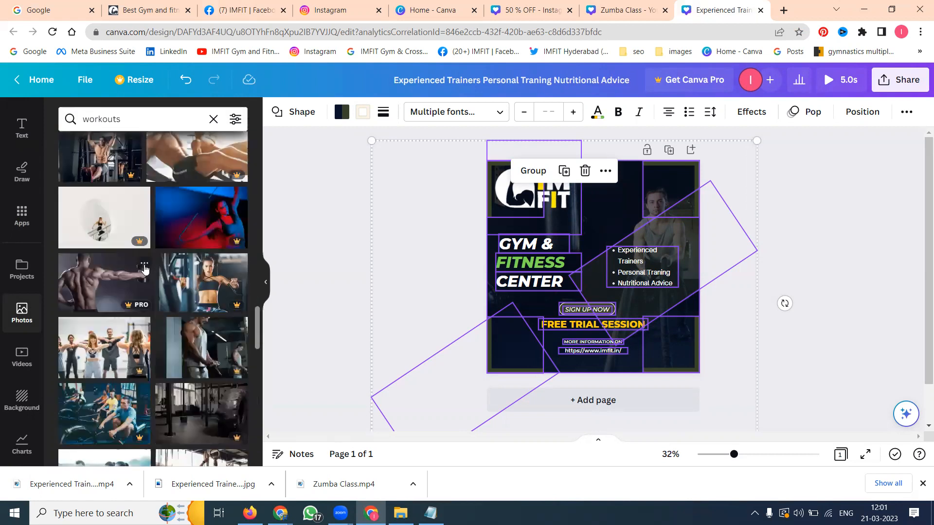
scroll("down", 3)
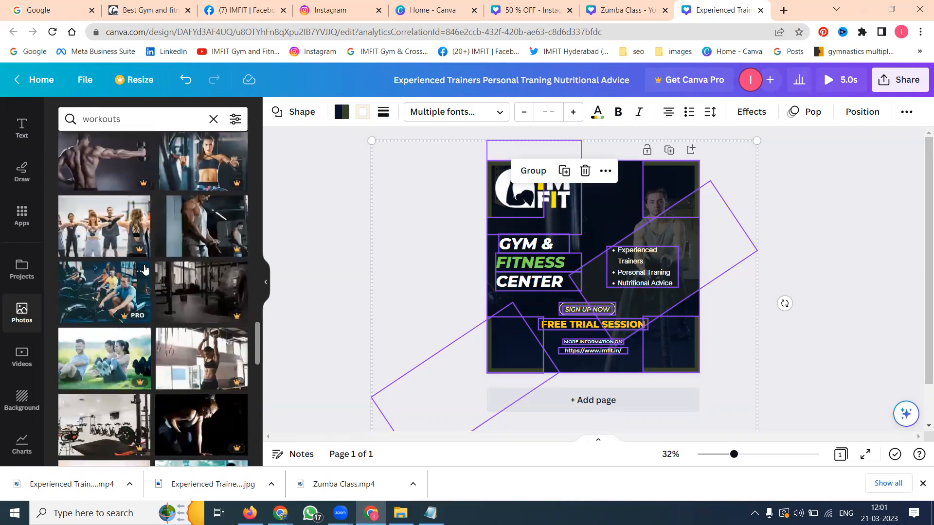
scroll("down", 3)
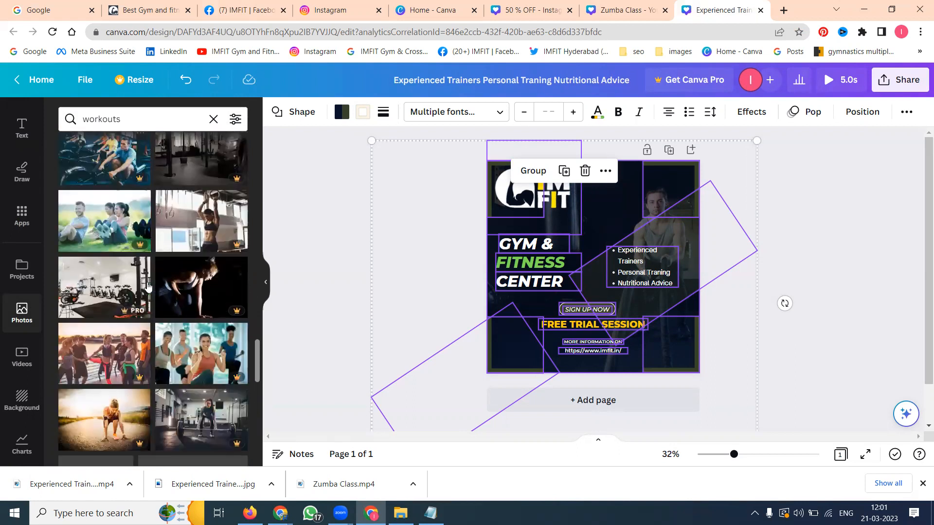
scroll("down", 3)
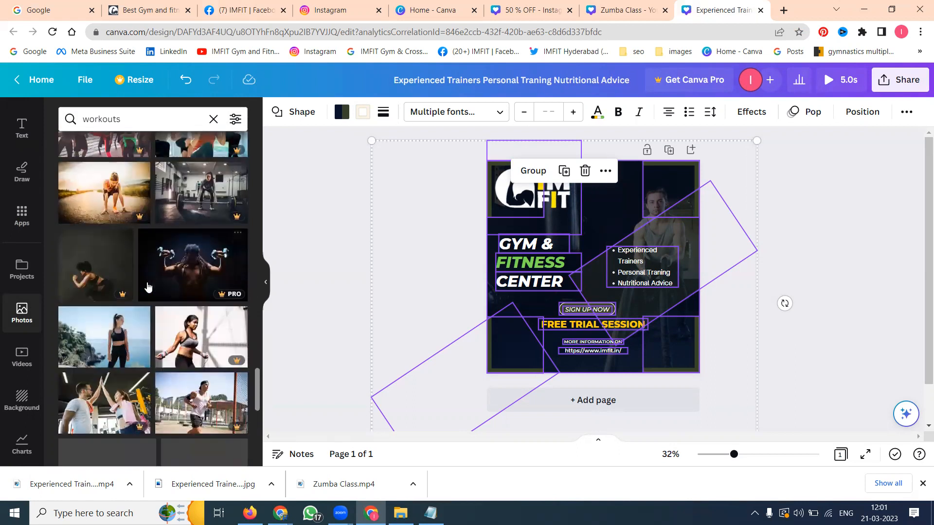
scroll("down", 3)
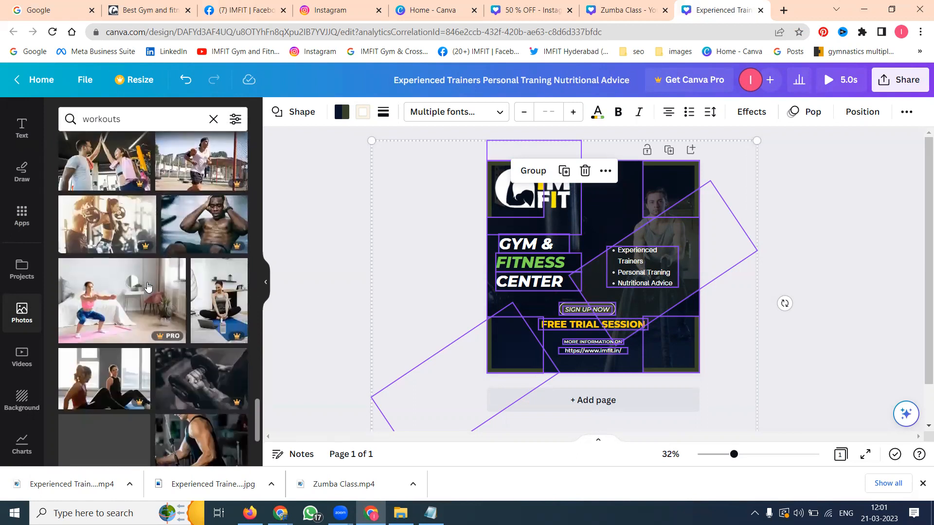
scroll("down", 3)
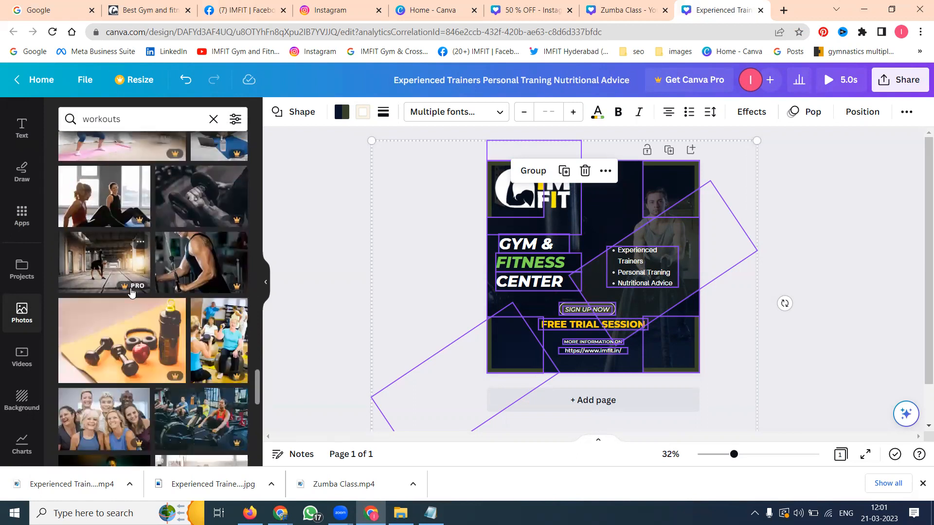
scroll("down", 3)
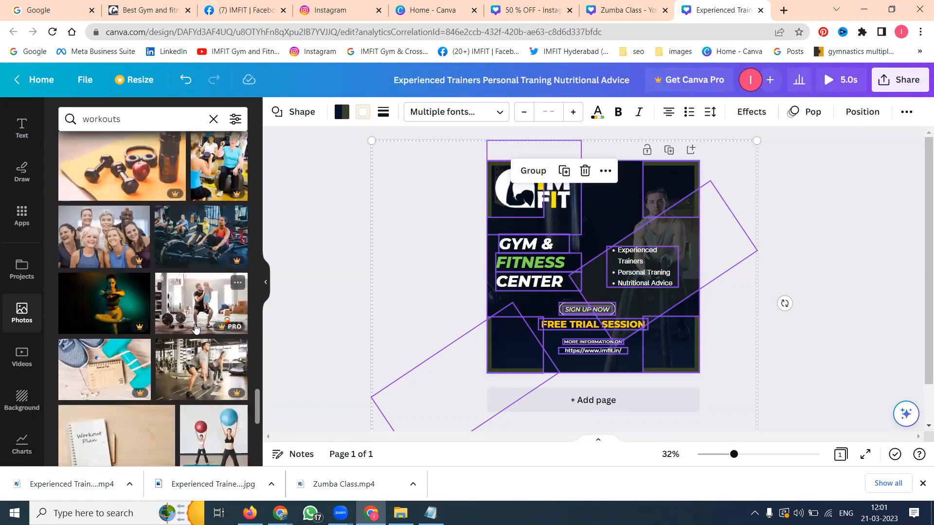
scroll("down", 3)
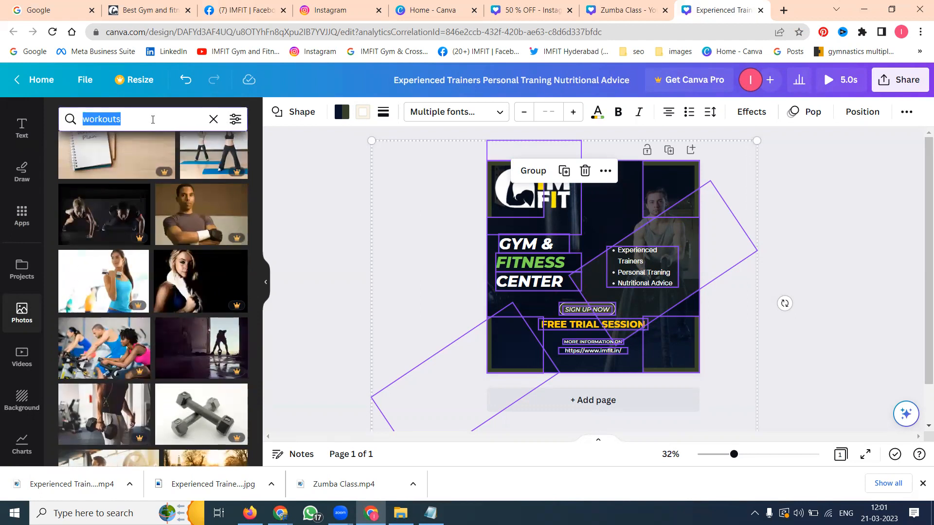
- Change the photo search to 'fitness'
type("fitness")
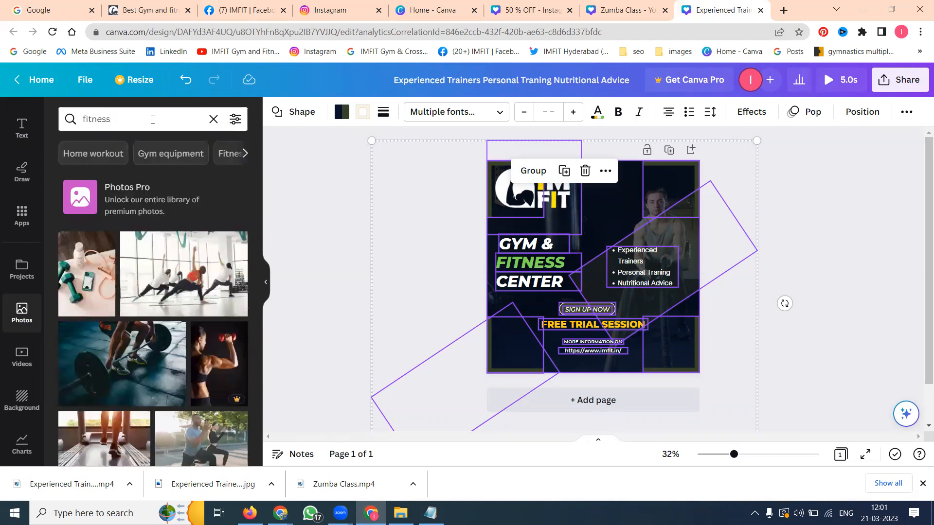
- Set a bright studio stretching photo from the fitness results as the poster background
scroll("down", 3)
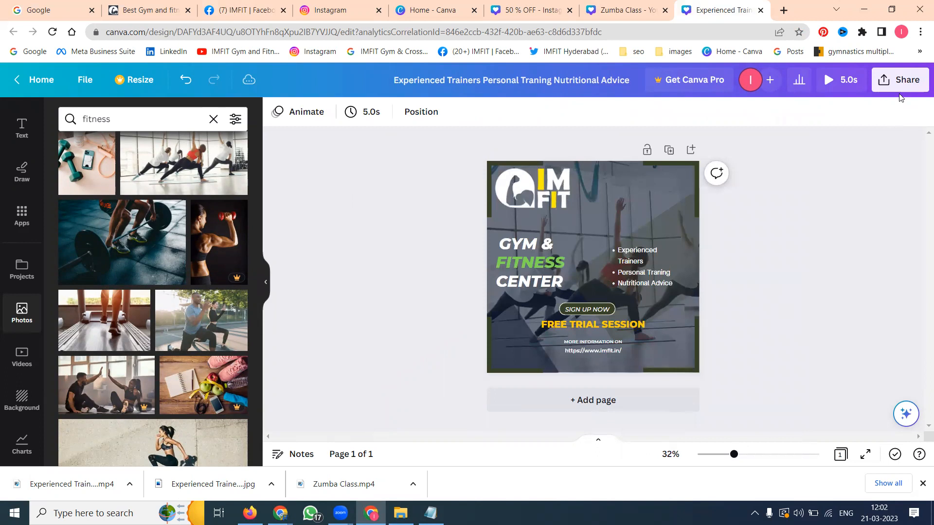
- Download the re-backgrounded gym post as a JPG image
left_click(900, 80)
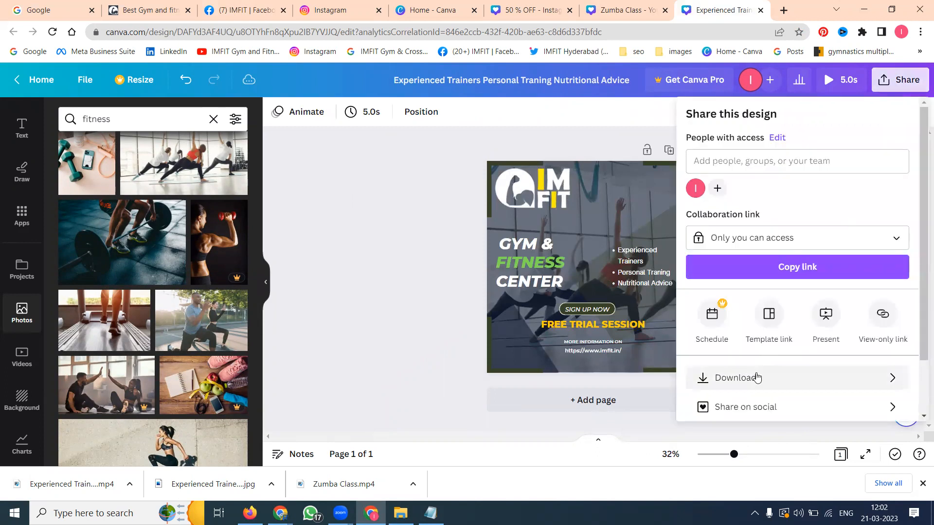
left_click(737, 377)
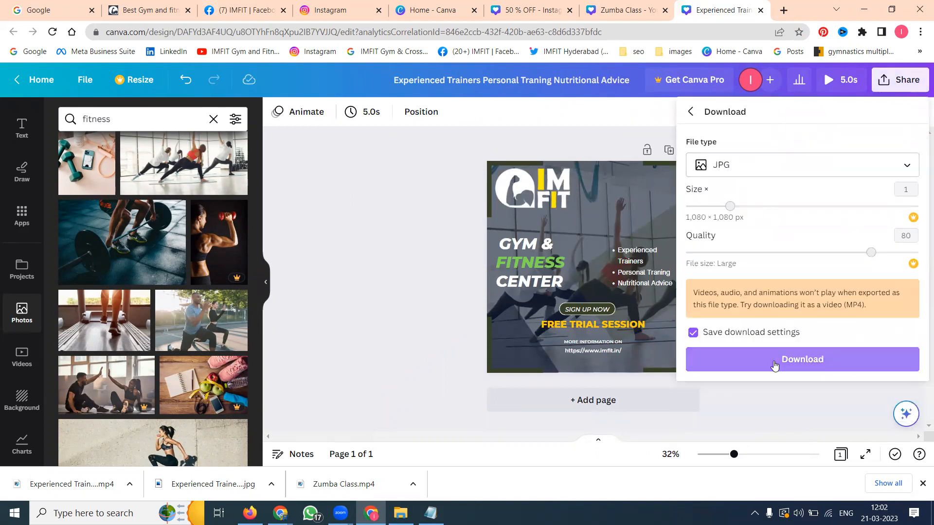
left_click(689, 111)
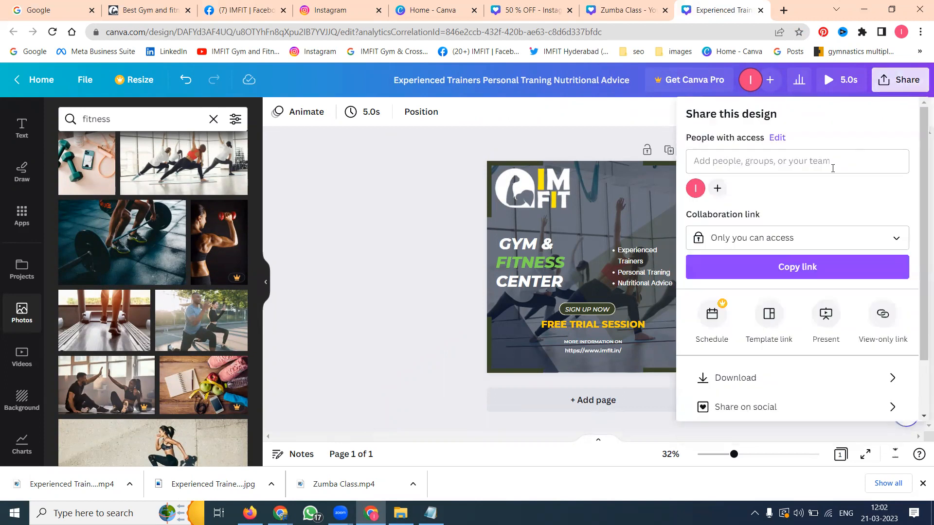
left_click(736, 377)
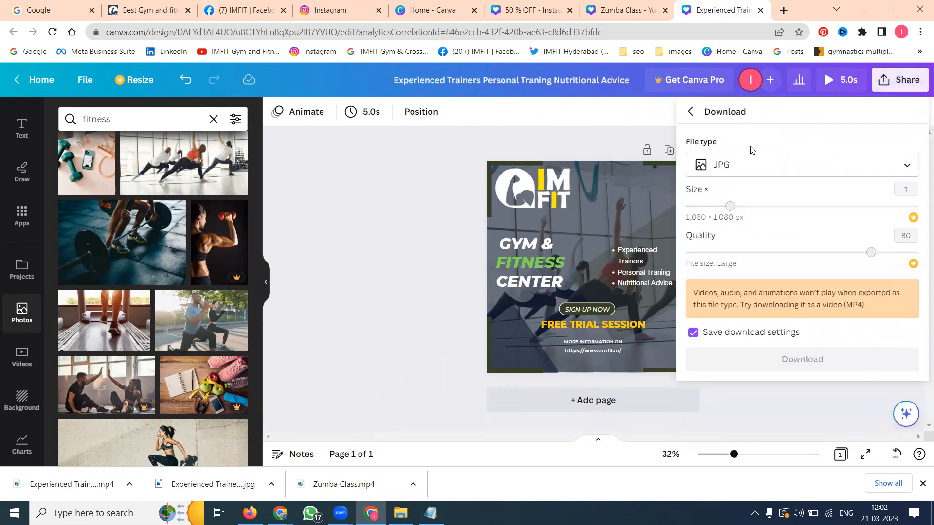
left_click(803, 360)
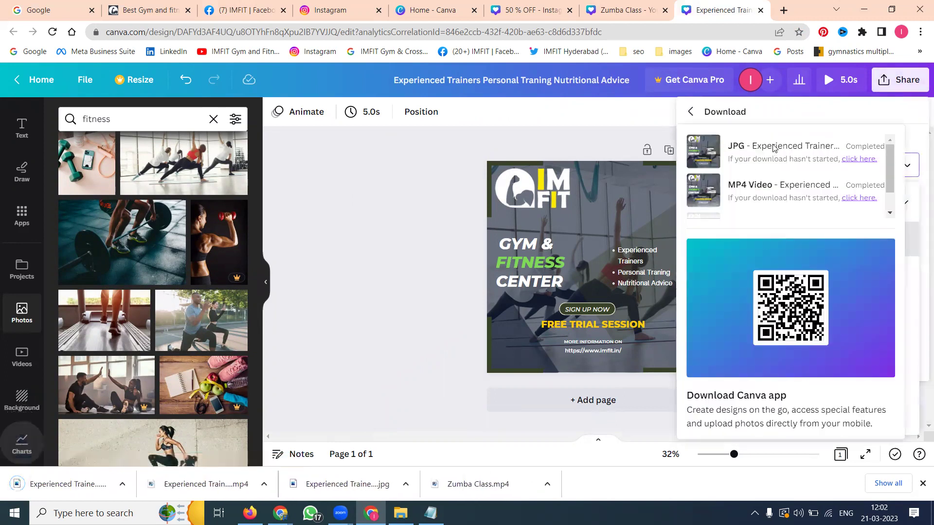
- Download the gym post again as an MP4 video and present it full screen
left_click(691, 111)
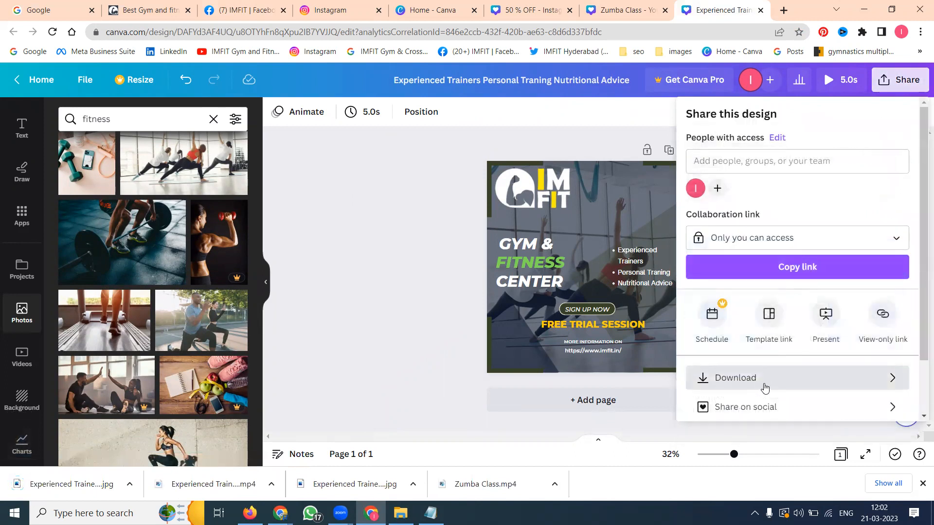
left_click(735, 378)
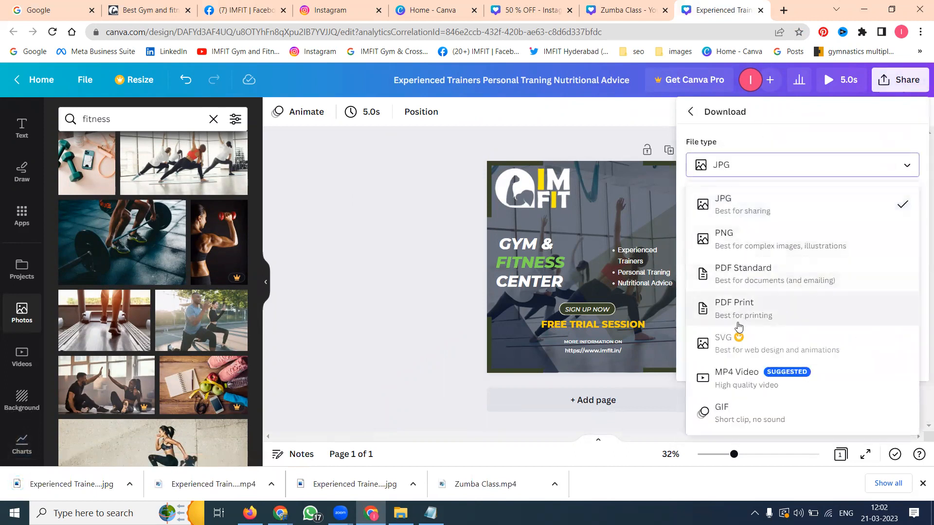
left_click(737, 378)
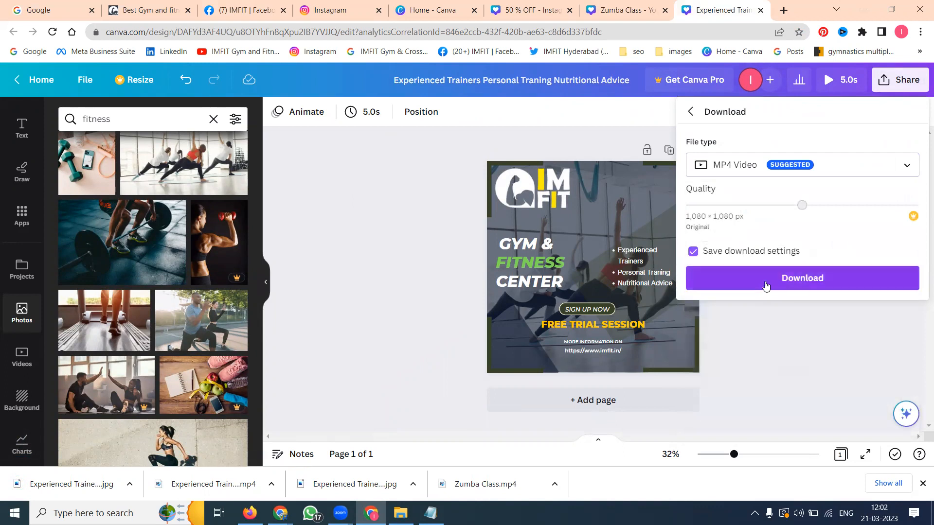
left_click(801, 278)
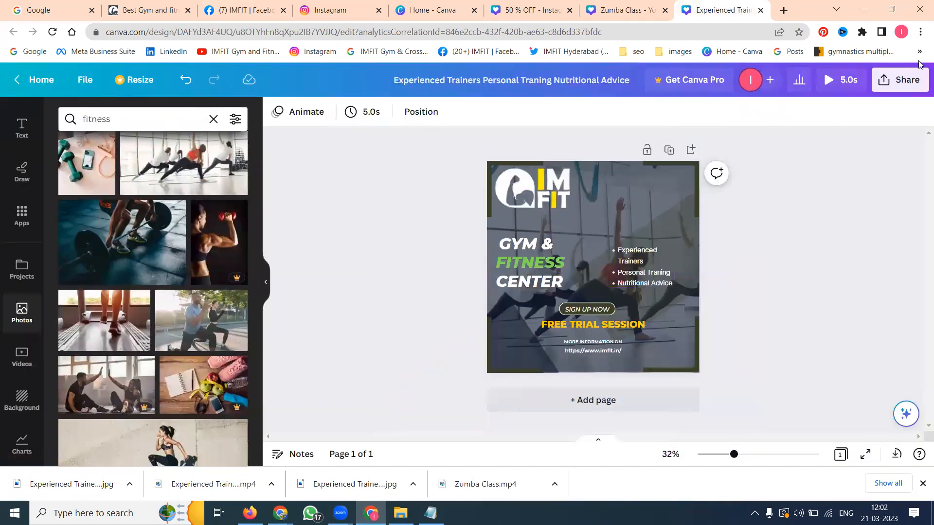
left_click(828, 79)
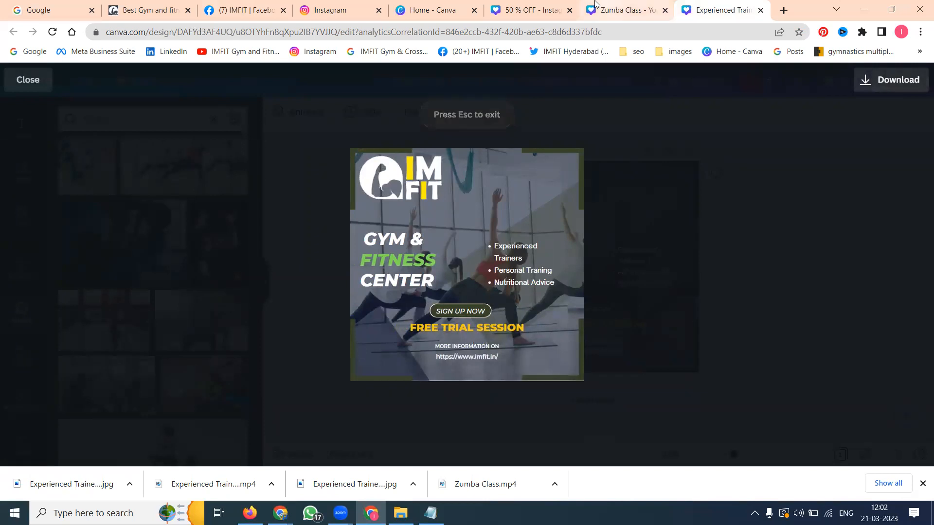
- Exit the full-screen preview and switch to the IMFIT Facebook page
key("Escape")
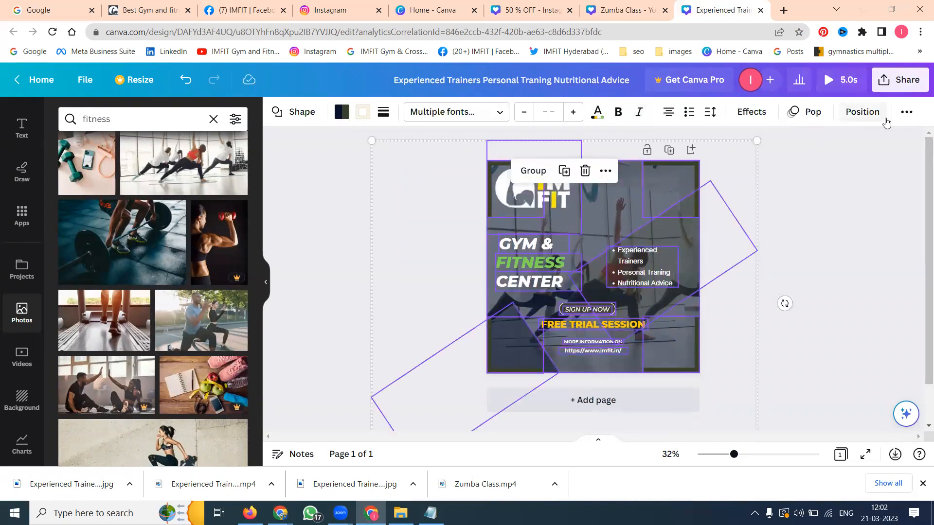
left_click(906, 112)
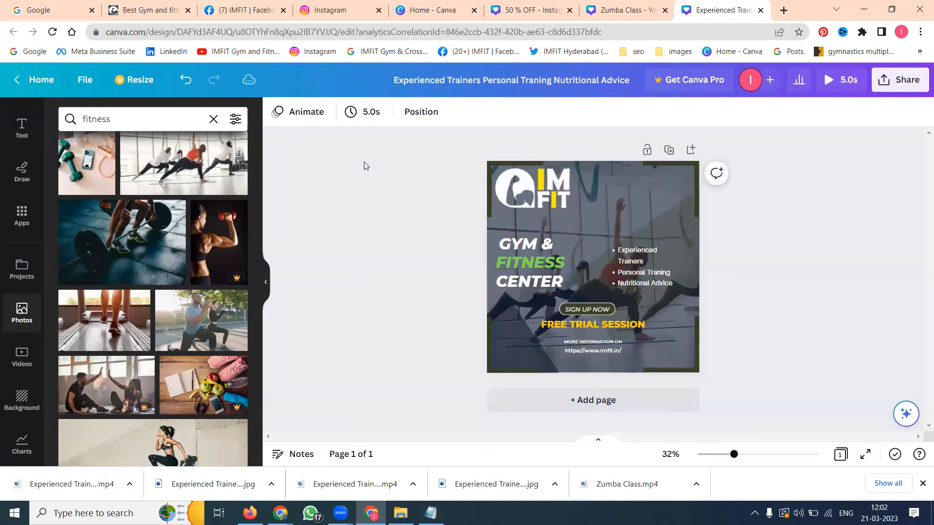
left_click(533, 196)
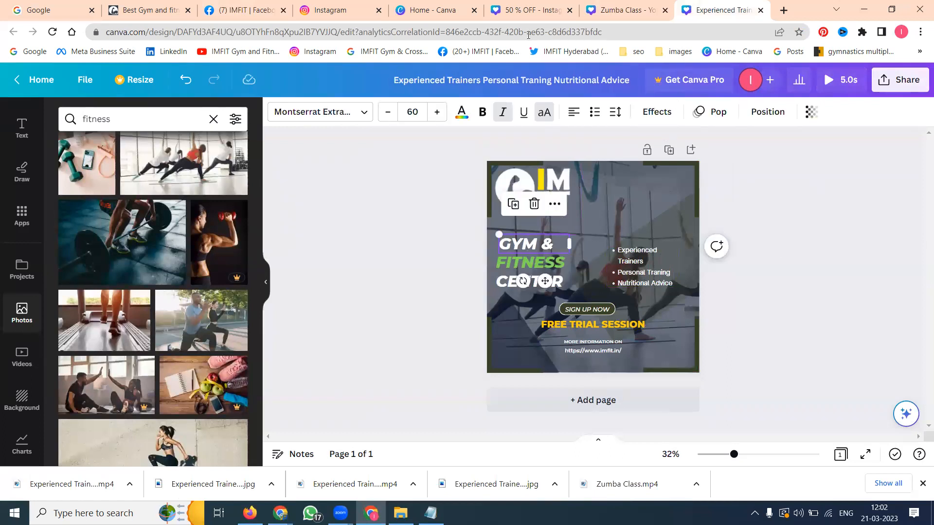
left_click(246, 9)
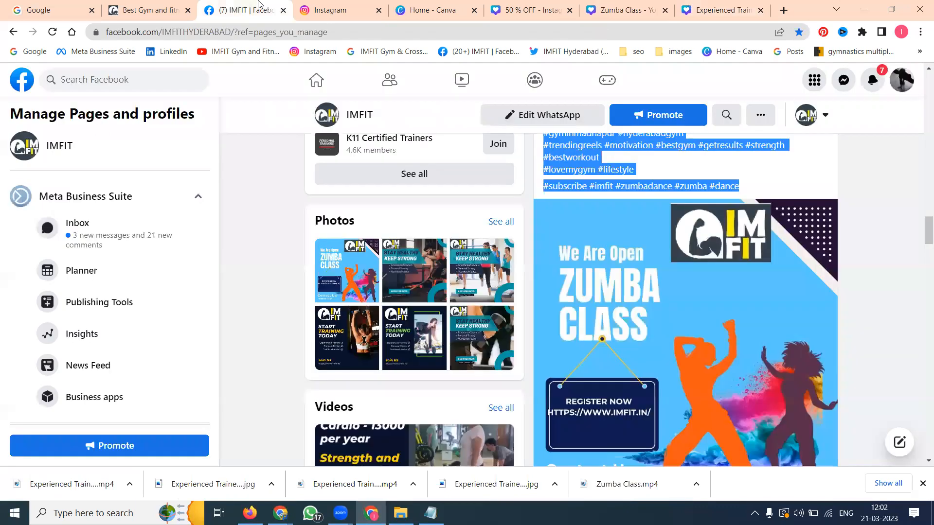
- Load the Zumba Class video from Downloads into a new Instagram post
left_click(332, 10)
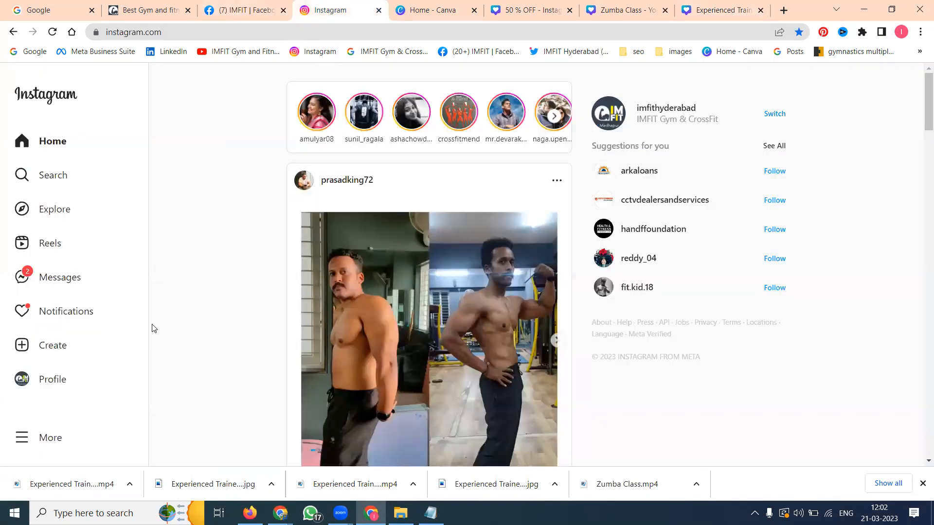
left_click(53, 345)
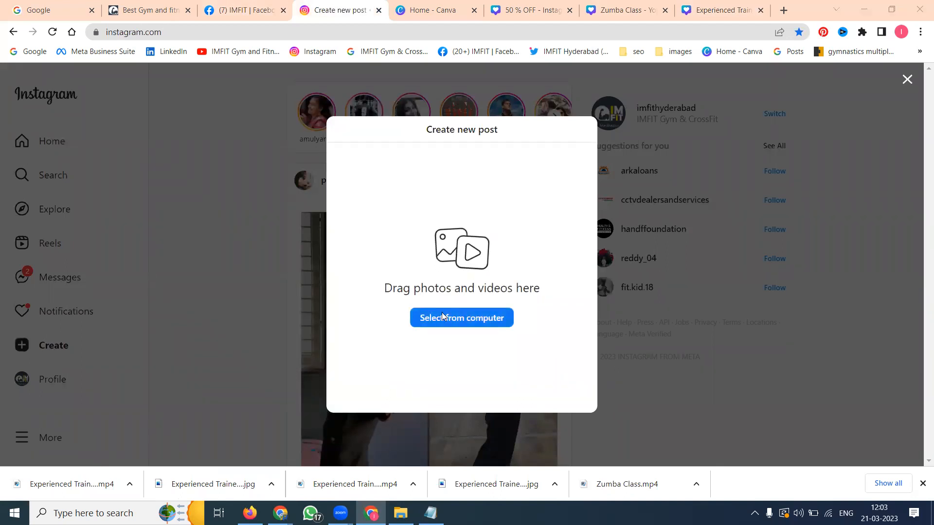
left_click(461, 317)
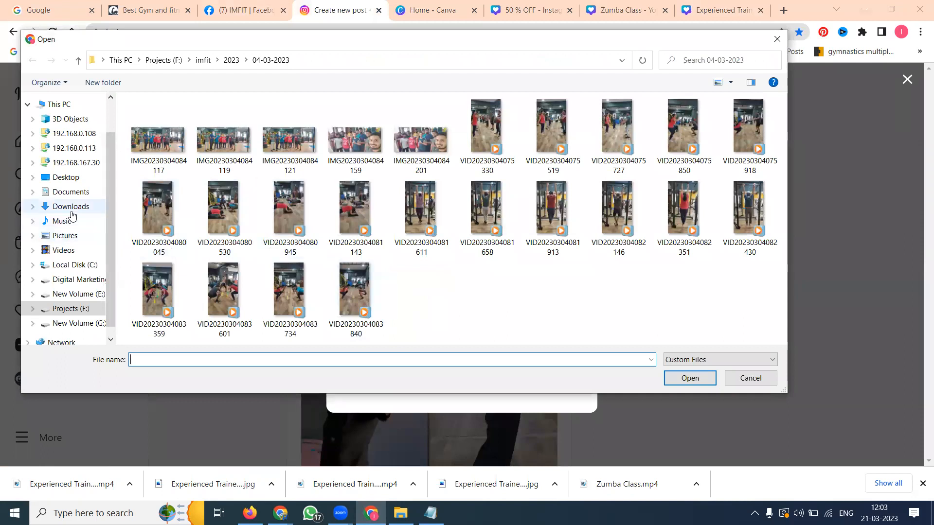
left_click(70, 207)
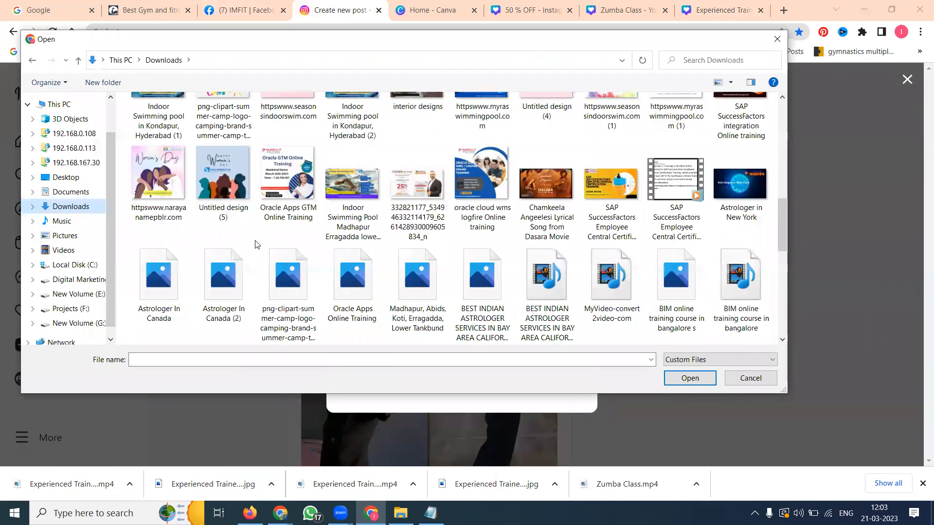
left_click(159, 272)
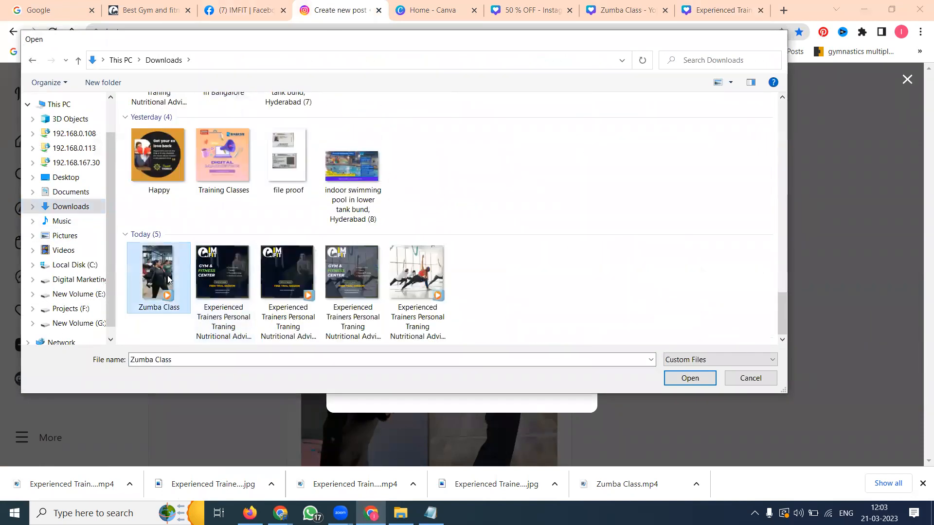
left_click(689, 377)
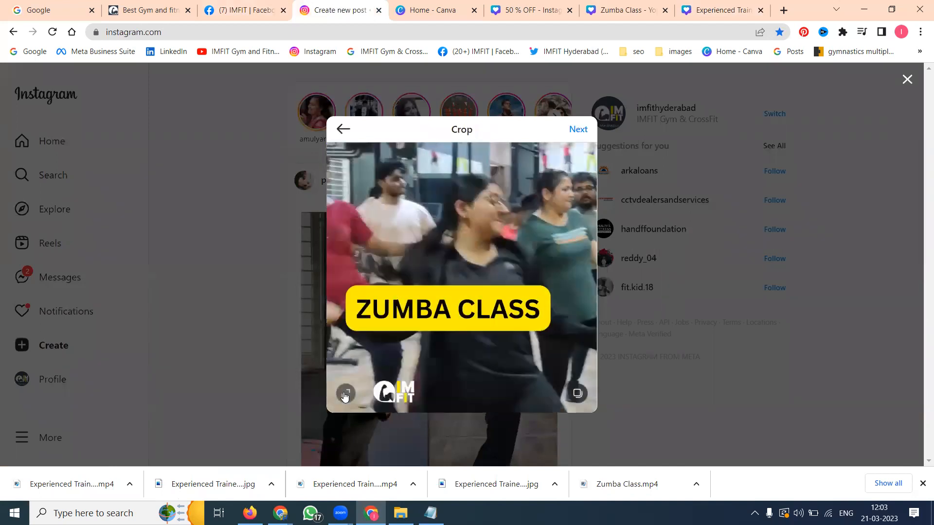
- Crop the Zumba Class video to a 9:16 portrait frame
left_click(346, 393)
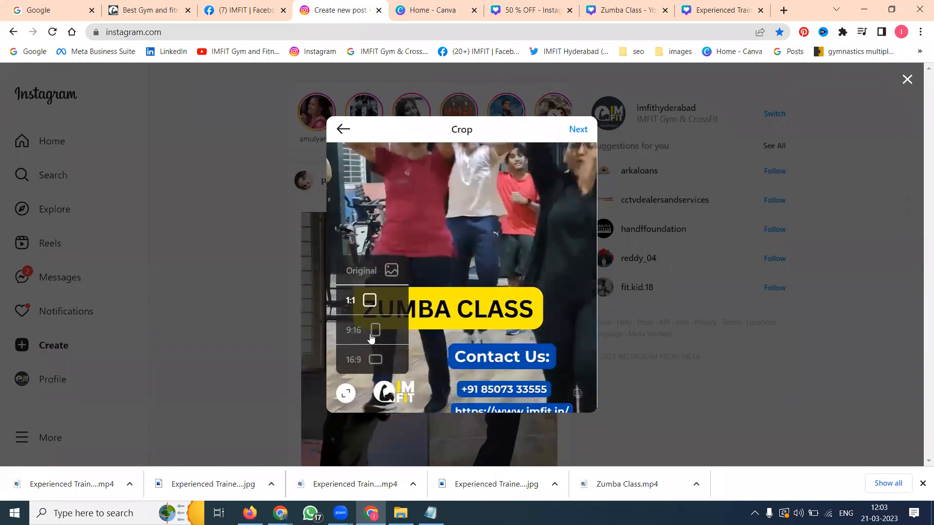
left_click(376, 330)
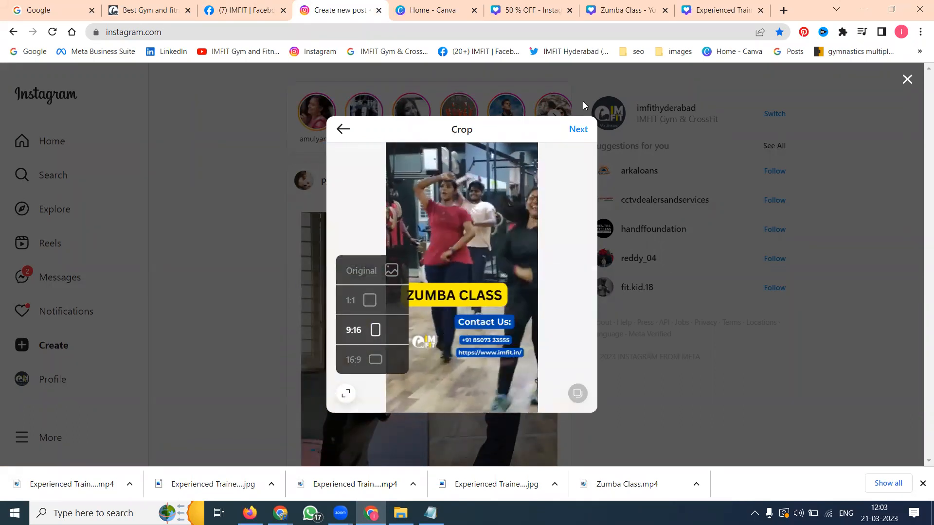
left_click(578, 128)
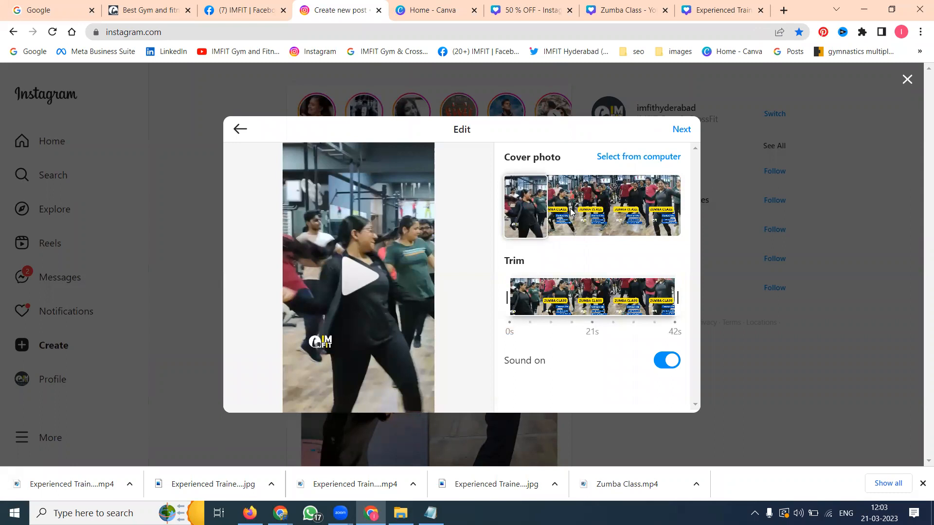
mouse_move(628, 175)
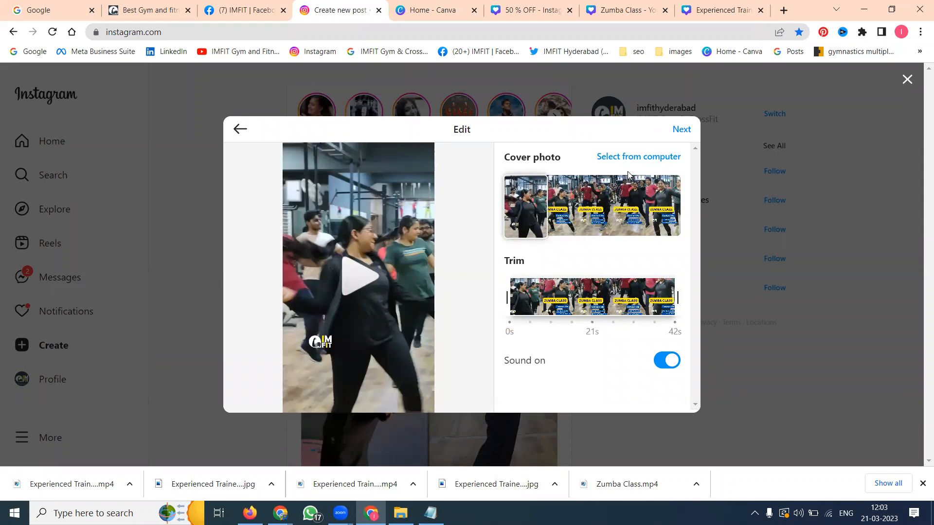
- Choose a cover frame showing the ZUMBA CLASS title and continue to the caption
left_click(586, 205)
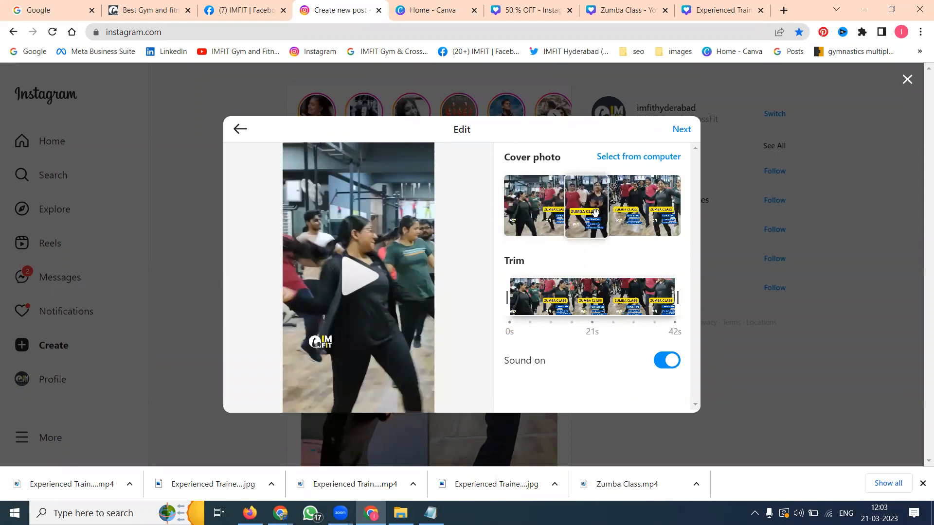
left_click(598, 205)
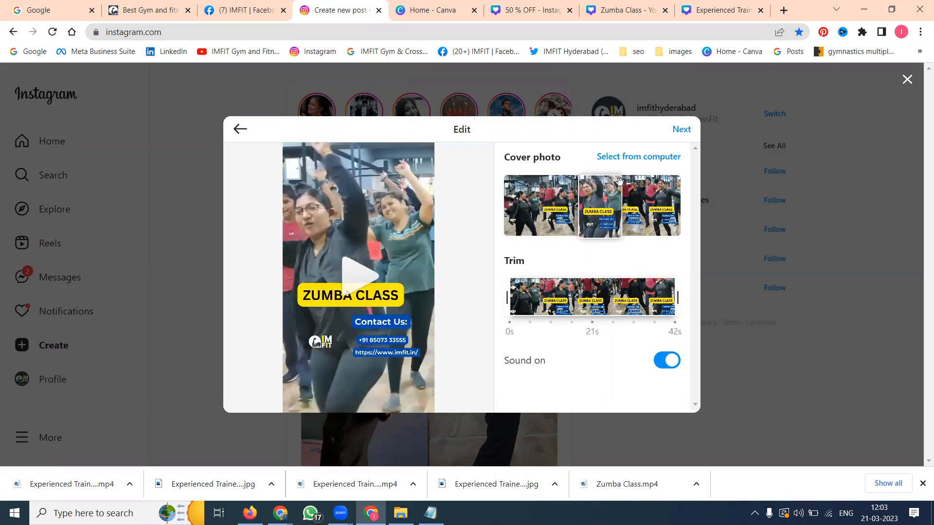
left_click(635, 205)
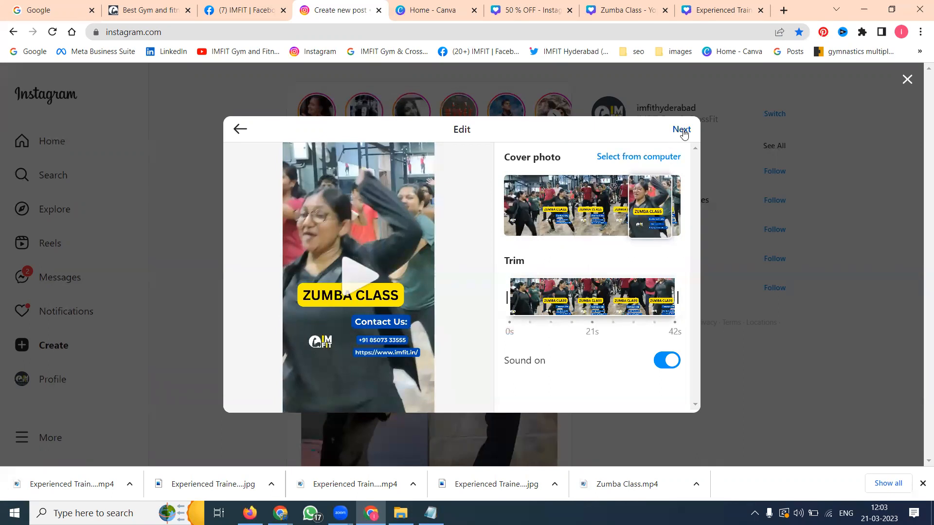
left_click(681, 129)
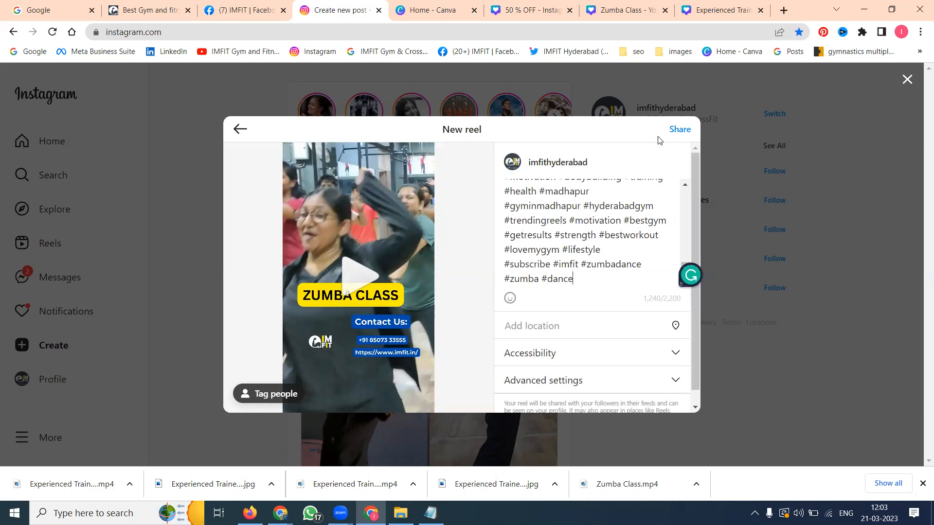
- Share the Zumba Class reel with its hashtag caption
left_click(679, 129)
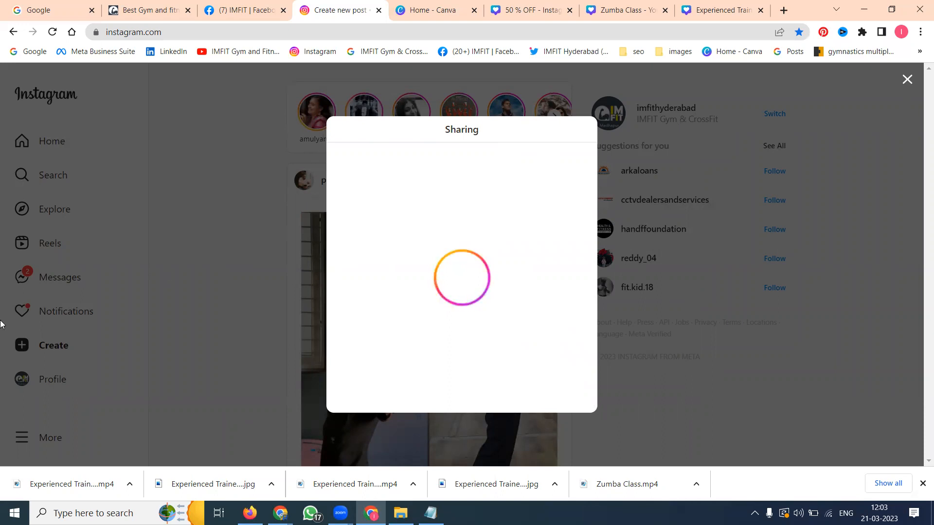
mouse_move(352, 188)
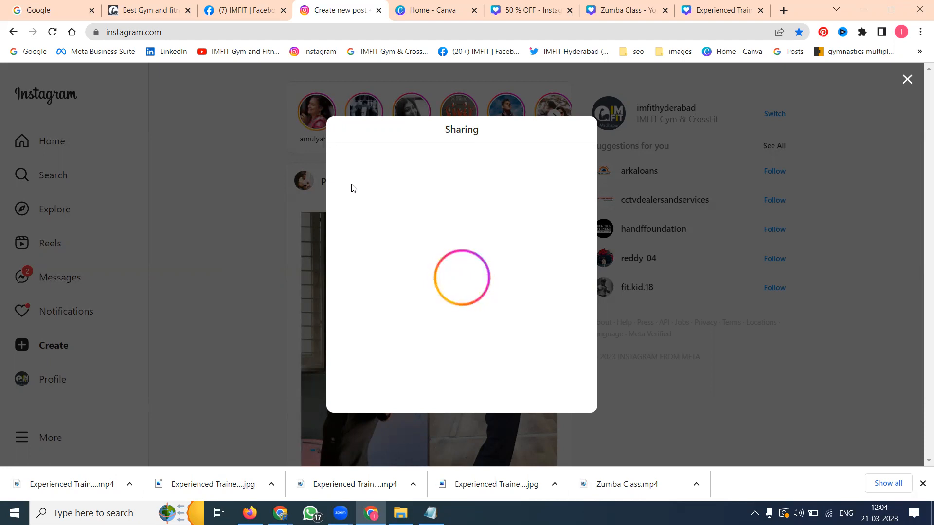
mouse_move(341, 195)
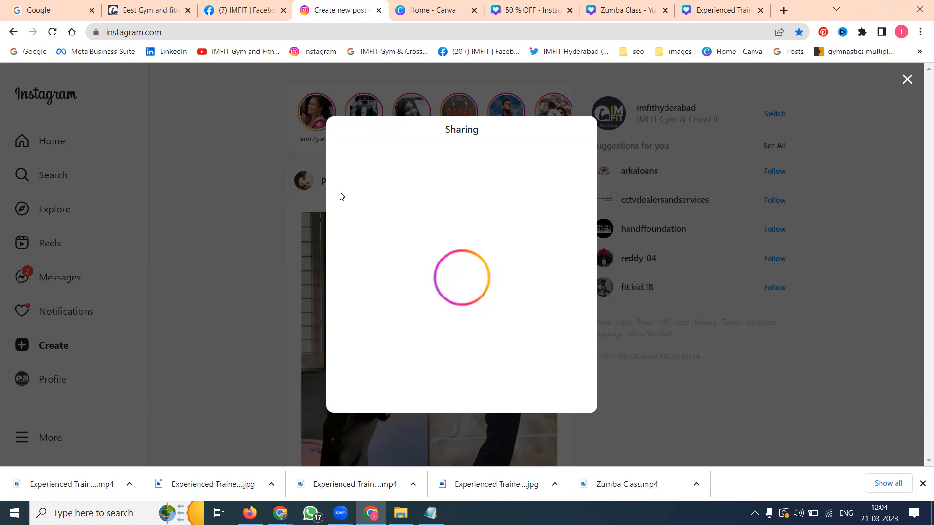
mouse_move(317, 207)
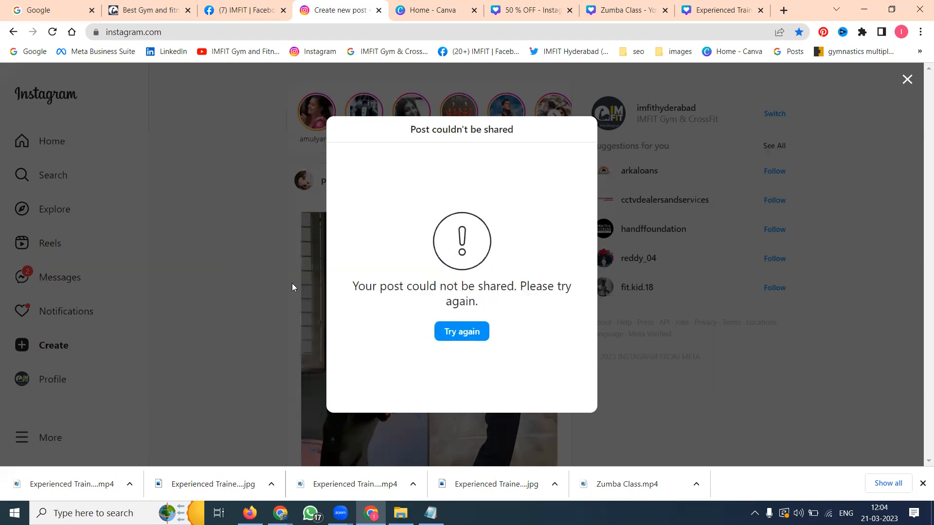
mouse_move(469, 338)
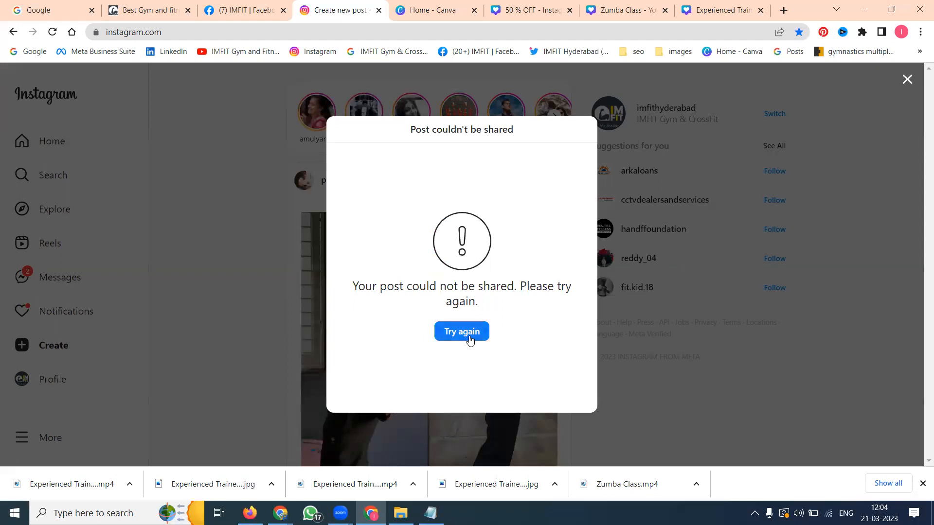
- Retry sharing until the reel is published, then refresh the posted reel page
left_click(461, 330)
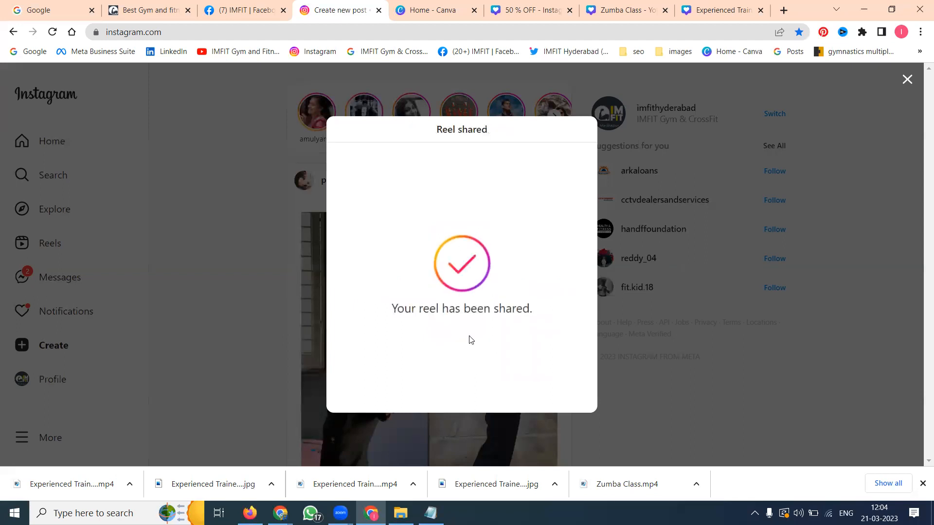
mouse_move(803, 144)
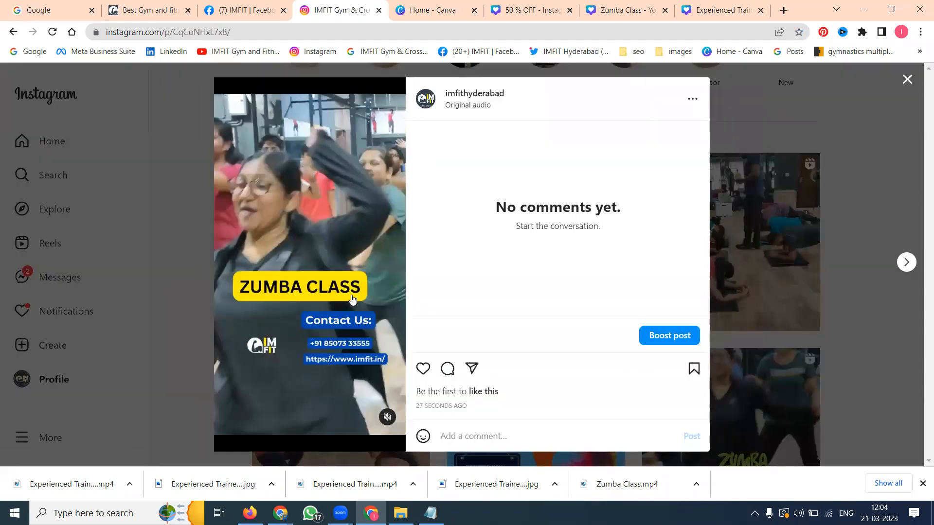
mouse_move(387, 417)
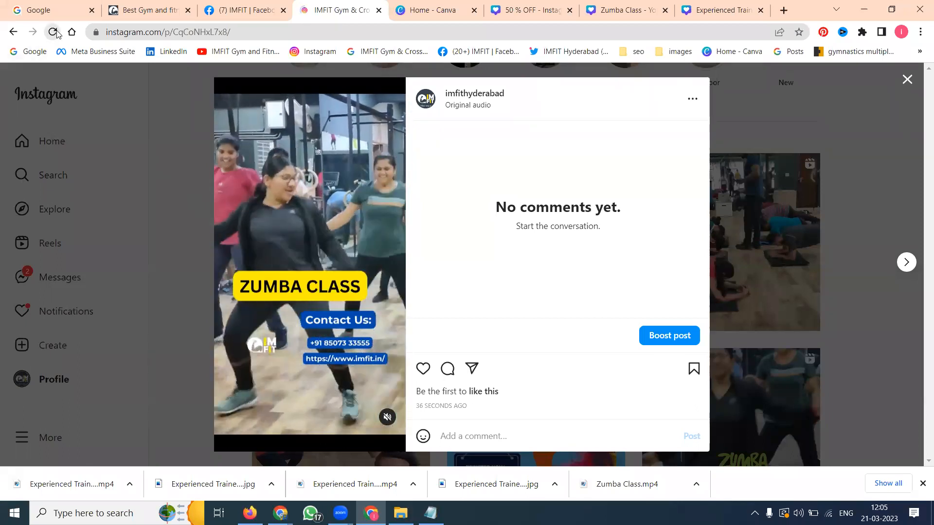
left_click(52, 31)
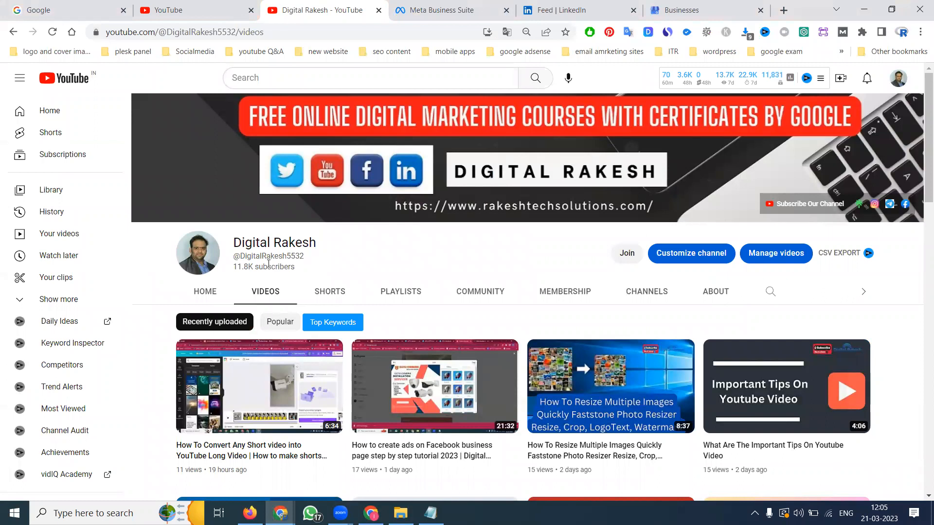
mouse_move(691, 457)
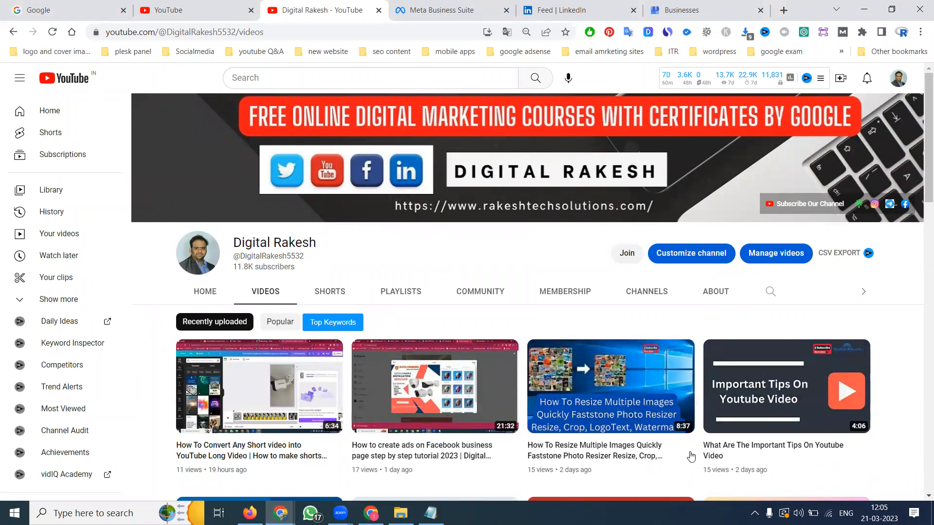